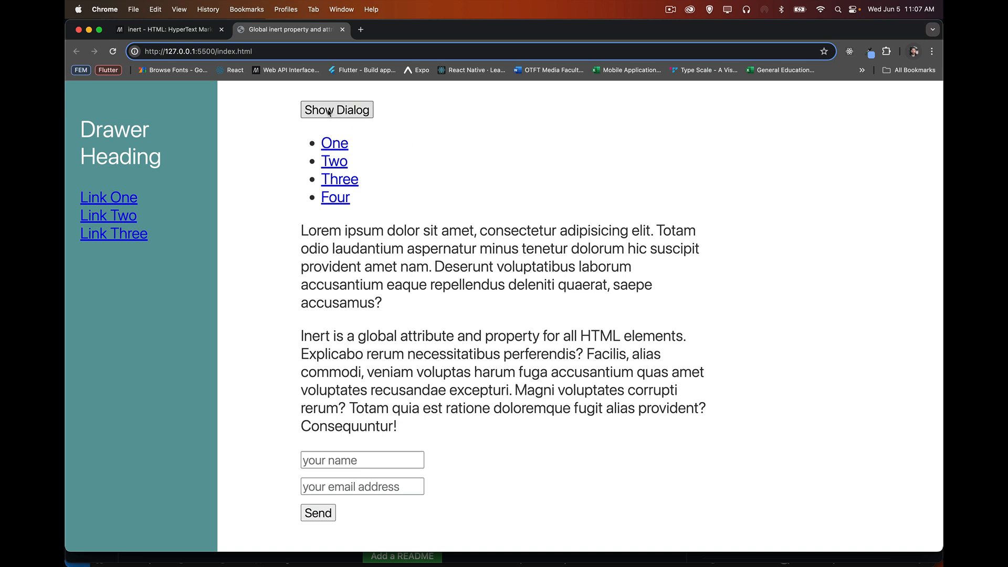
Show the modal dialog, dismiss it, then show it again so the page behind appears faded.
click(336, 109)
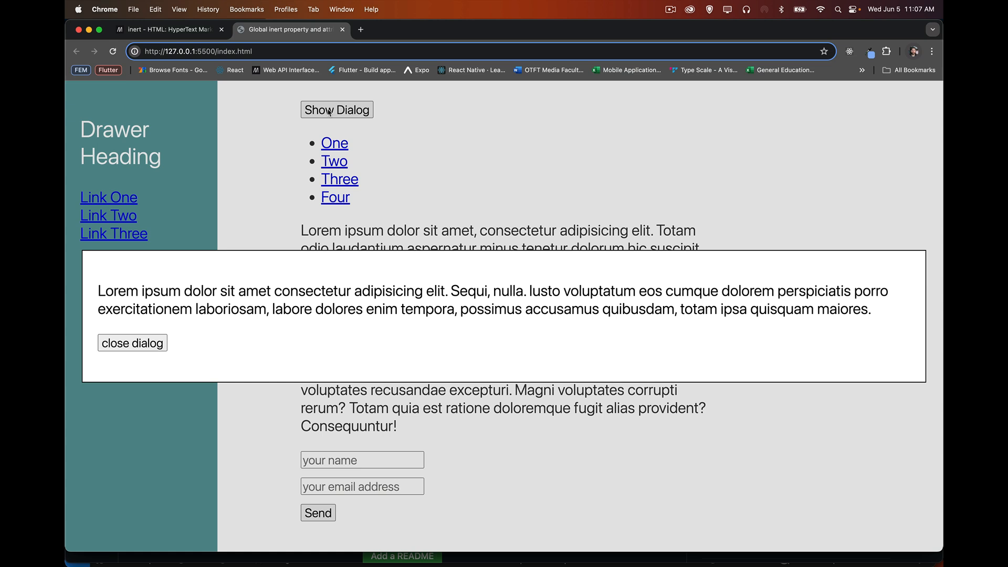
mouse_move(178, 333)
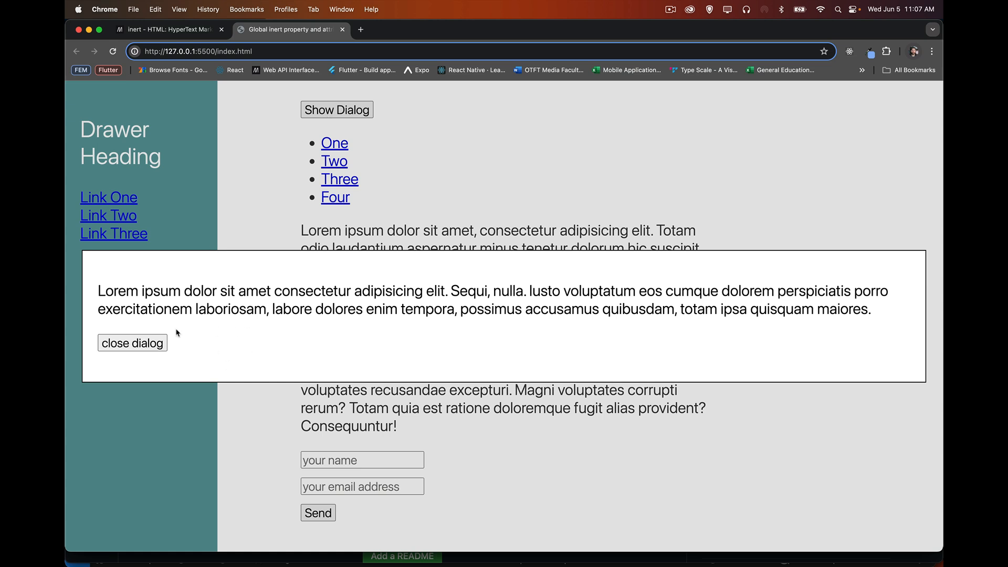
click(133, 342)
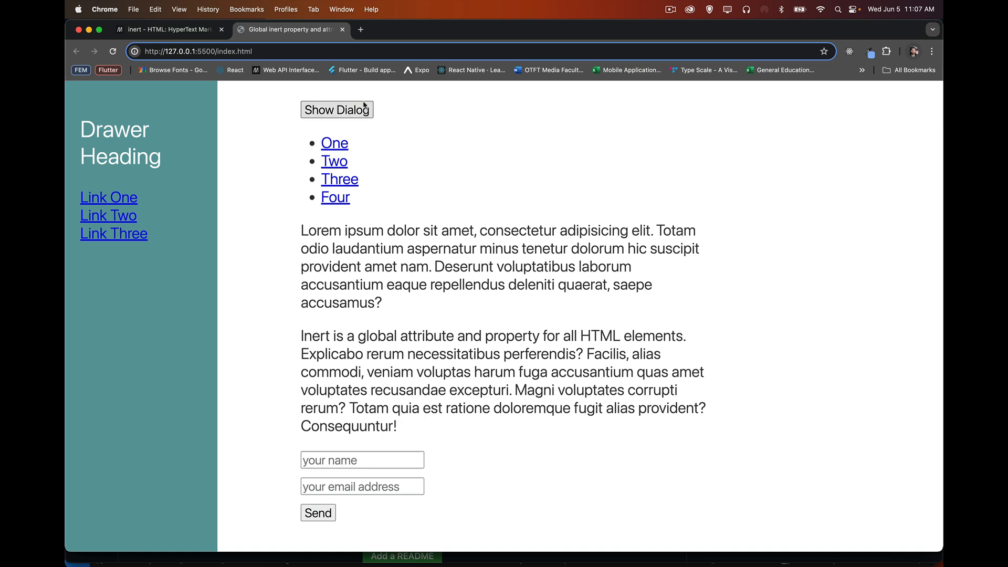
click(336, 109)
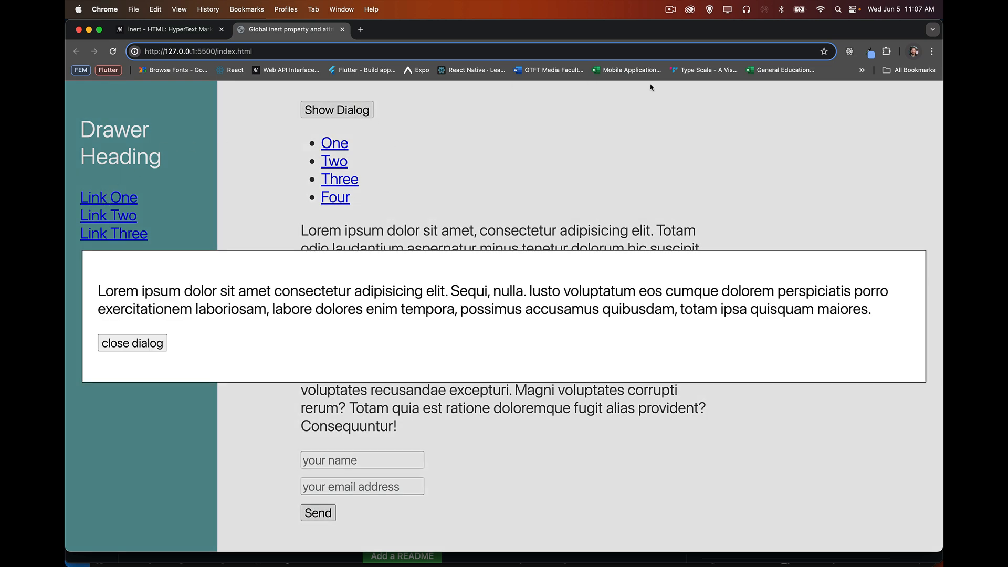
mouse_move(567, 459)
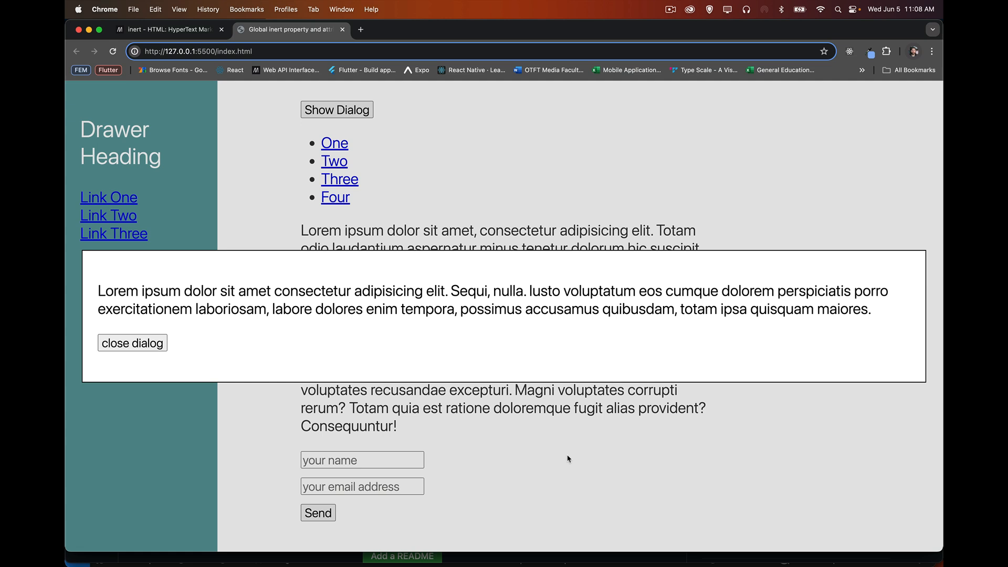
mouse_move(334, 150)
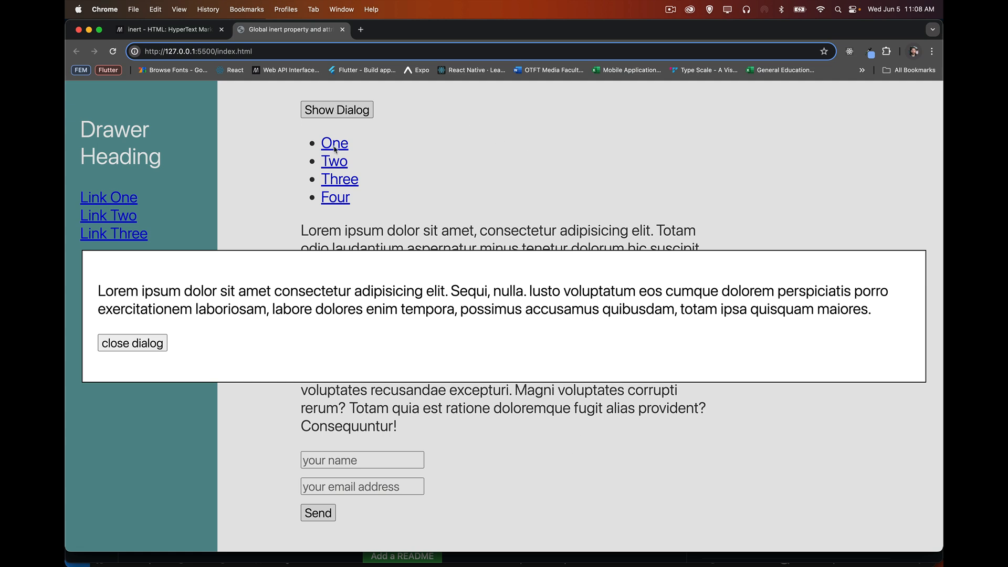
mouse_move(128, 203)
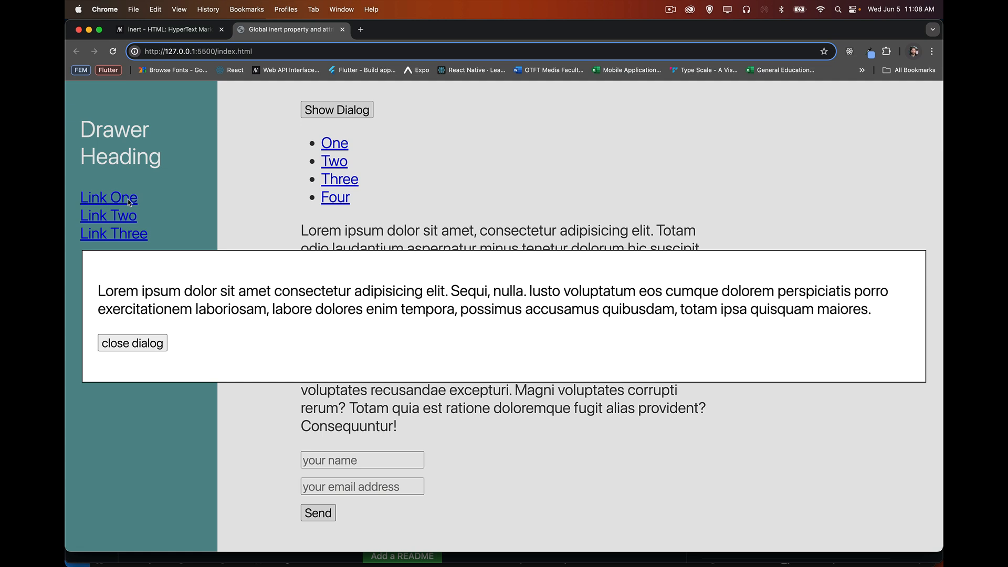
mouse_move(162, 157)
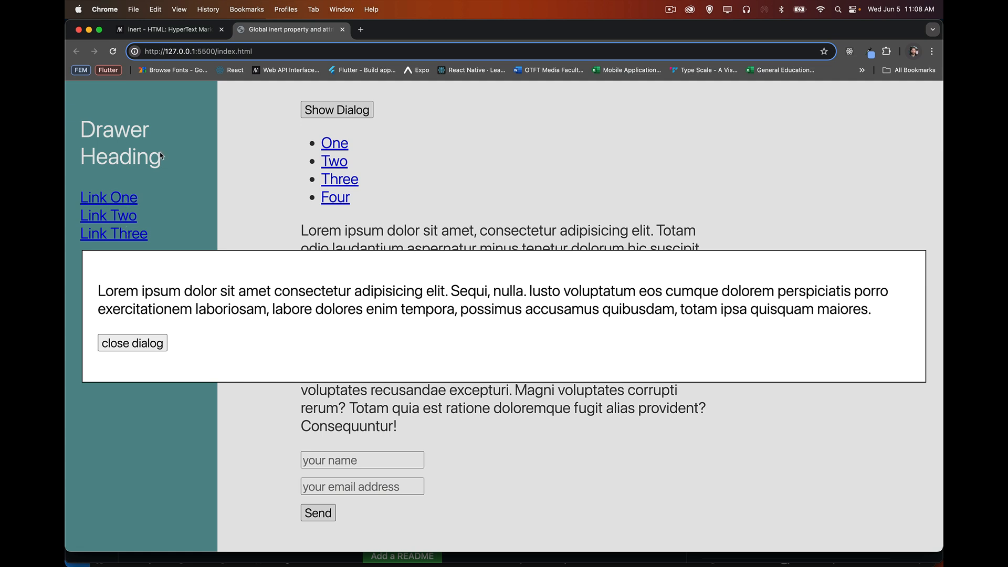
mouse_move(346, 462)
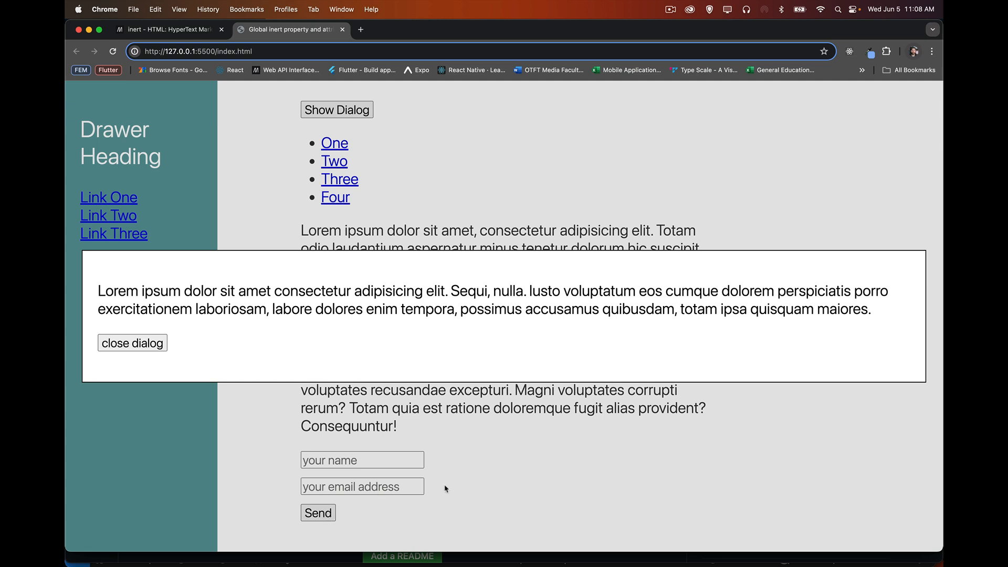
mouse_move(535, 298)
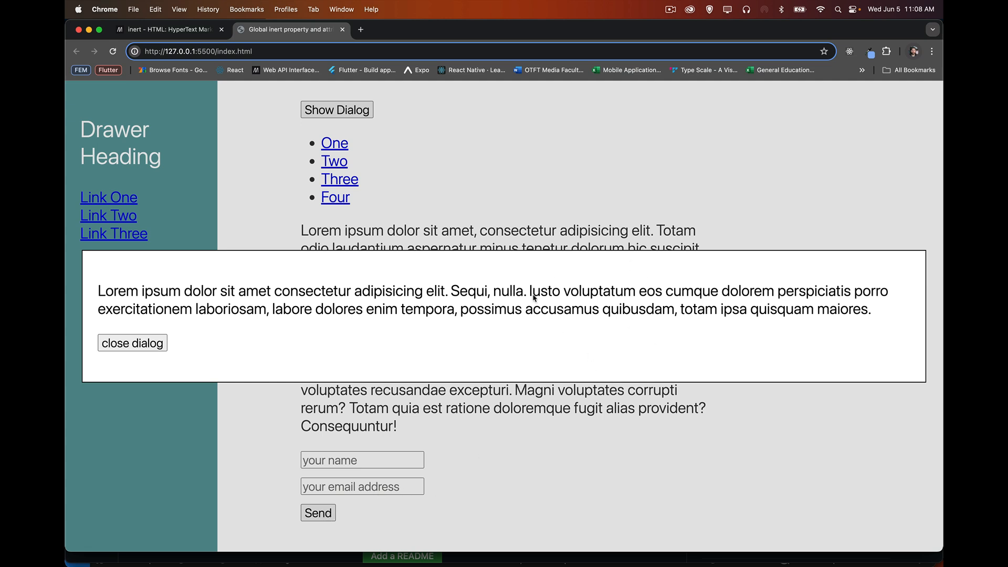
mouse_move(675, 119)
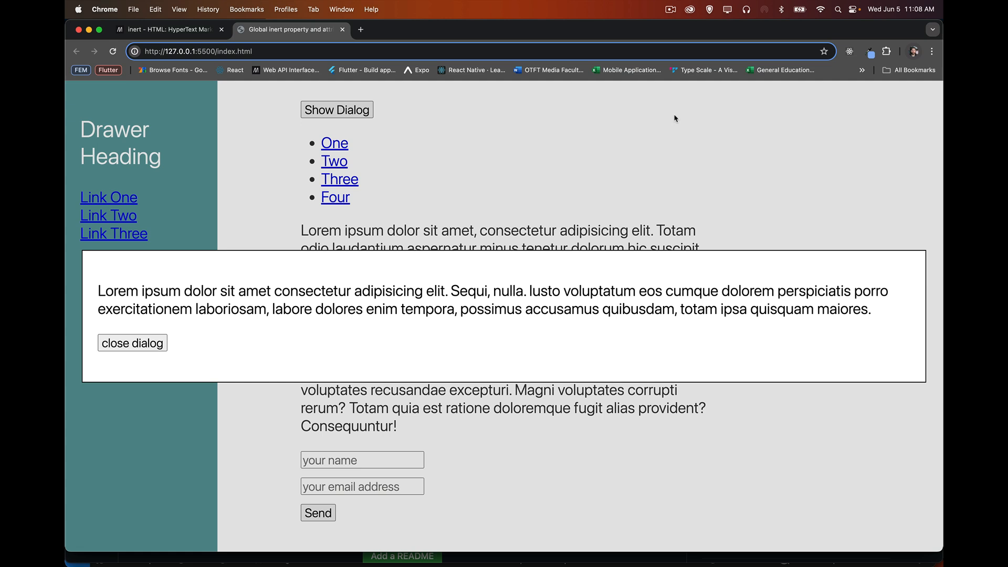
Dismiss the dialog and enter 'sdg' into the name field of the form.
click(132, 342)
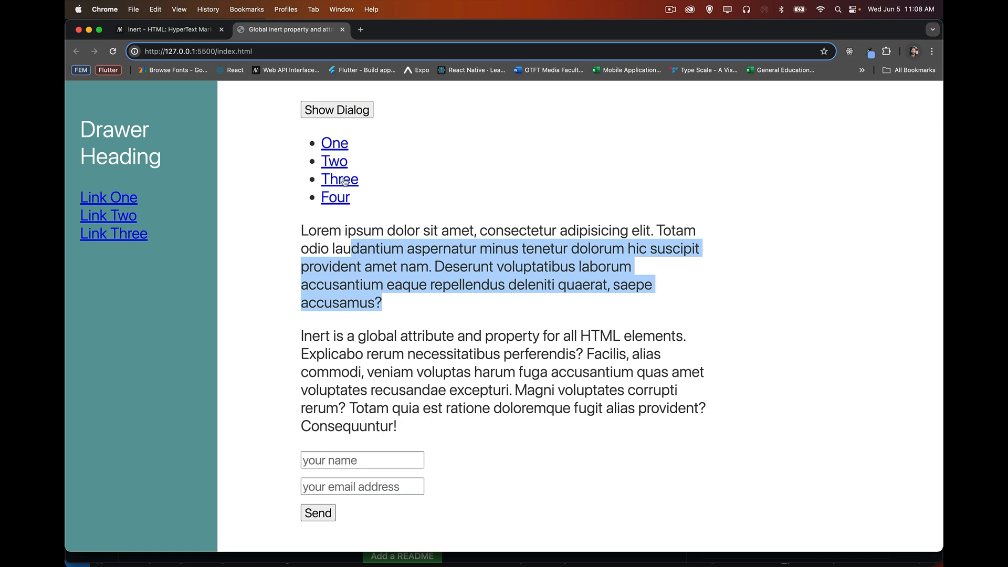
mouse_move(108, 216)
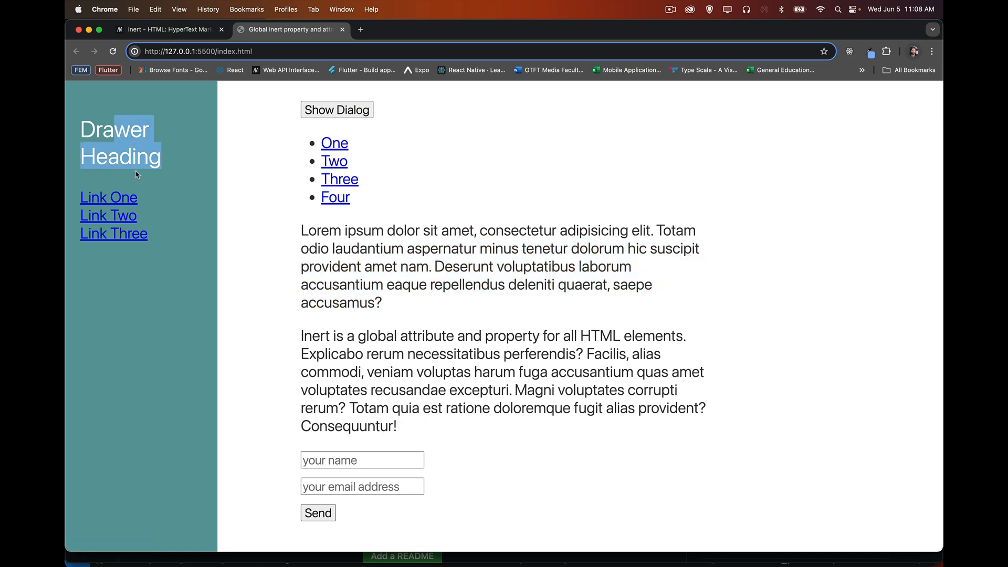
click(361, 460)
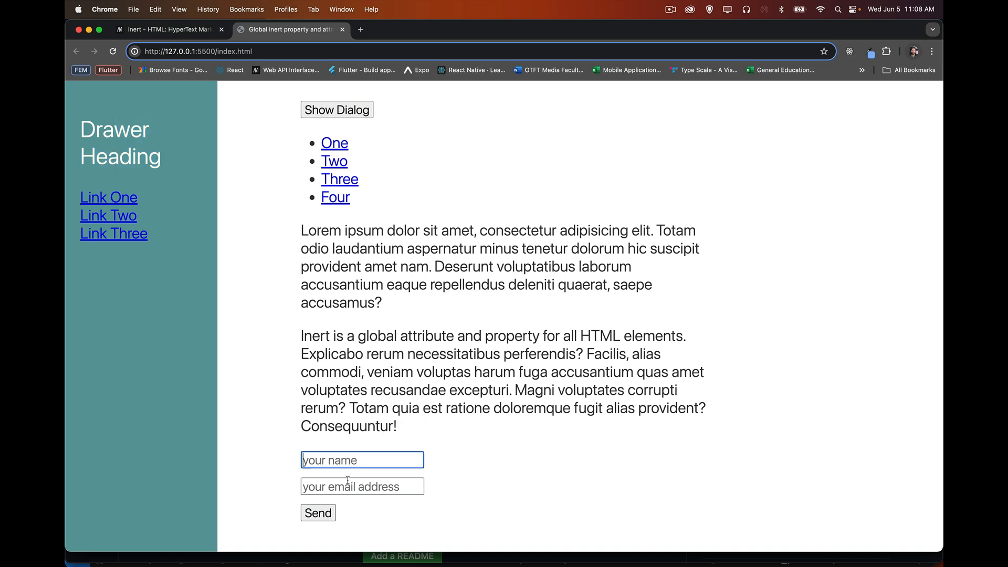
text(sdg)
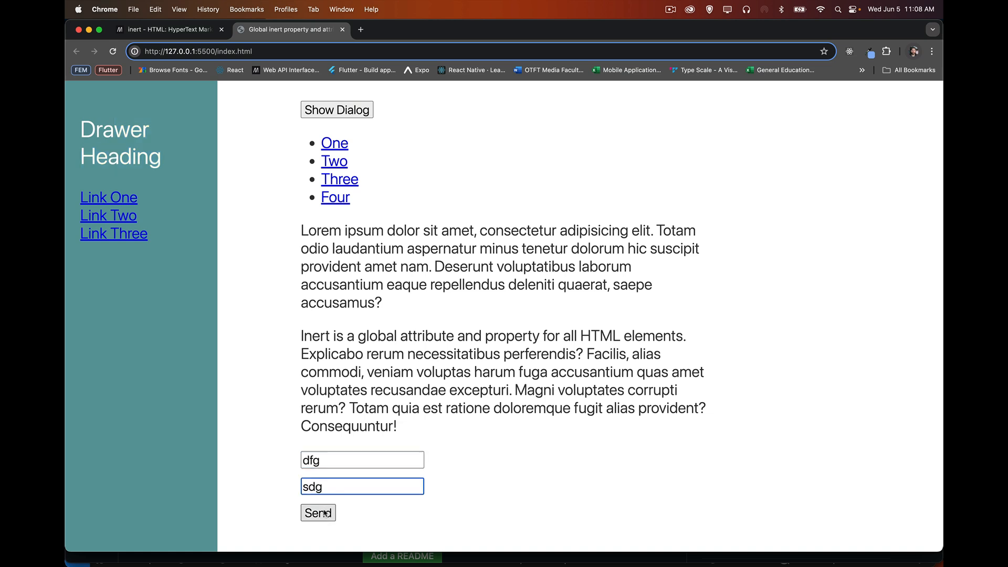
mouse_move(604, 305)
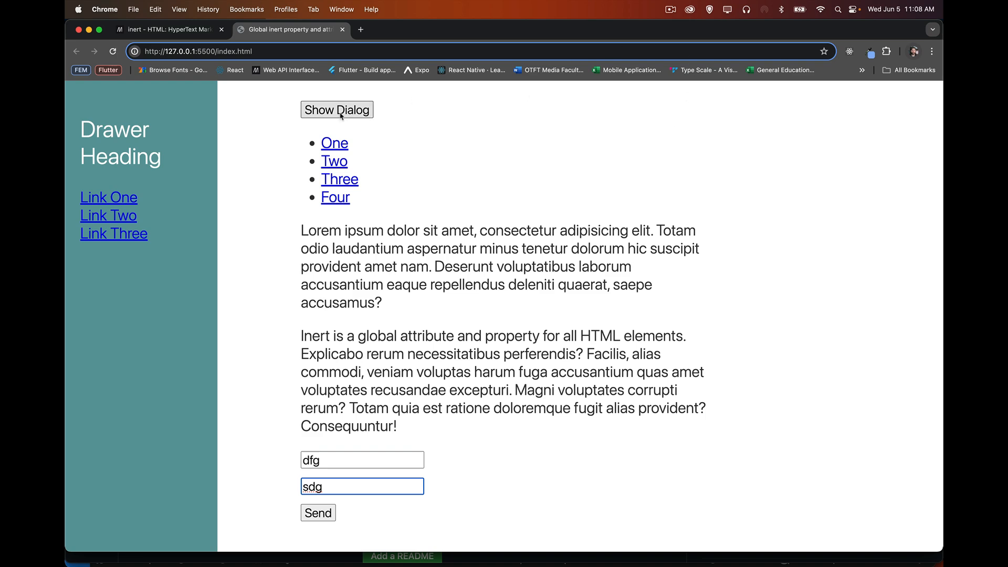
Show the modal dialog once more and dismiss it.
click(336, 109)
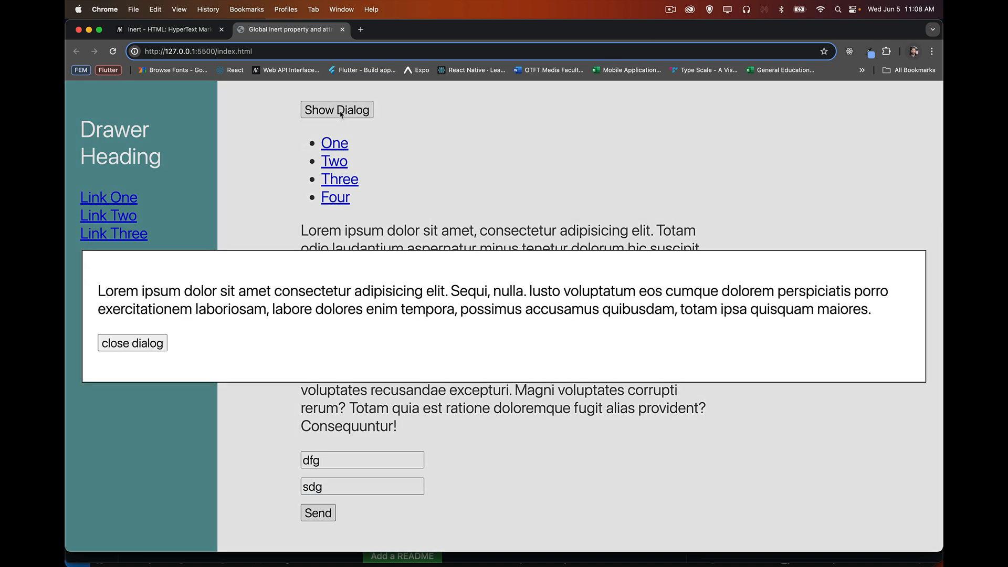
mouse_move(133, 342)
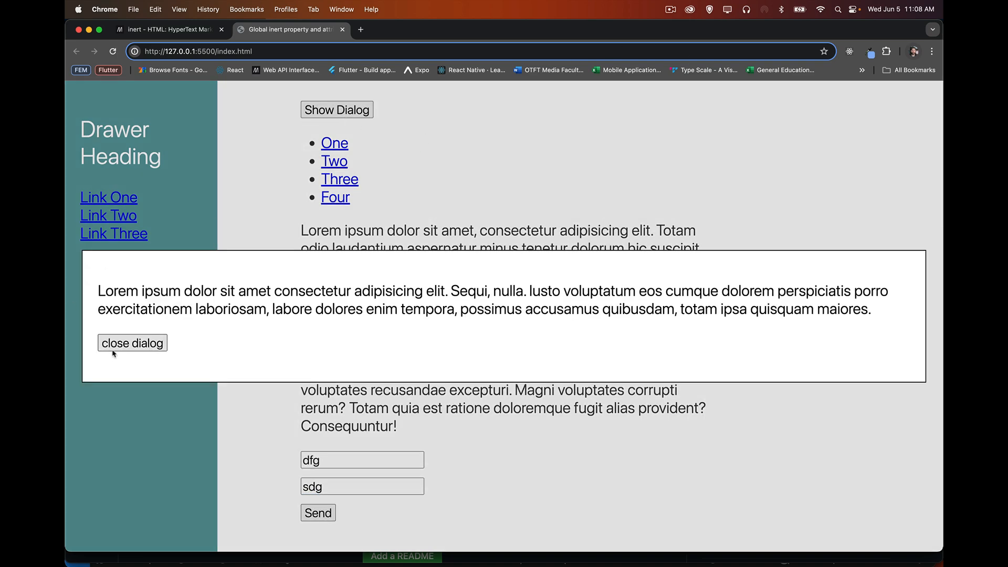
click(132, 343)
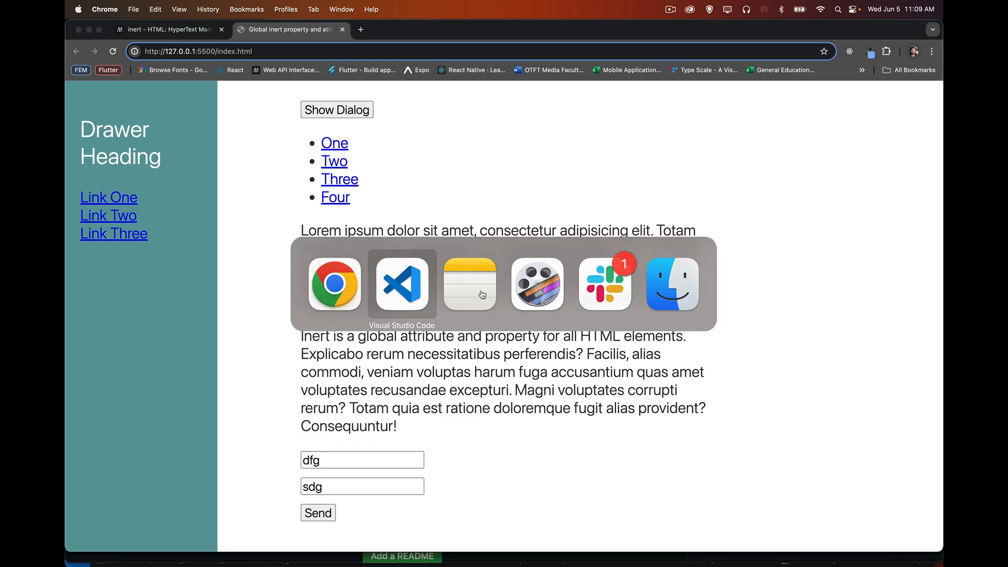
Switch to VS Code and fold the drawer, main and dialog blocks in index.html.
click(401, 285)
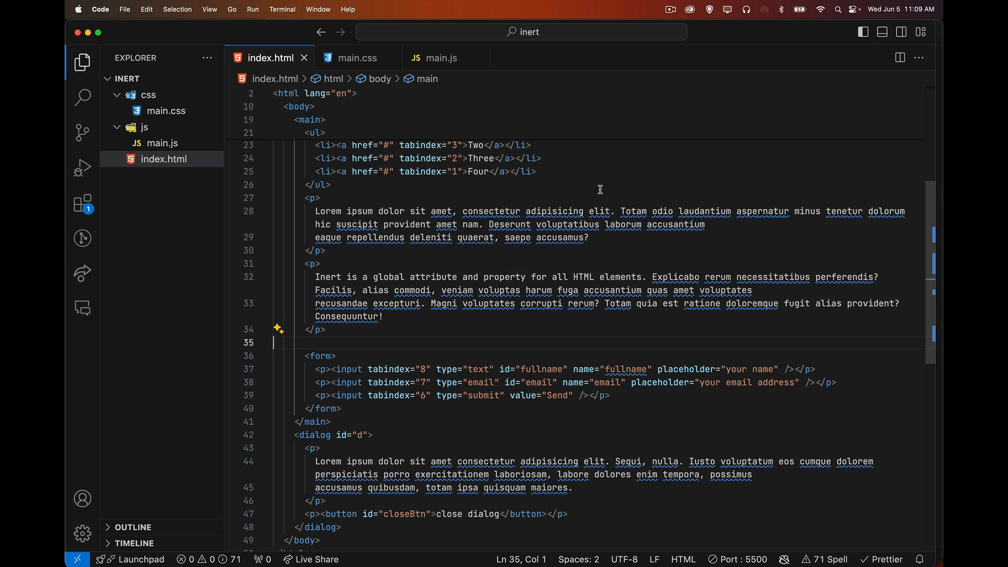
mouse_move(606, 168)
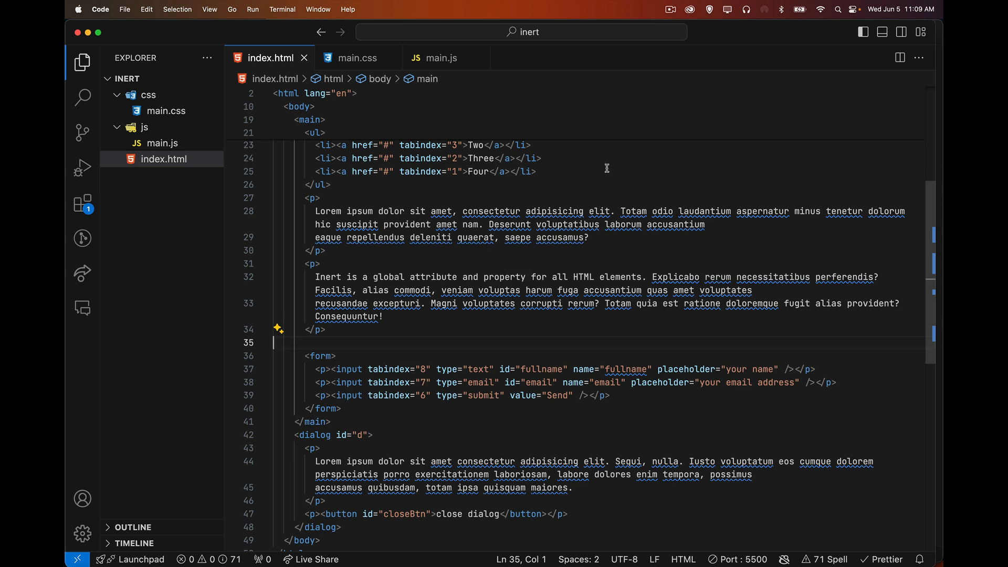
scroll(up, 3)
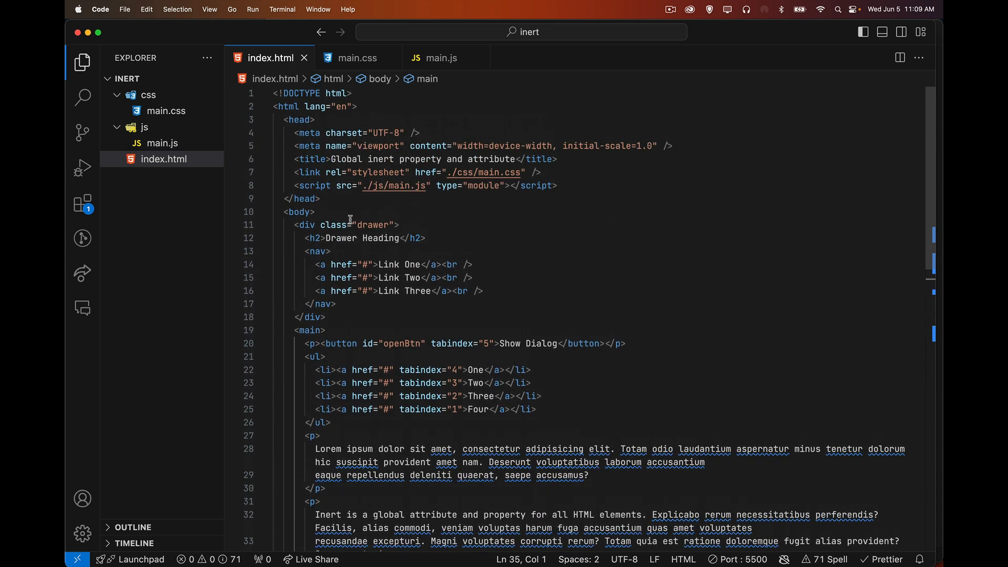
click(264, 225)
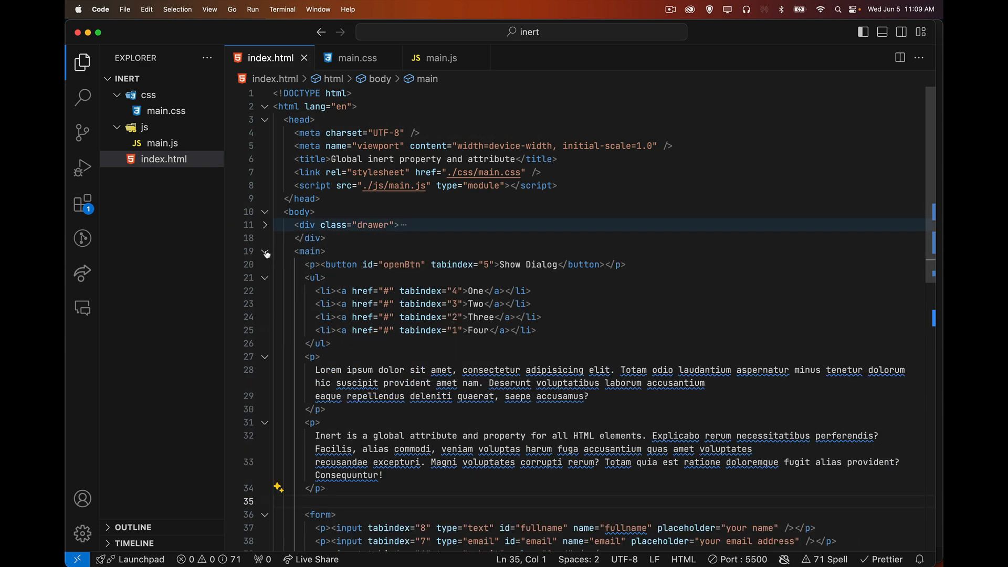
click(265, 251)
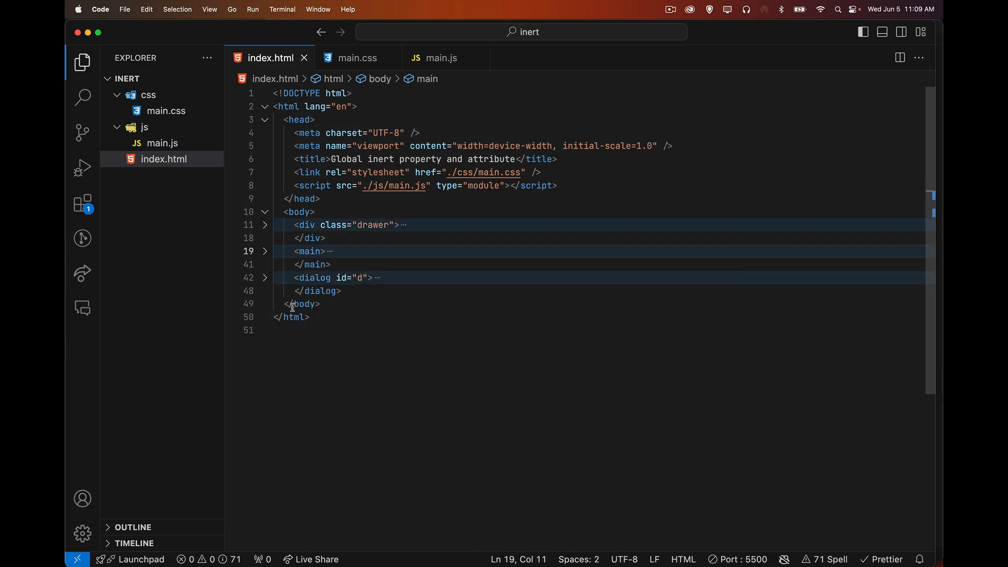
mouse_move(378, 410)
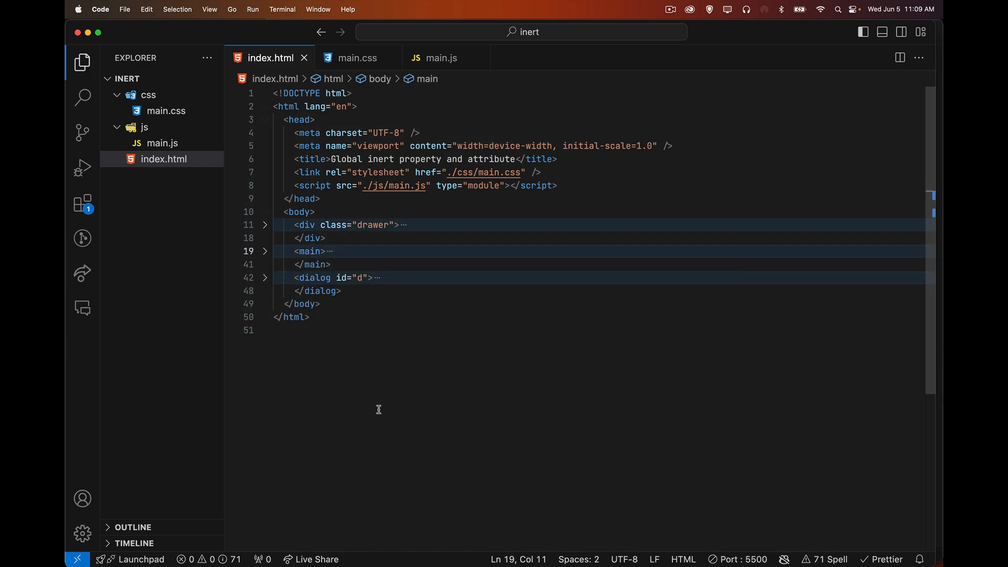
Begin an edit on the main element with '='.
text(=)
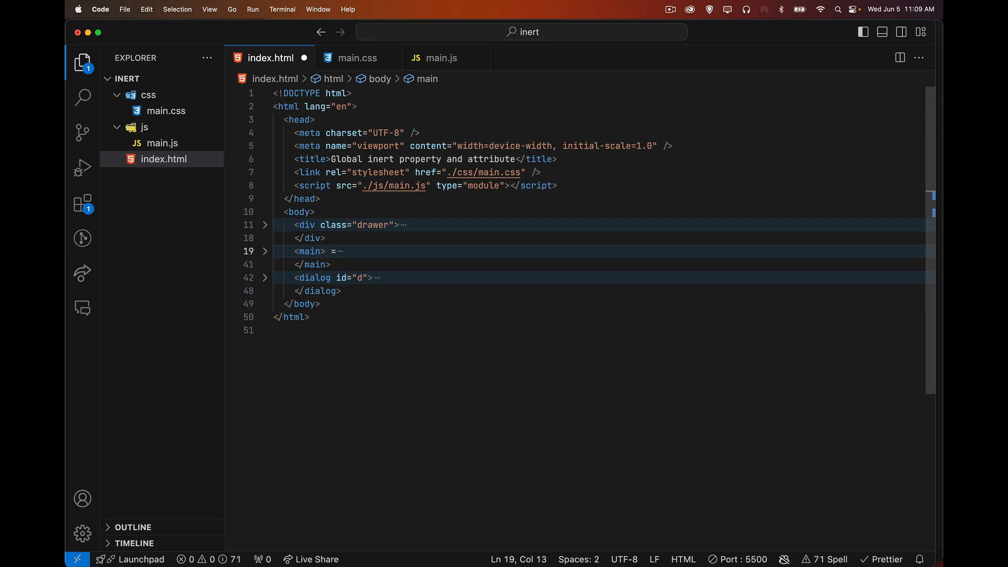
click(333, 251)
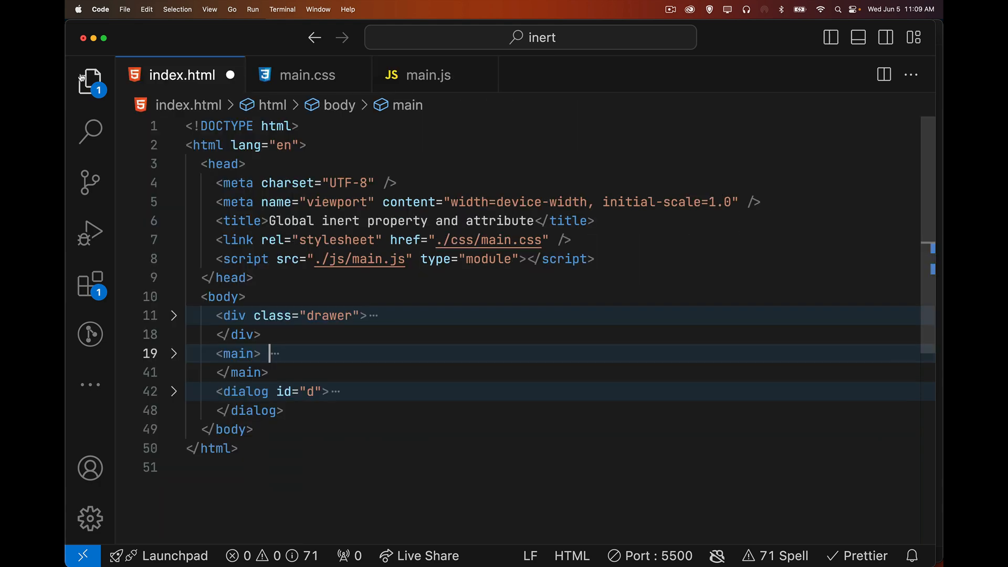
click(173, 316)
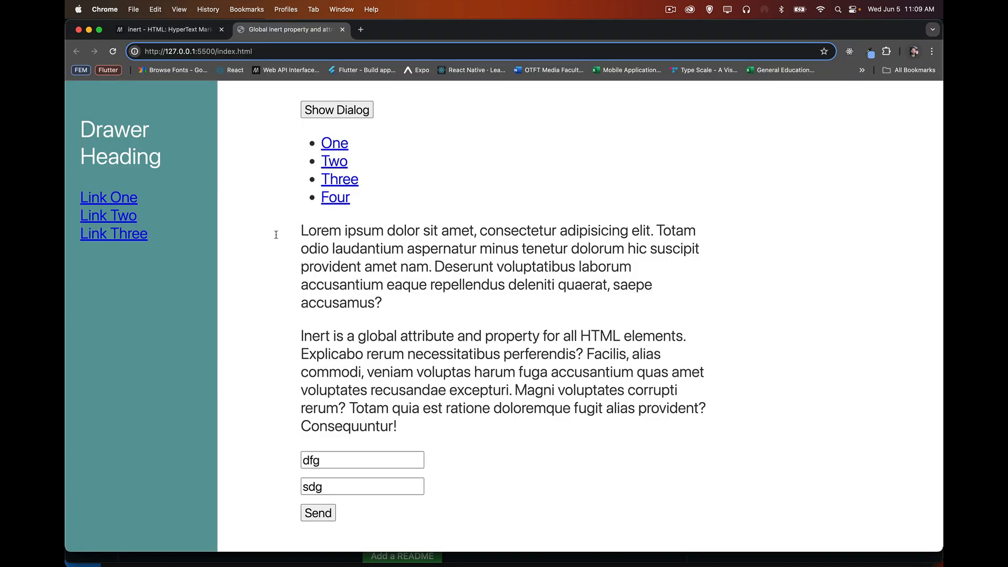
mouse_move(261, 266)
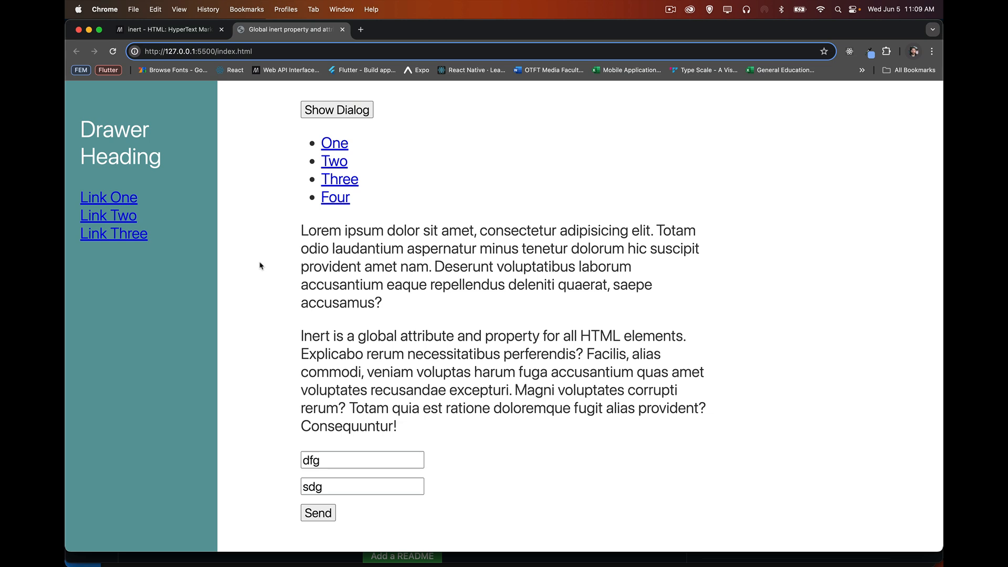
mouse_move(168, 324)
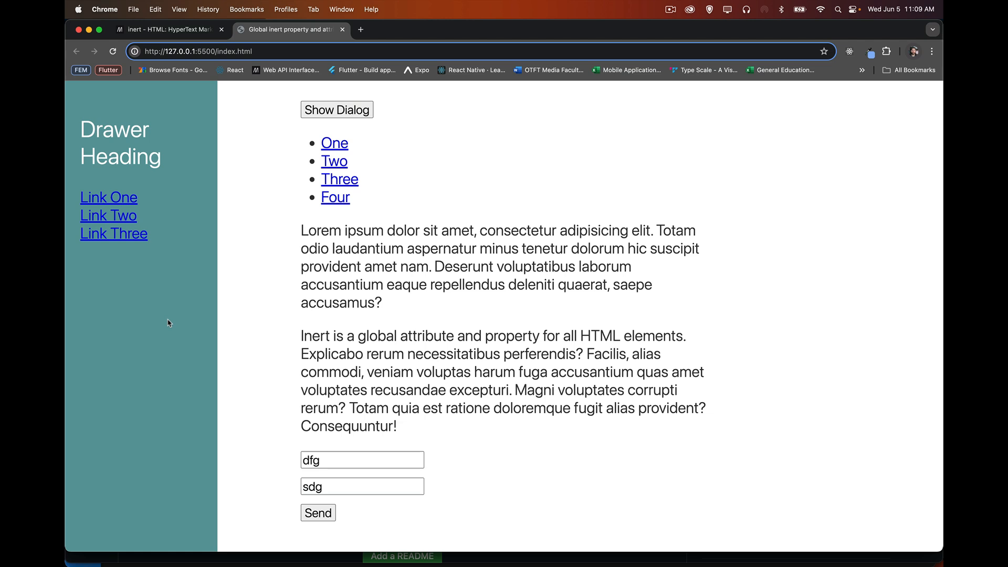
mouse_move(214, 305)
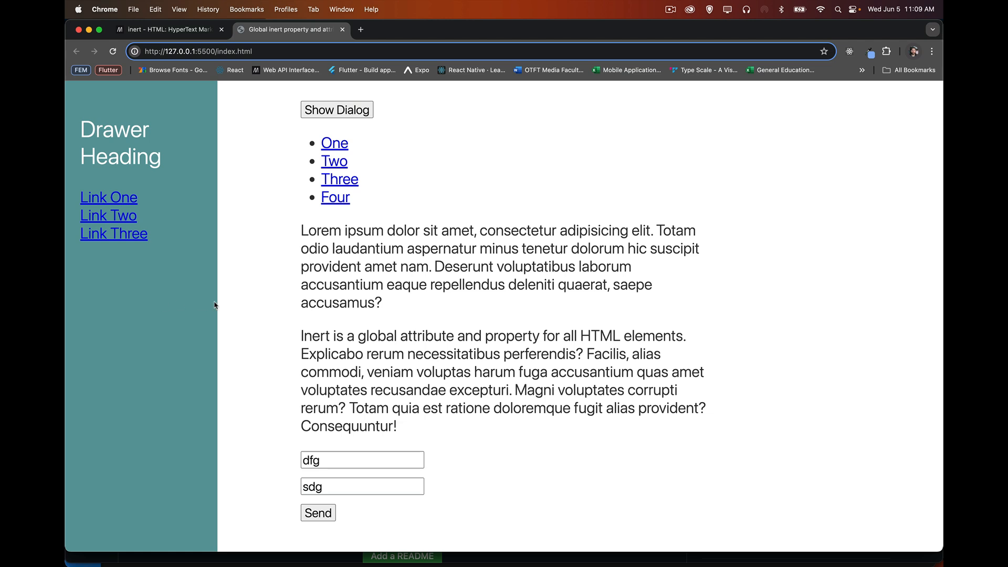
mouse_move(172, 299)
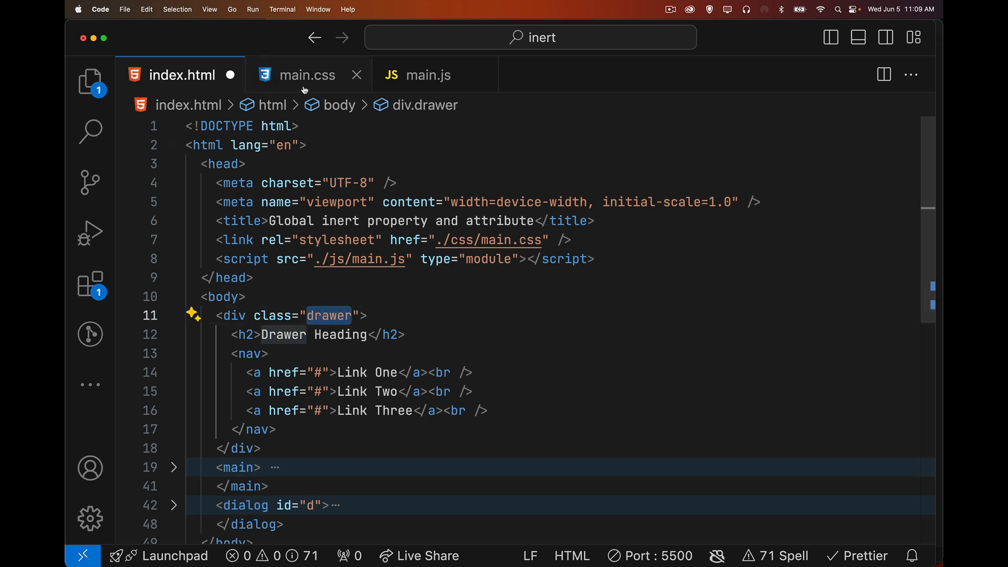
mouse_move(307, 75)
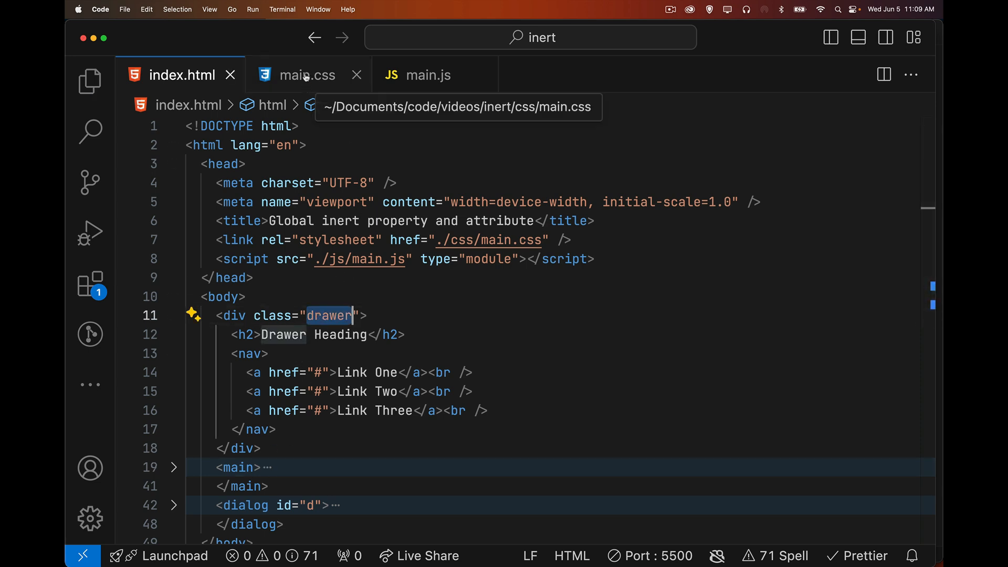
Give the .drawer rule in main.css left: -100%; to move it off-screen.
click(306, 74)
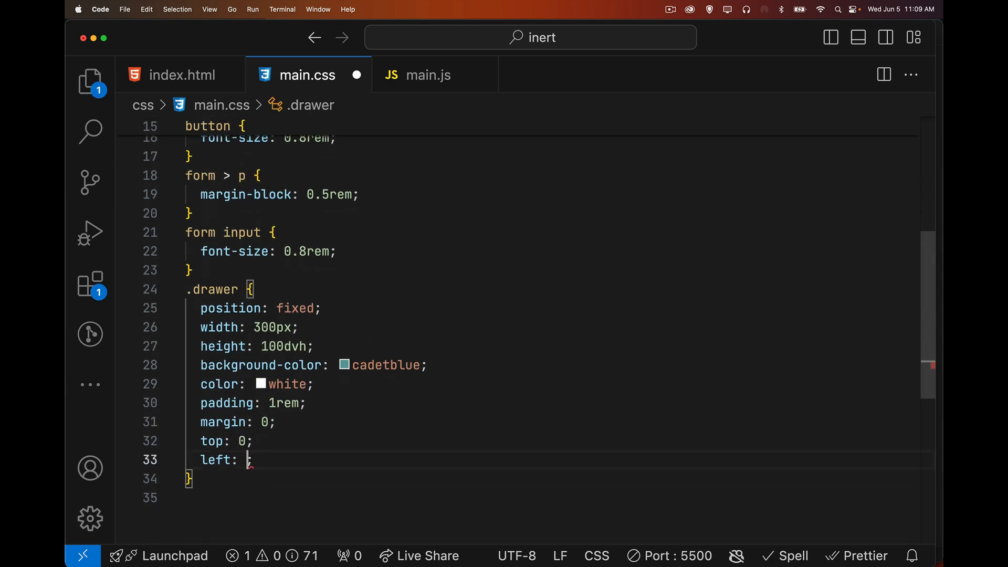
text(-100%;)
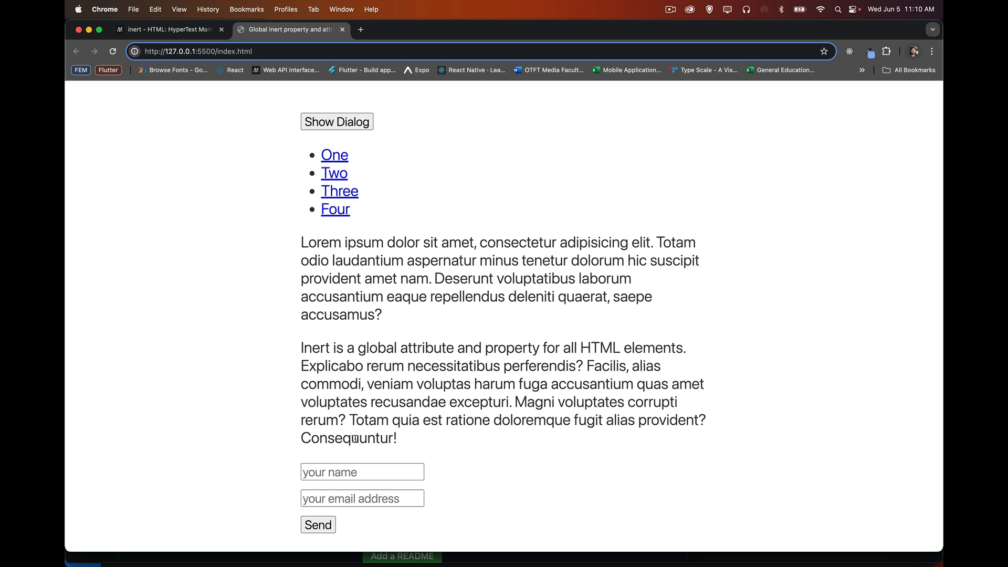
mouse_move(574, 171)
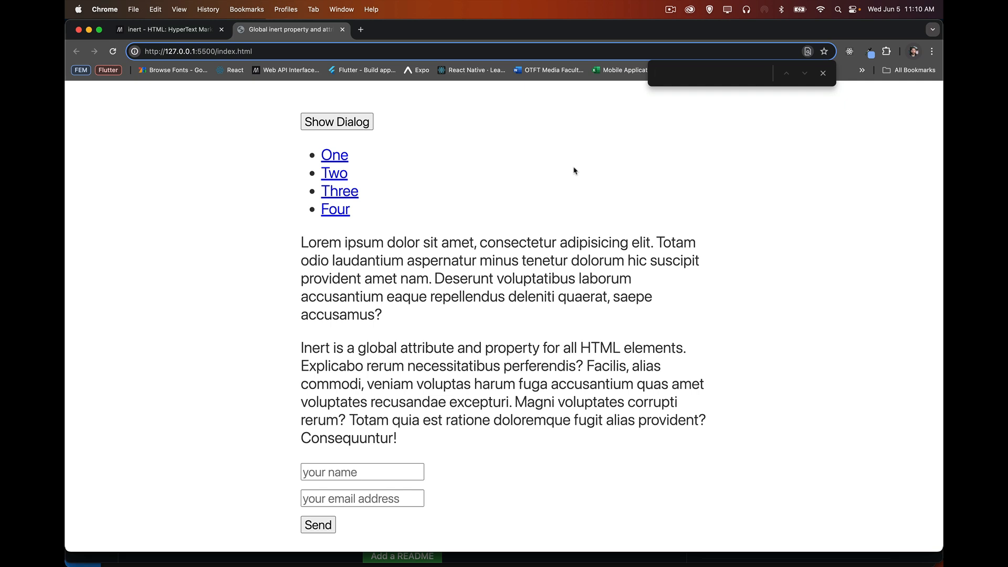
Search the Chrome page for 'drawer' to confirm the hidden drawer still matches.
click(707, 73)
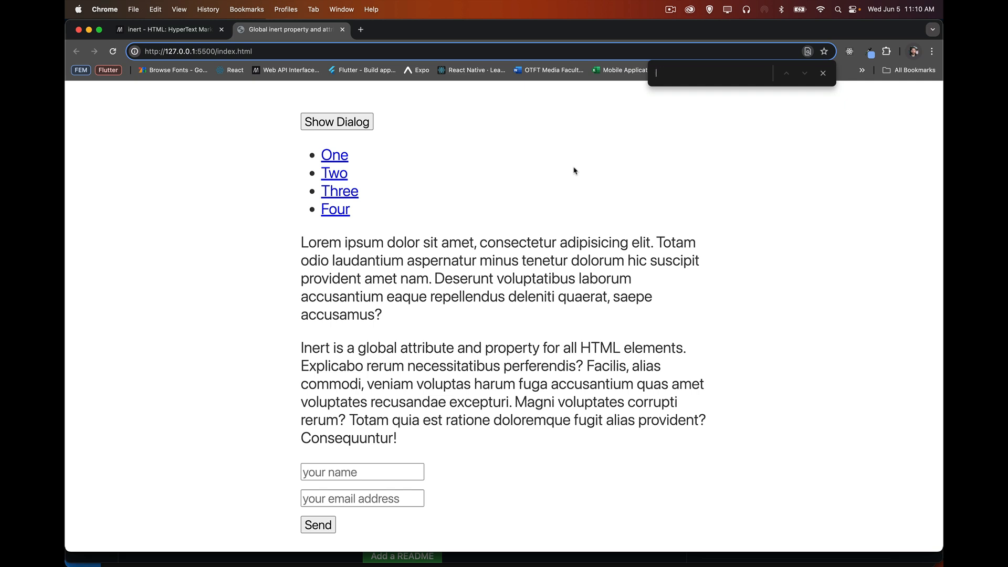
text(drawer)
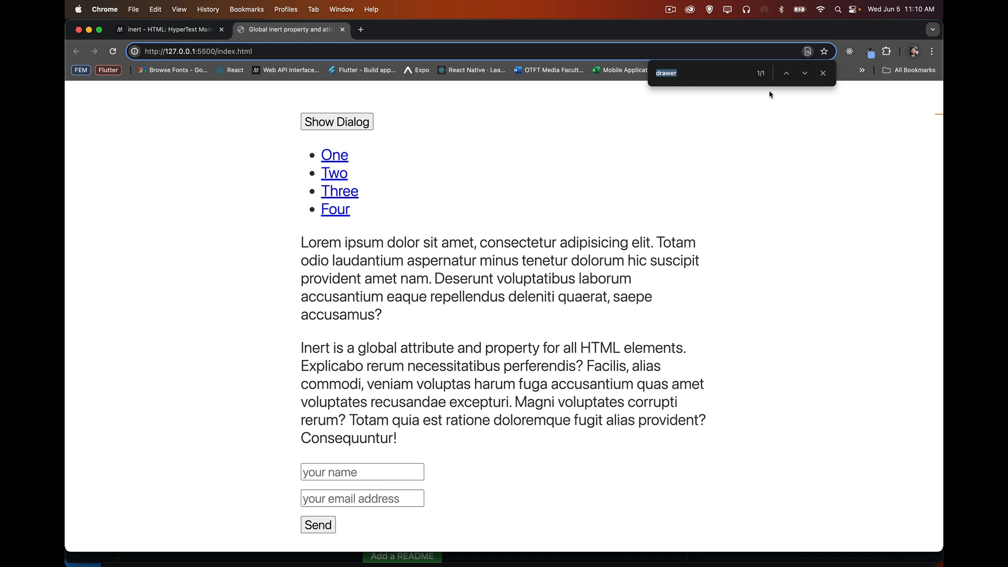
mouse_move(752, 168)
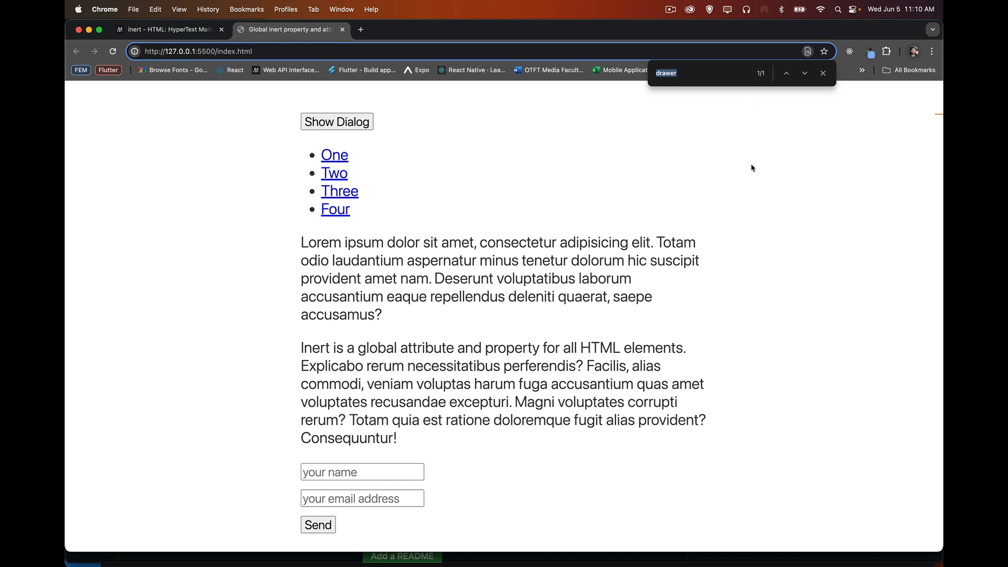
mouse_move(66, 160)
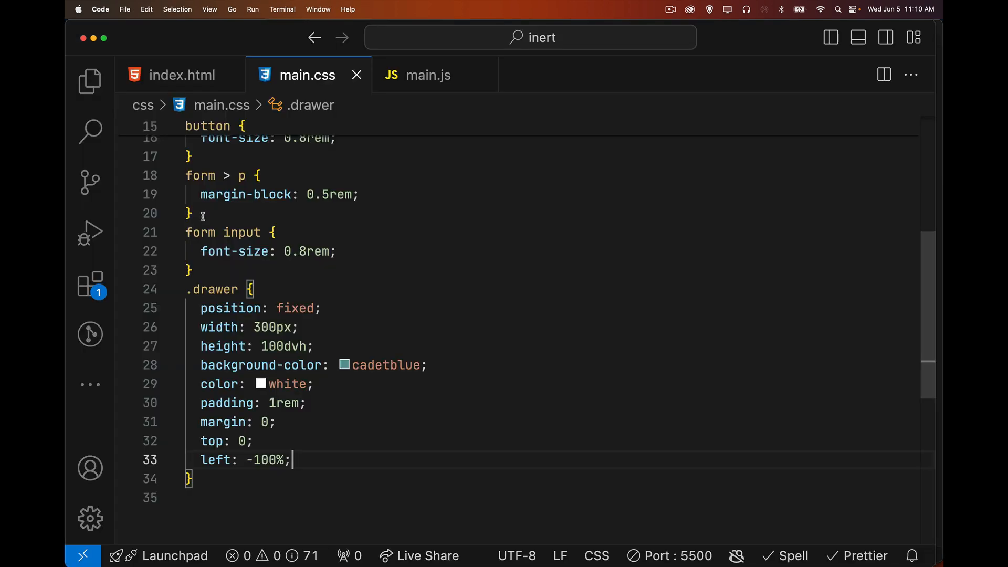
Change the .drawer left offset to 10% so it shows near the page edge.
double_click(269, 461)
text(5)
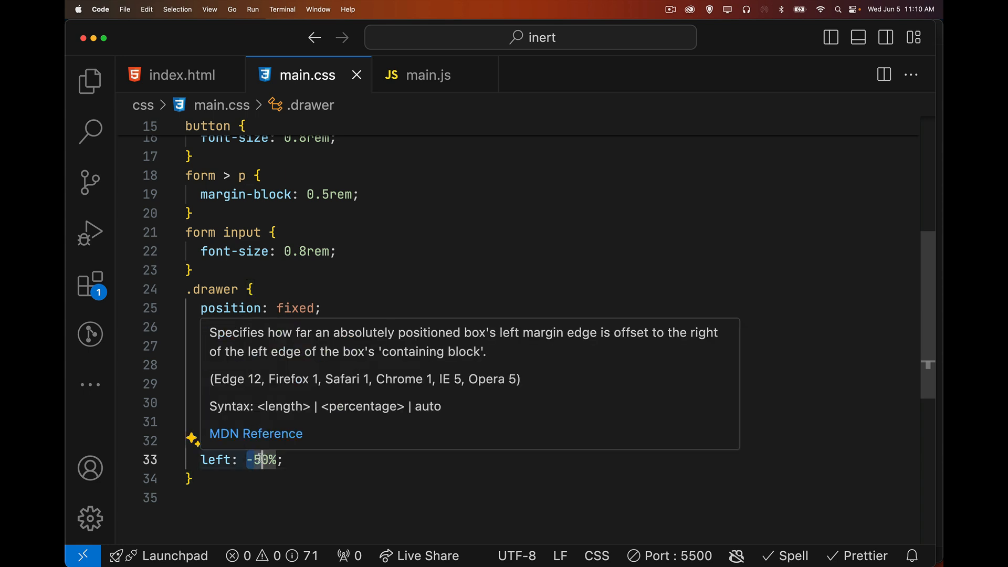
text(10)
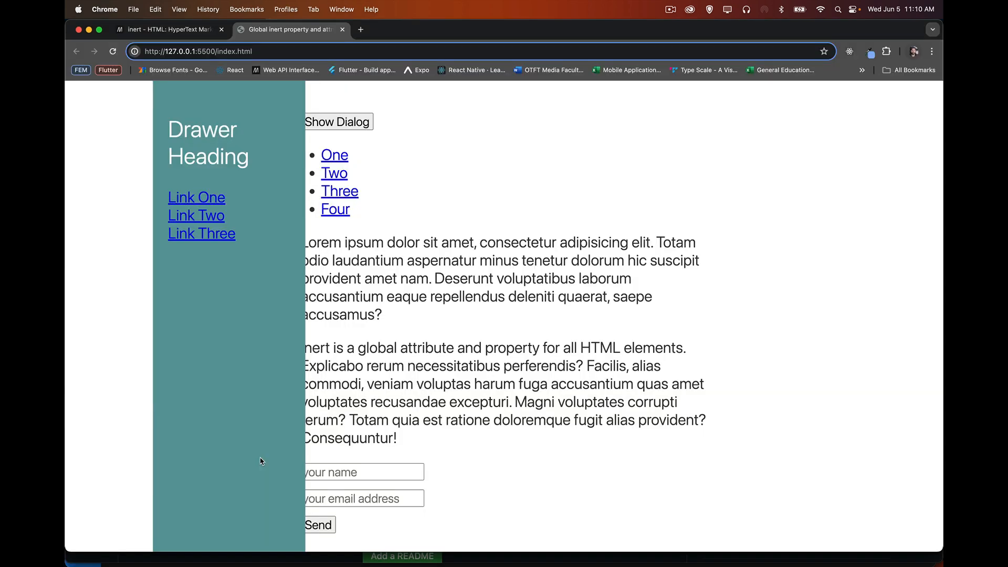
mouse_move(208, 367)
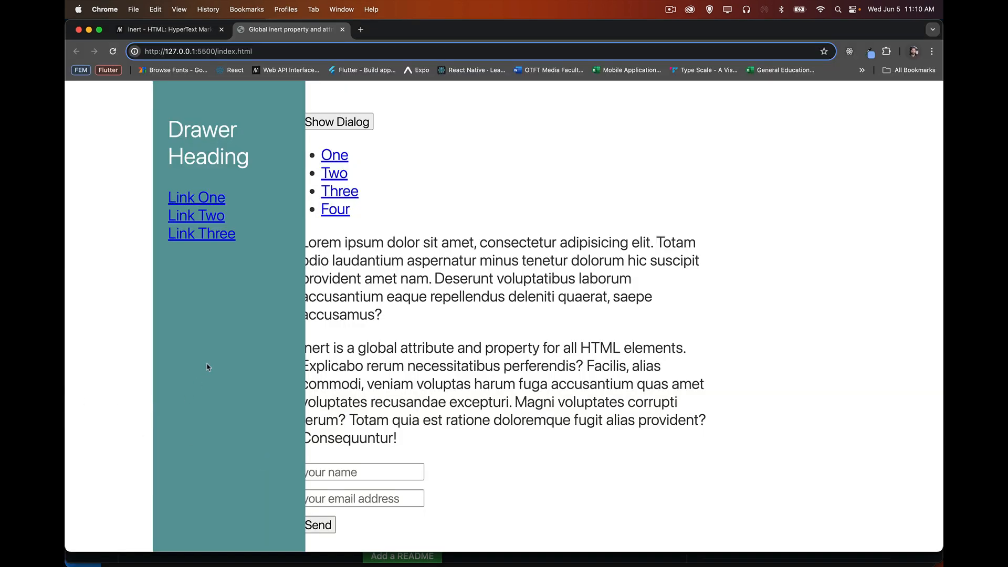
mouse_move(78, 119)
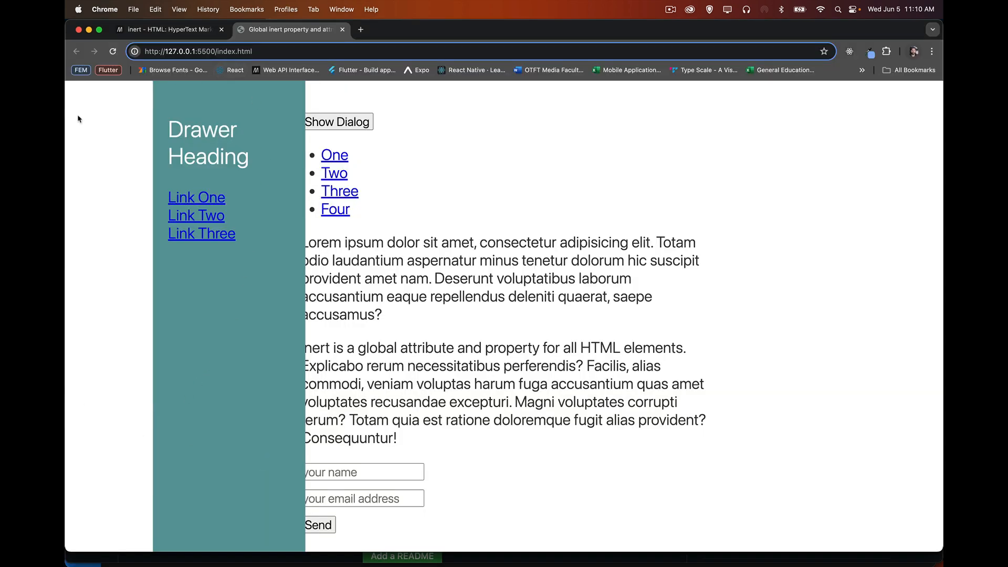
mouse_move(221, 423)
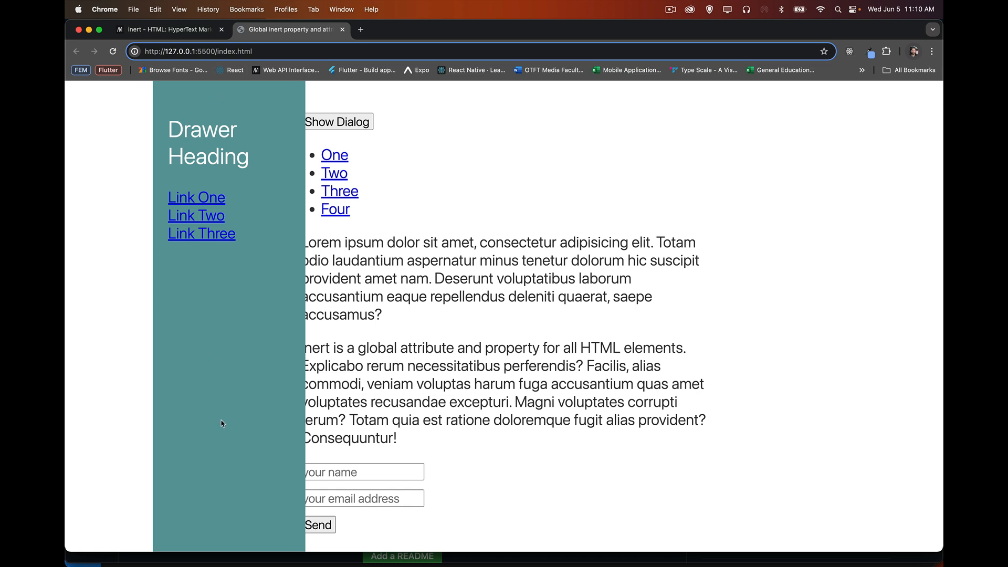
mouse_move(187, 148)
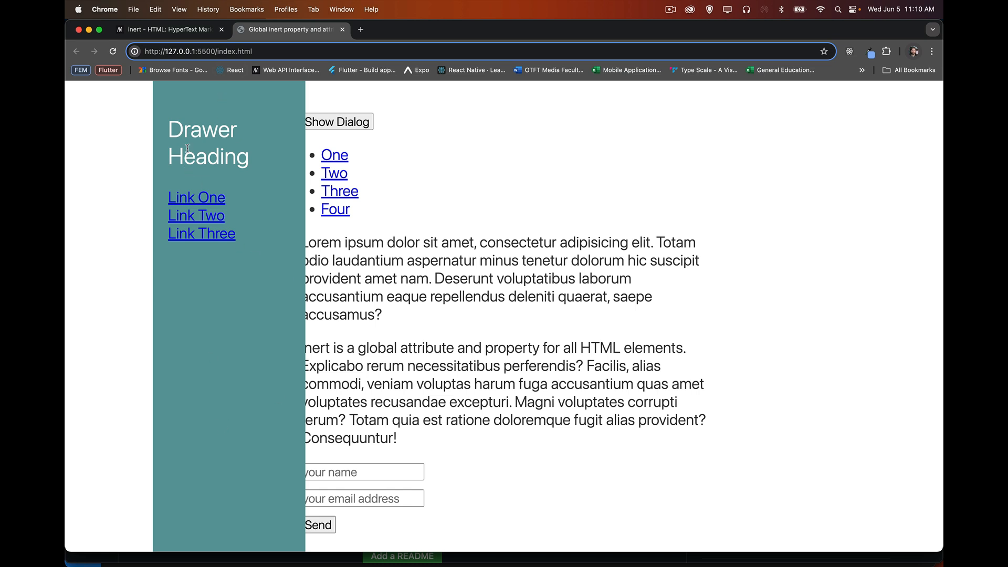
double_click(208, 142)
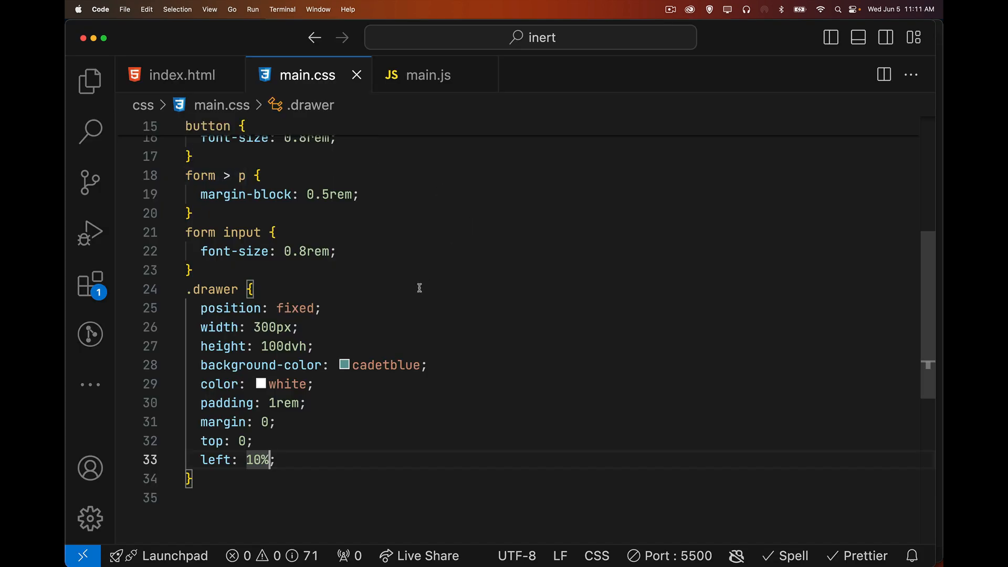
Add the inert attribute to the drawer div in index.html.
click(182, 75)
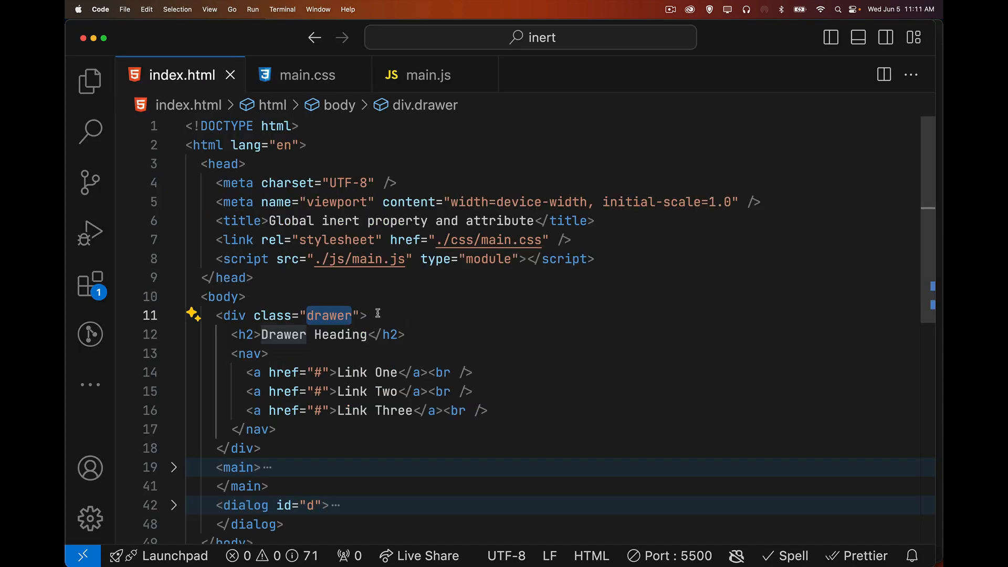
text(iner)
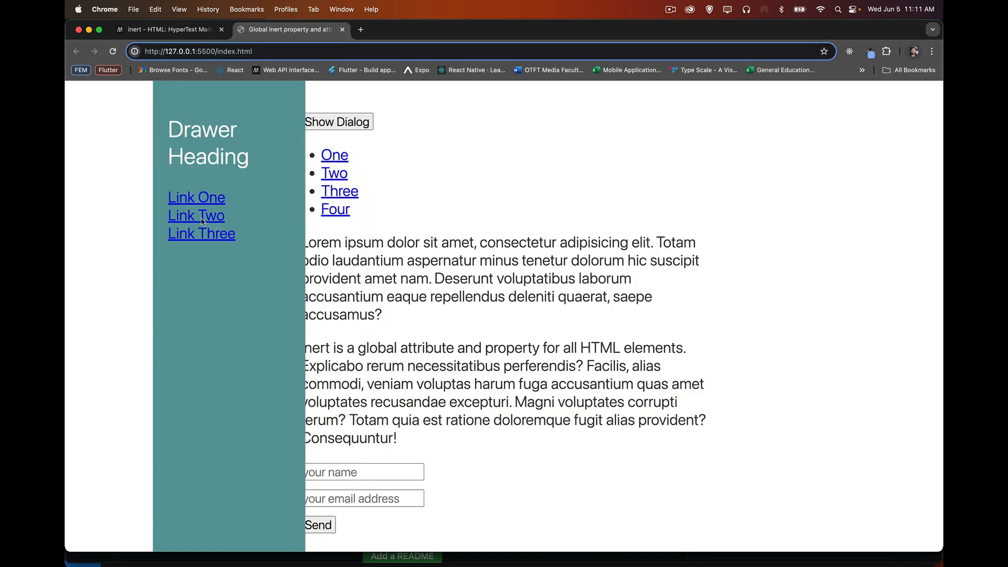
mouse_move(201, 233)
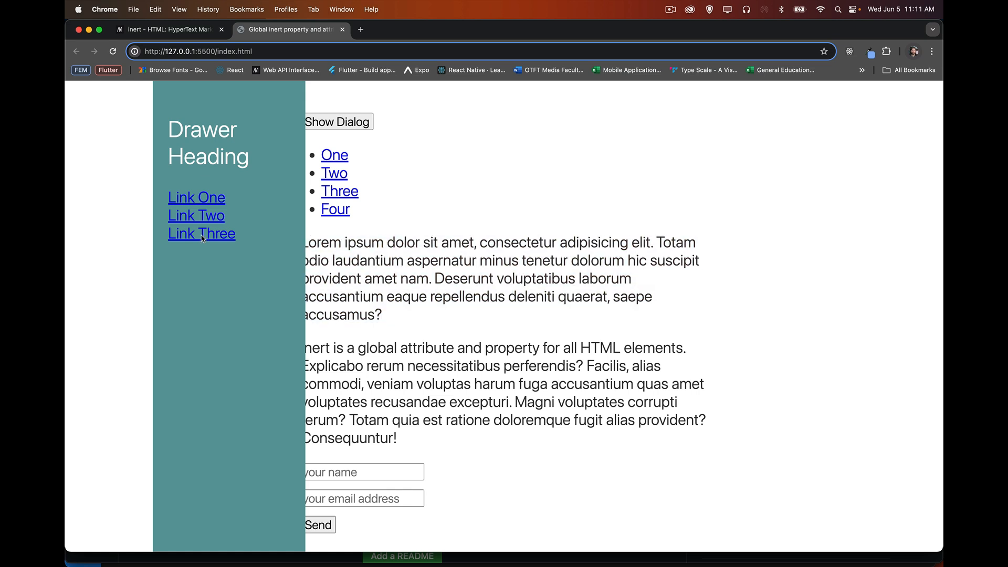
mouse_move(548, 158)
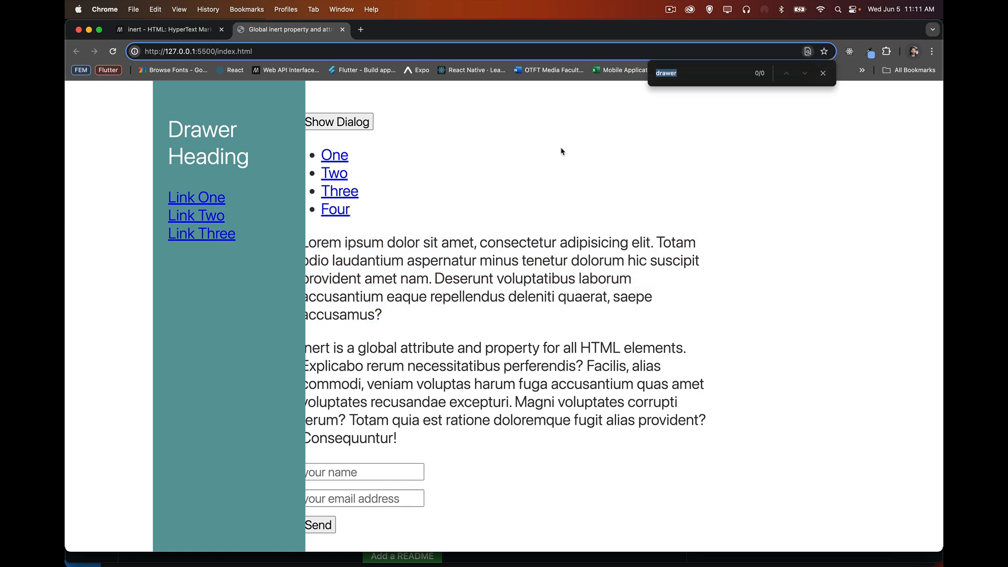
mouse_move(547, 72)
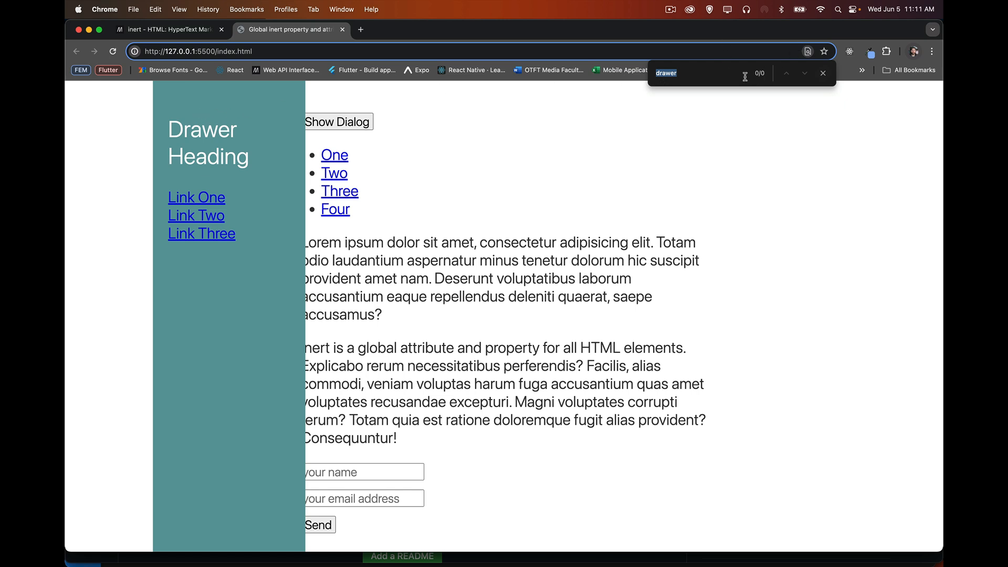
mouse_move(767, 109)
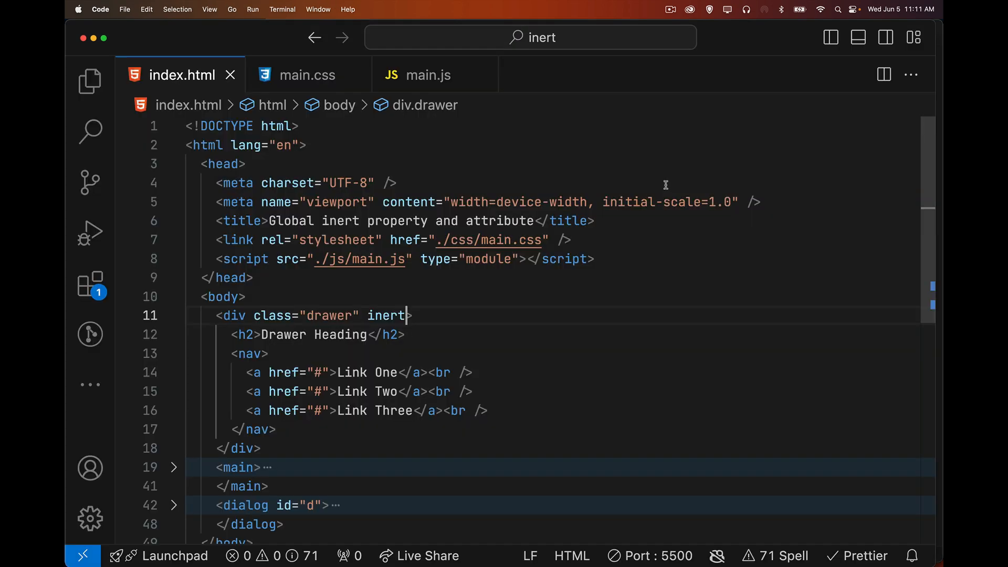
Change the .drawer left value in main.css to -100% to hide it fully.
click(308, 75)
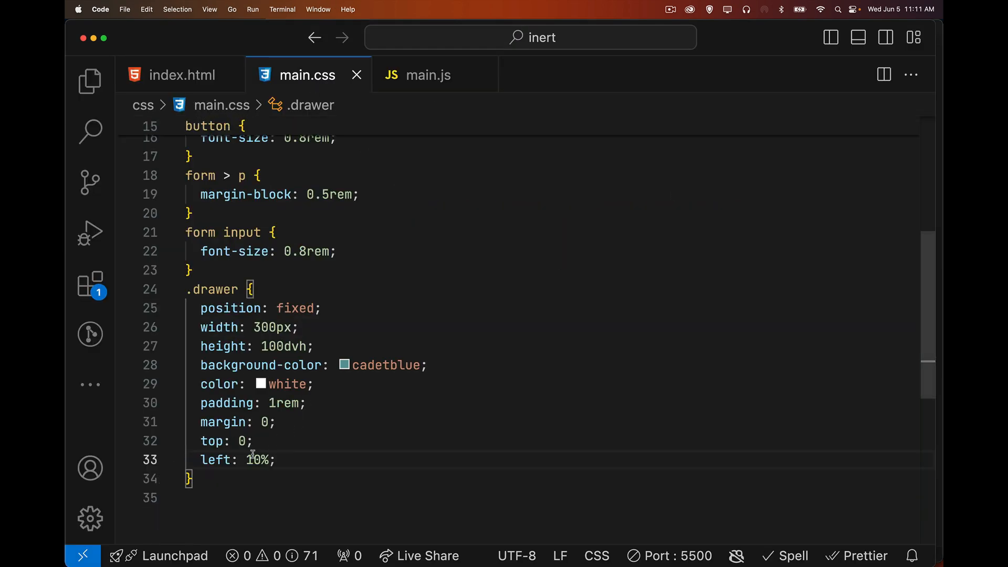
text(-)
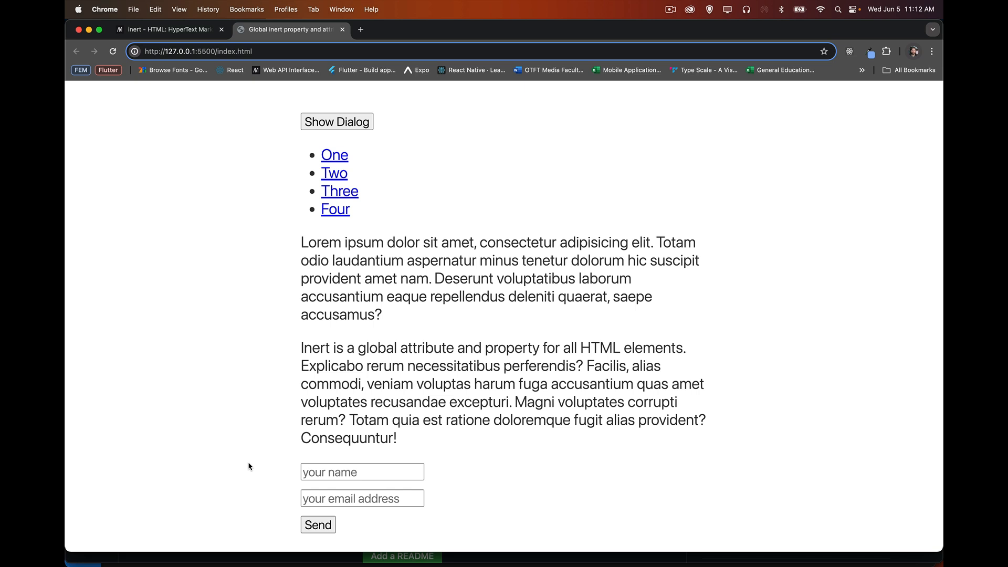
mouse_move(359, 467)
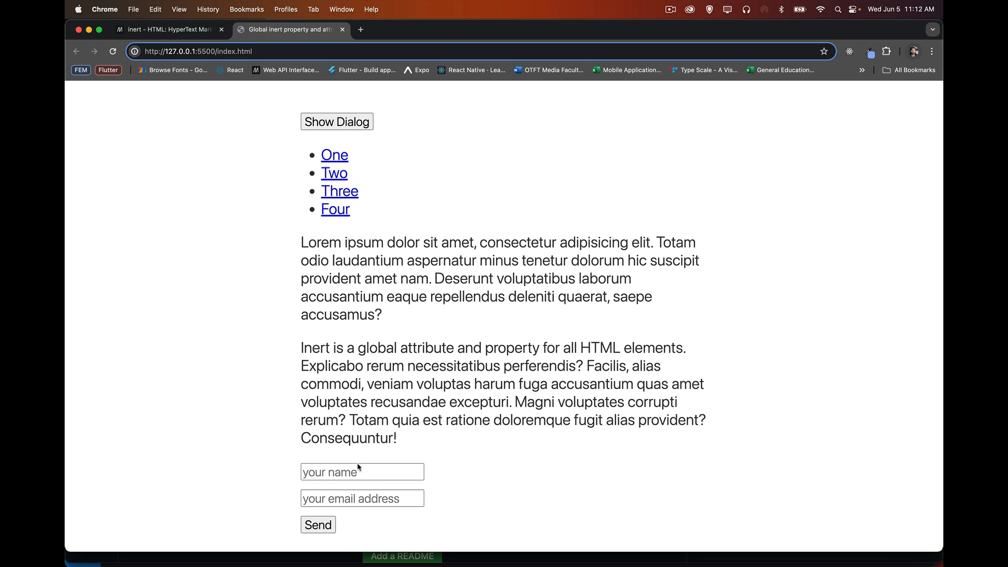
Add inert to the fullname input and try typing sample text into the form.
text(kdsfjhdksjh)
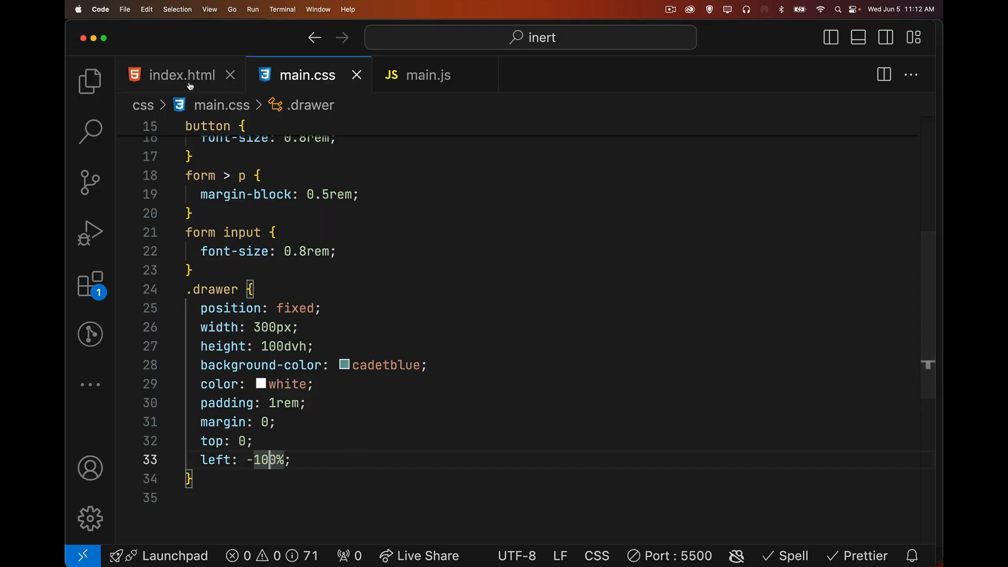
click(182, 74)
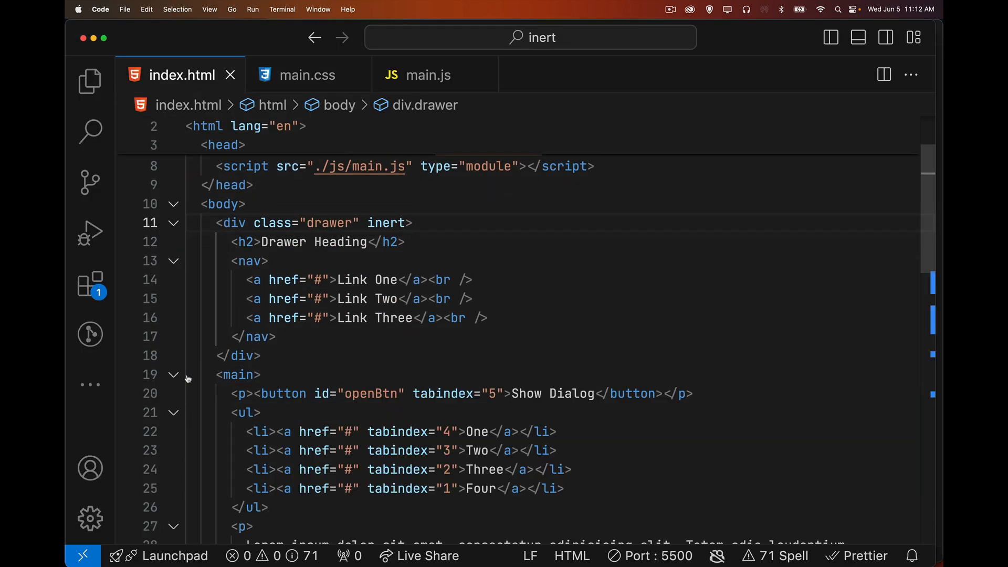
scroll(down, 3)
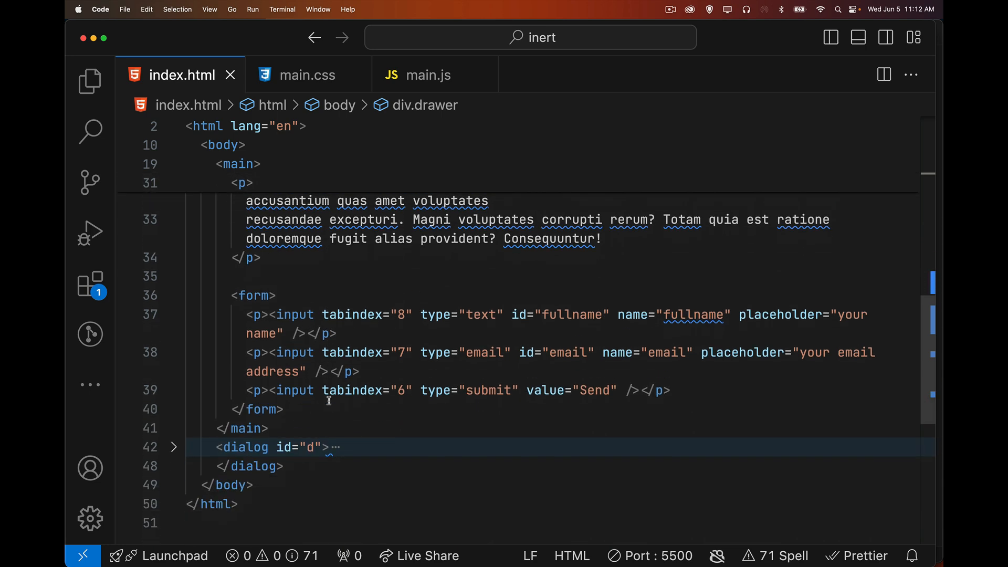
mouse_move(301, 311)
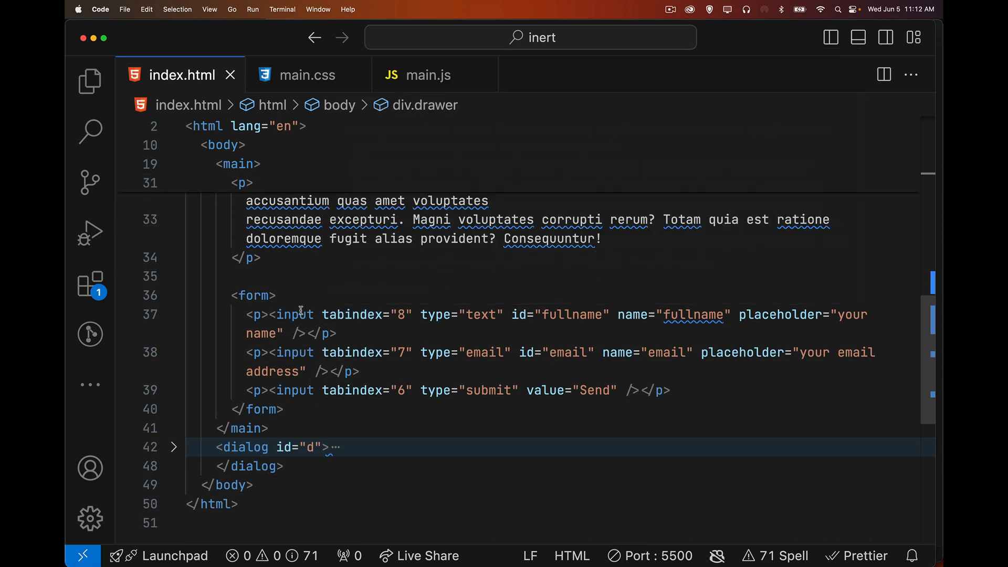
text(inert)
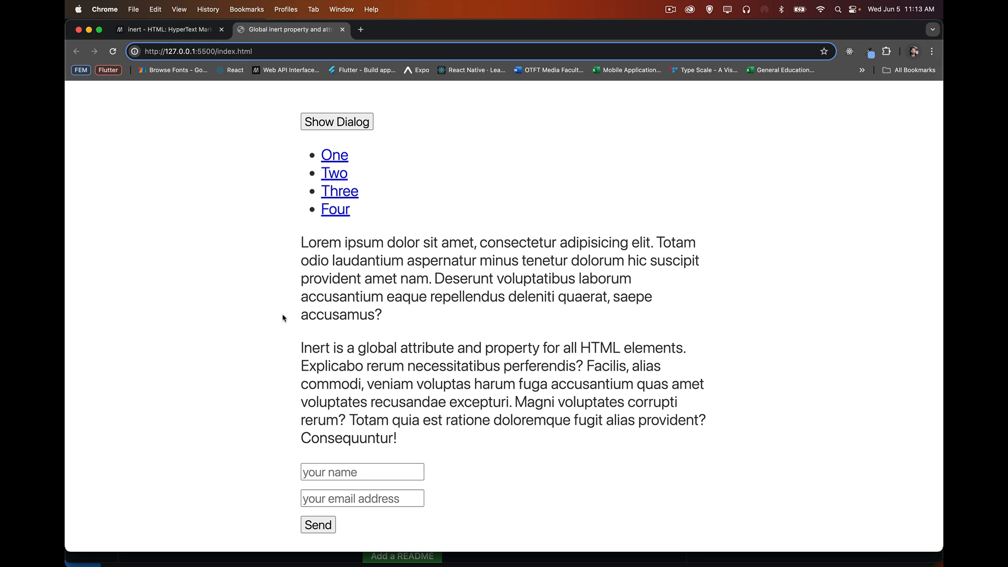
text(asdfasdf)
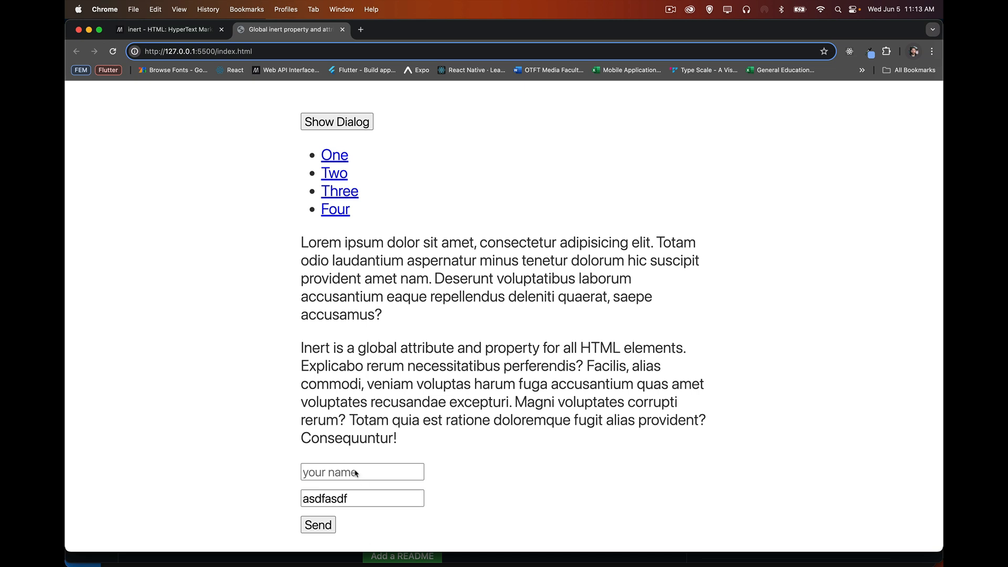
mouse_move(364, 472)
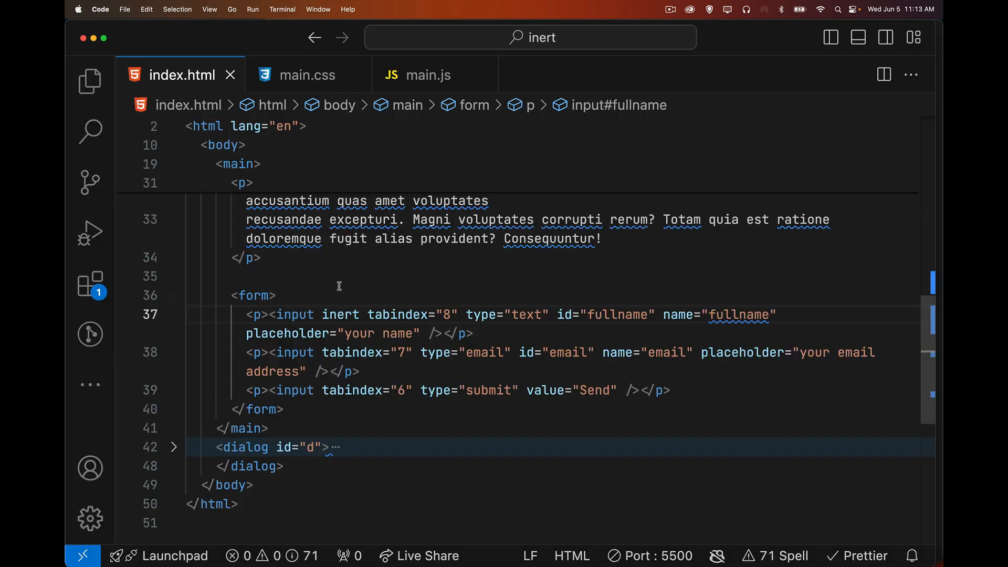
Remove the inert attribute from the name input again.
double_click(341, 314)
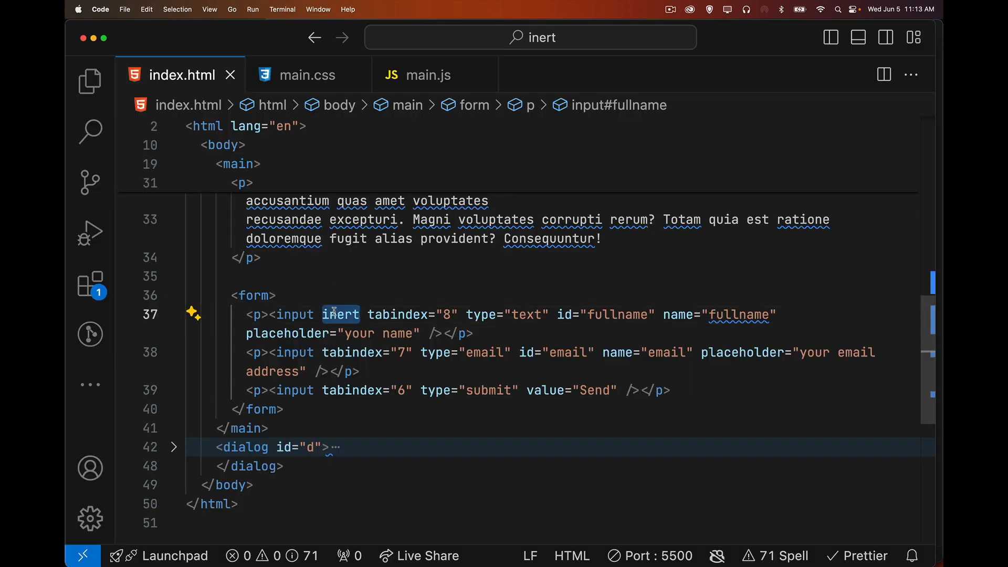
key(Backspace)
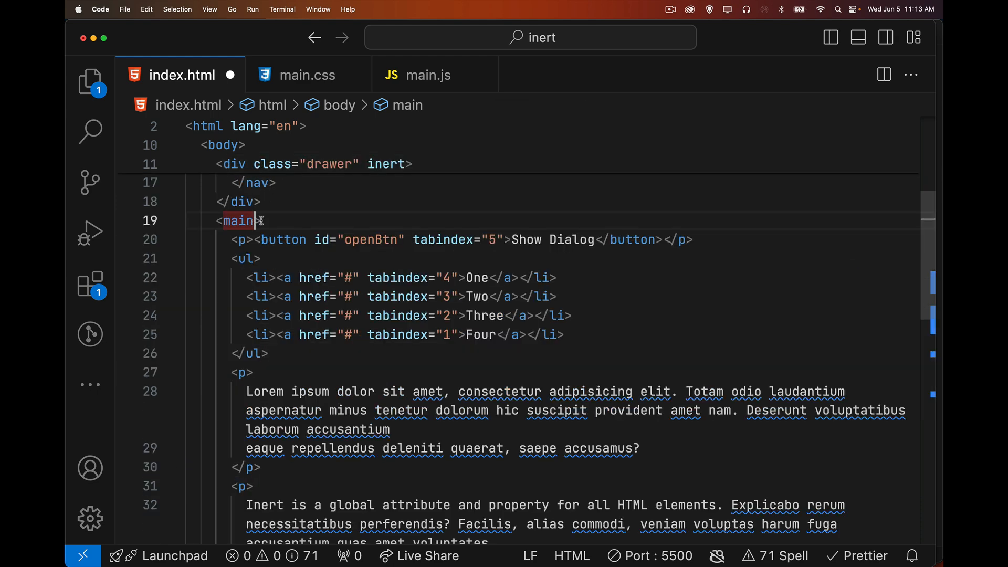
Mark main inert, search the page for 'lorem' finding no matches, then close the search.
text(inert)
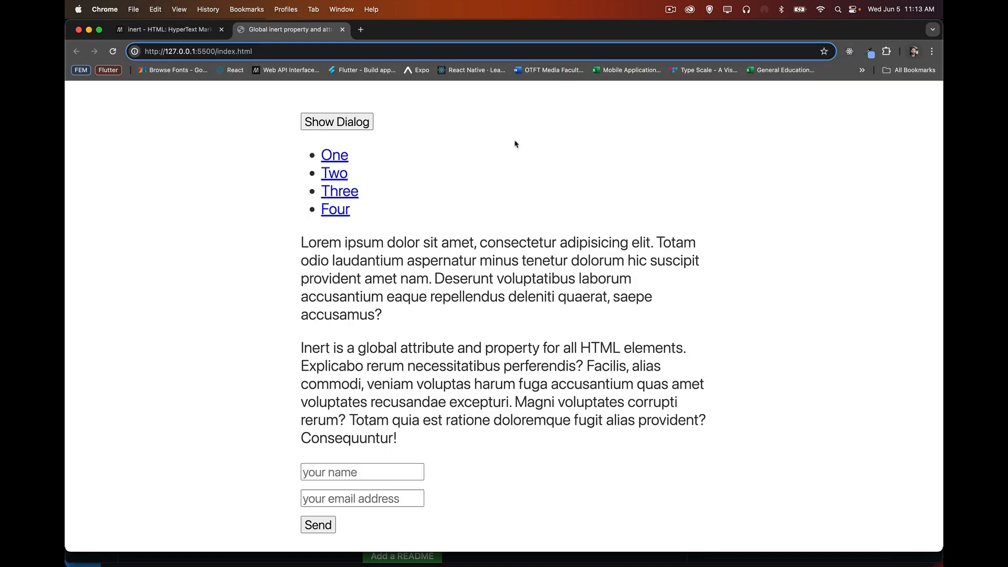
mouse_move(368, 526)
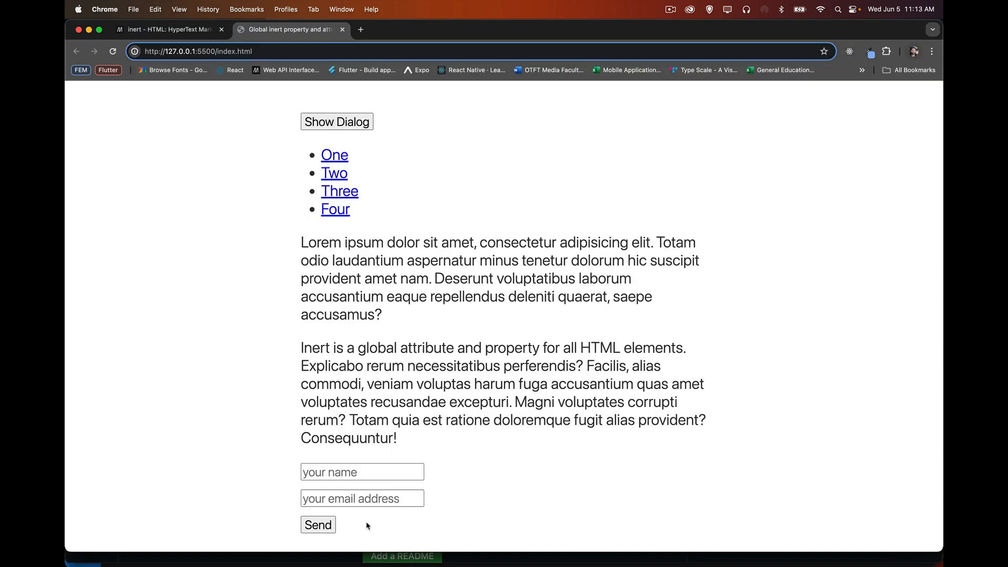
mouse_move(311, 243)
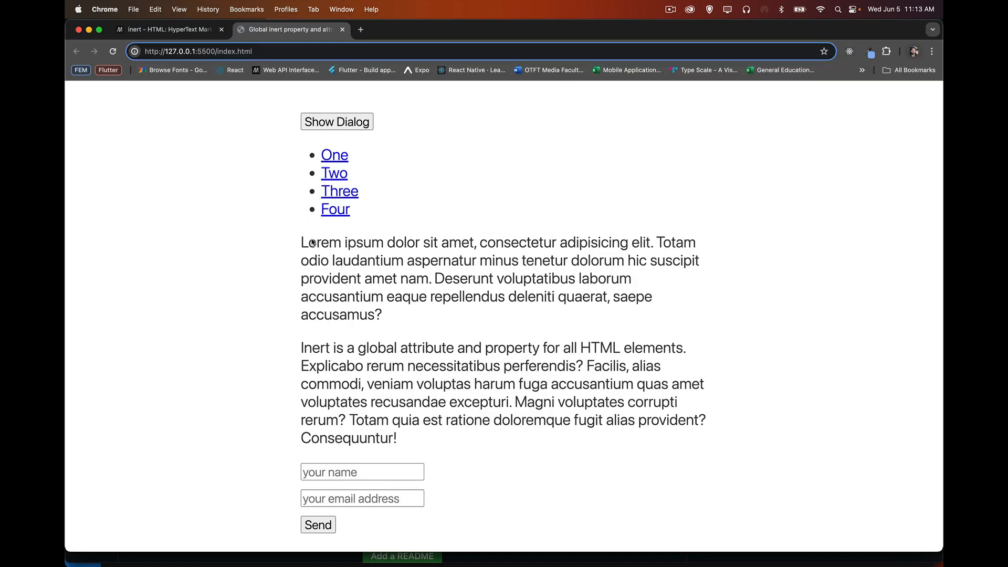
mouse_move(440, 370)
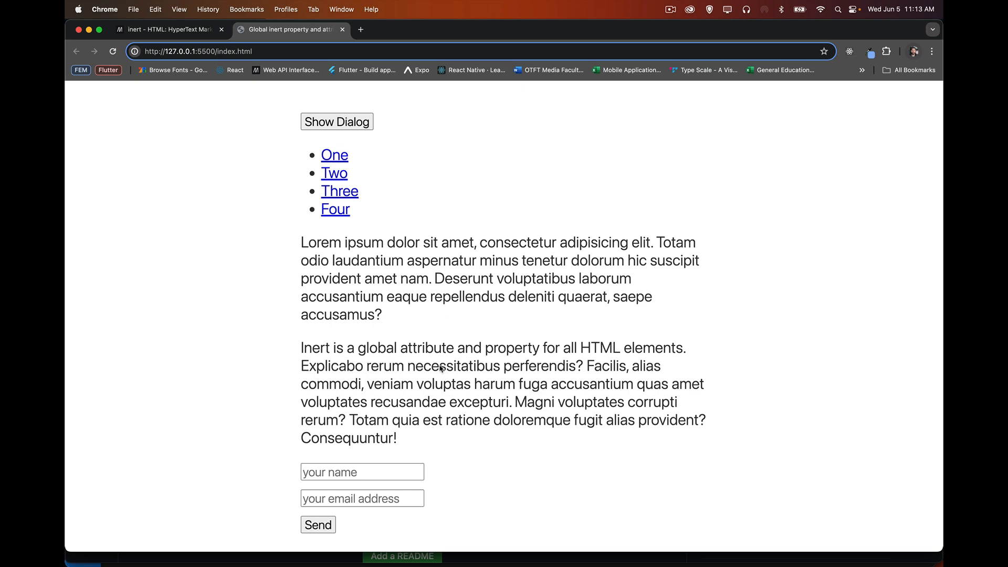
mouse_move(373, 482)
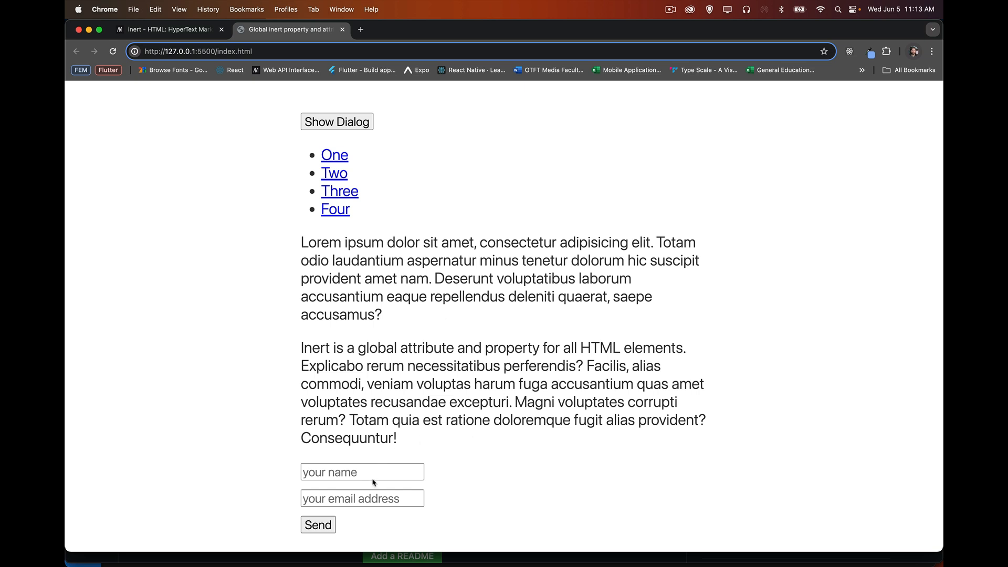
mouse_move(500, 340)
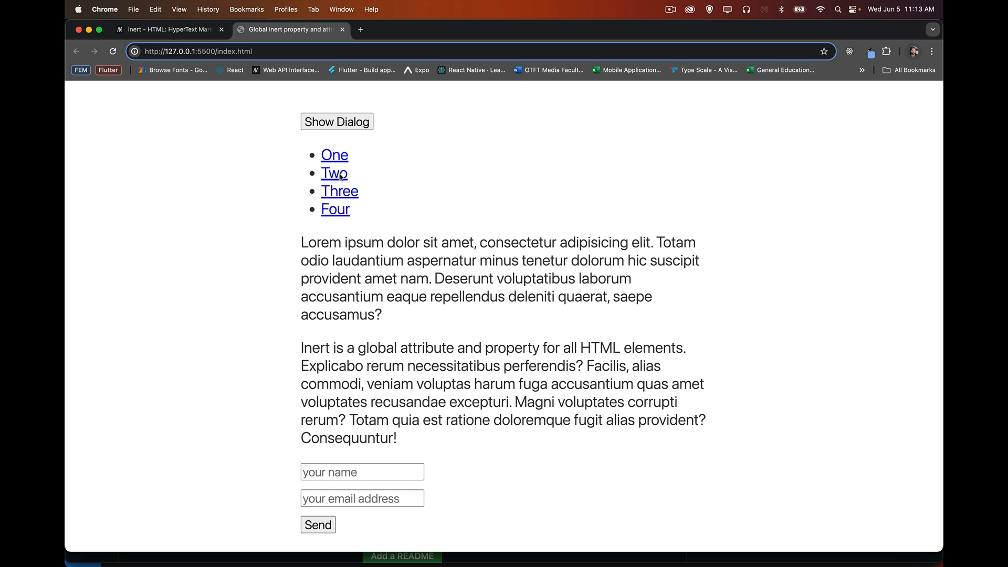
mouse_move(508, 207)
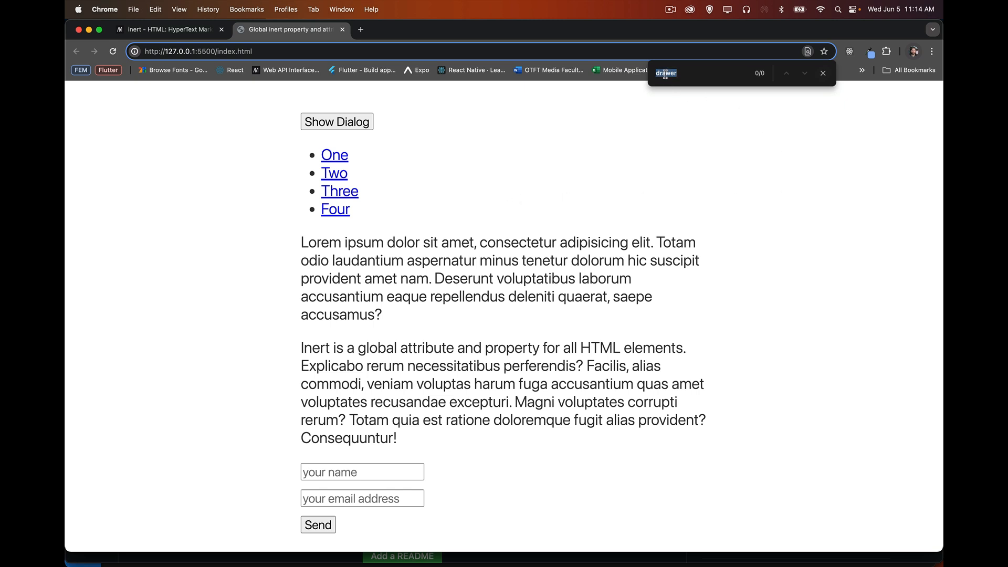
text(lorem)
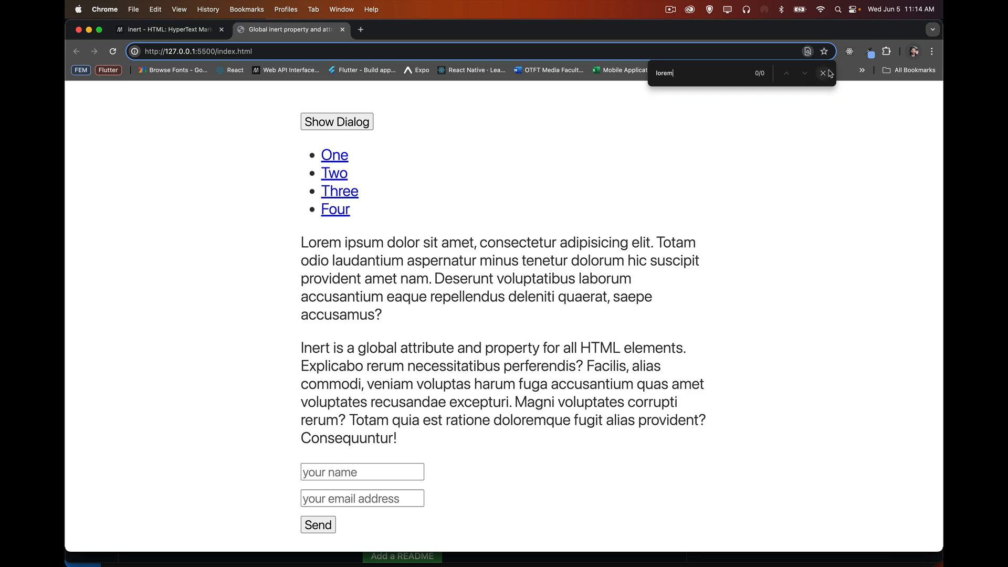
click(822, 72)
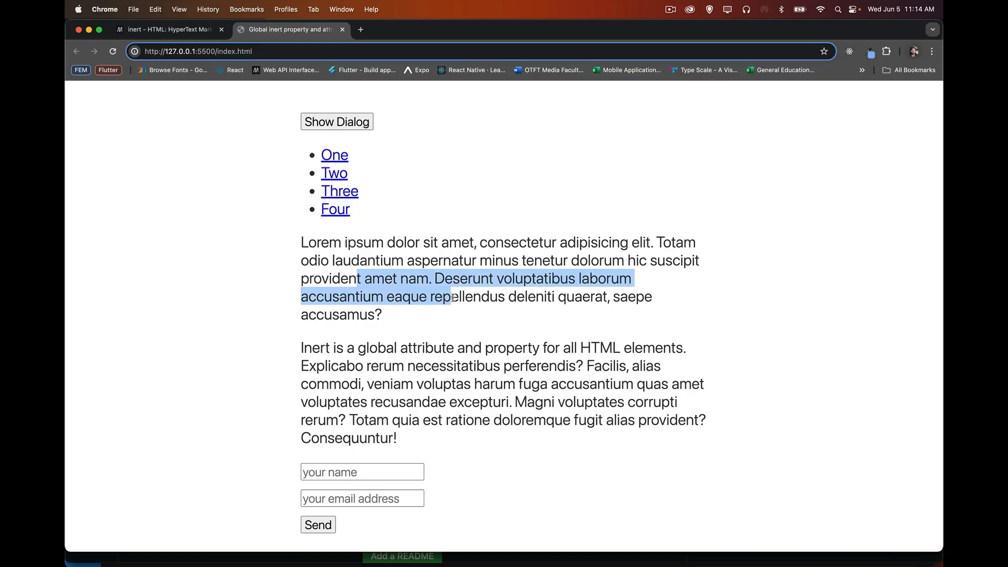
Reopen the modal dialog and step the lorem search to its match inside the dialog.
click(675, 159)
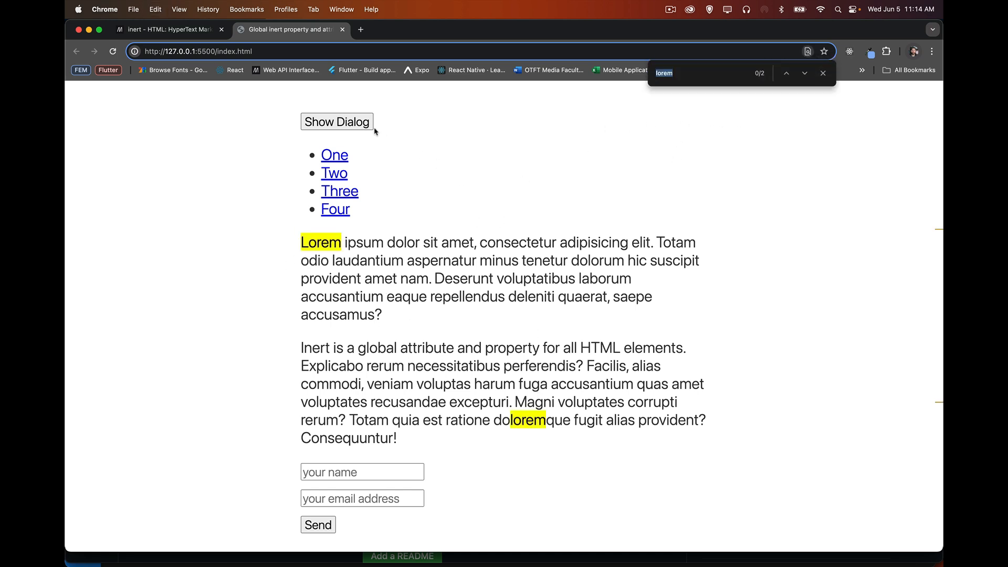
click(336, 122)
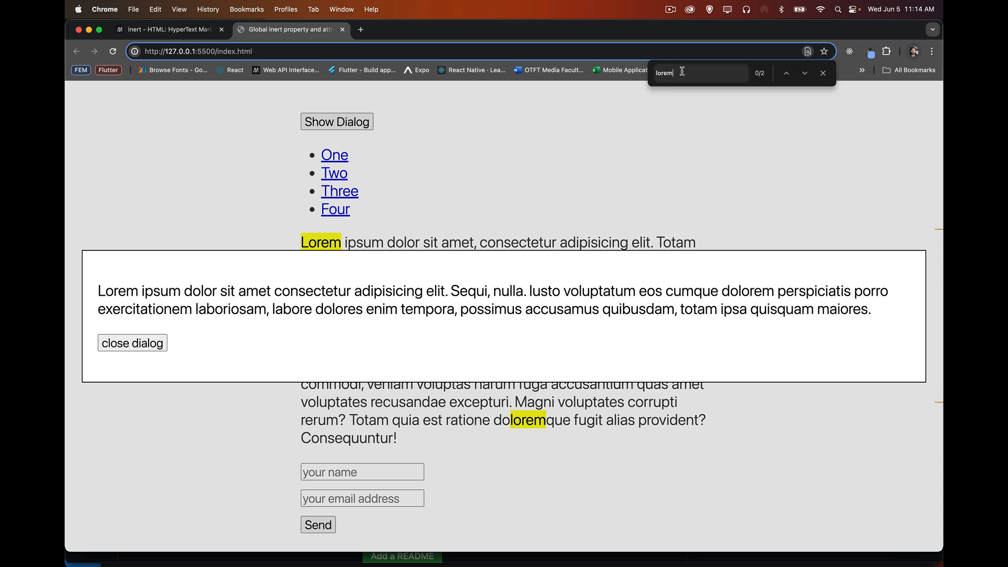
key(Backspace)
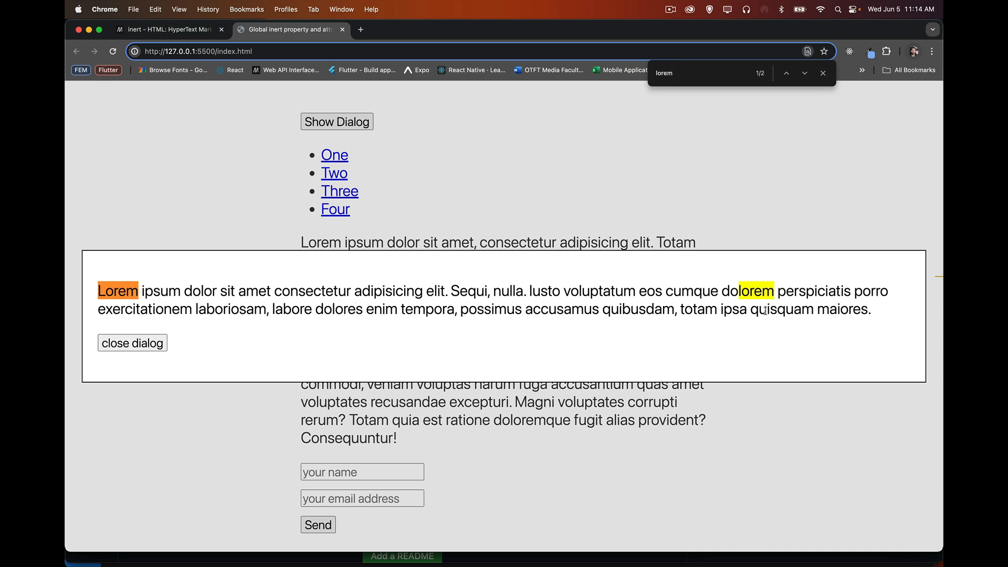
mouse_move(546, 225)
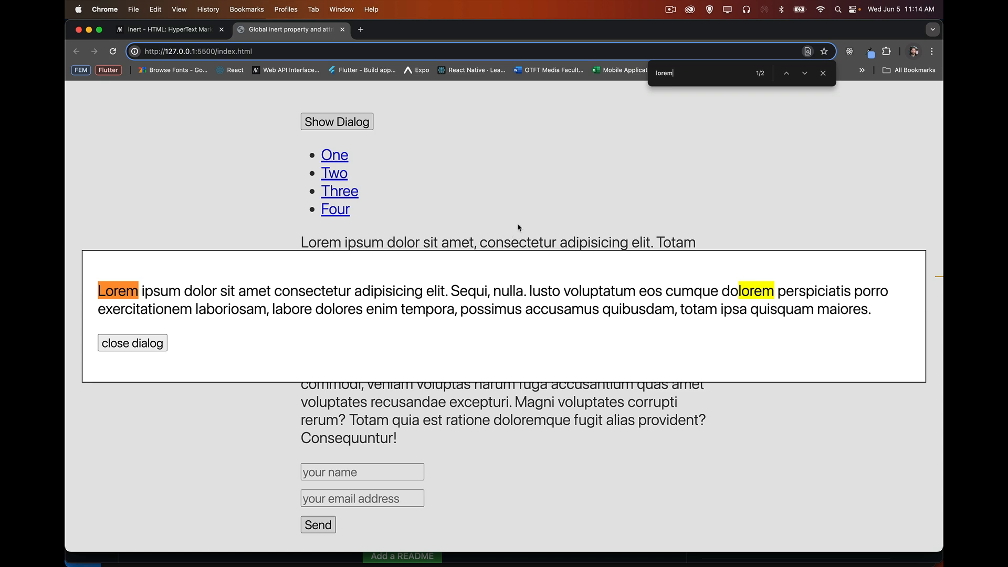
Close the find bar and dismiss the modal so the demo page shows unobscured.
click(822, 72)
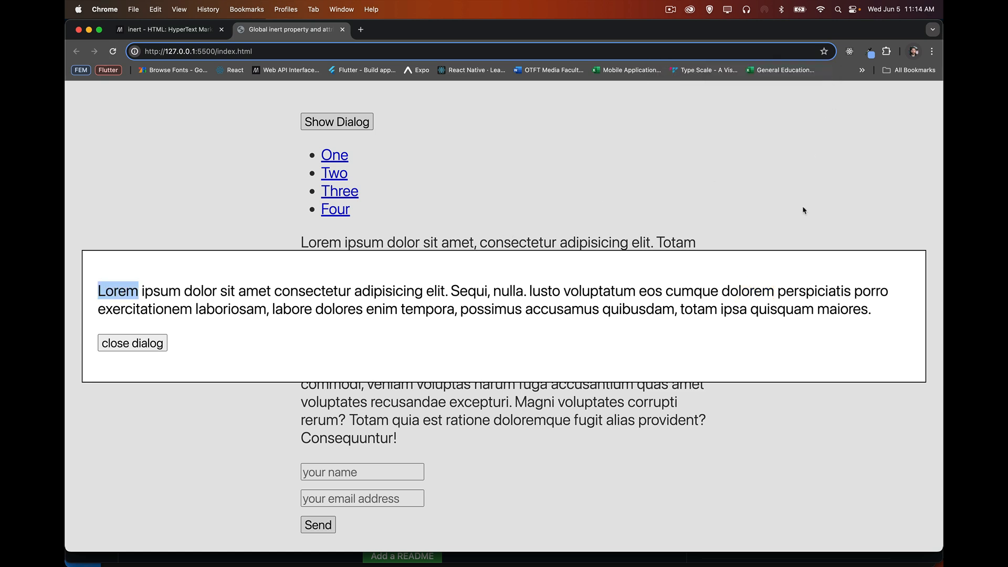
click(133, 343)
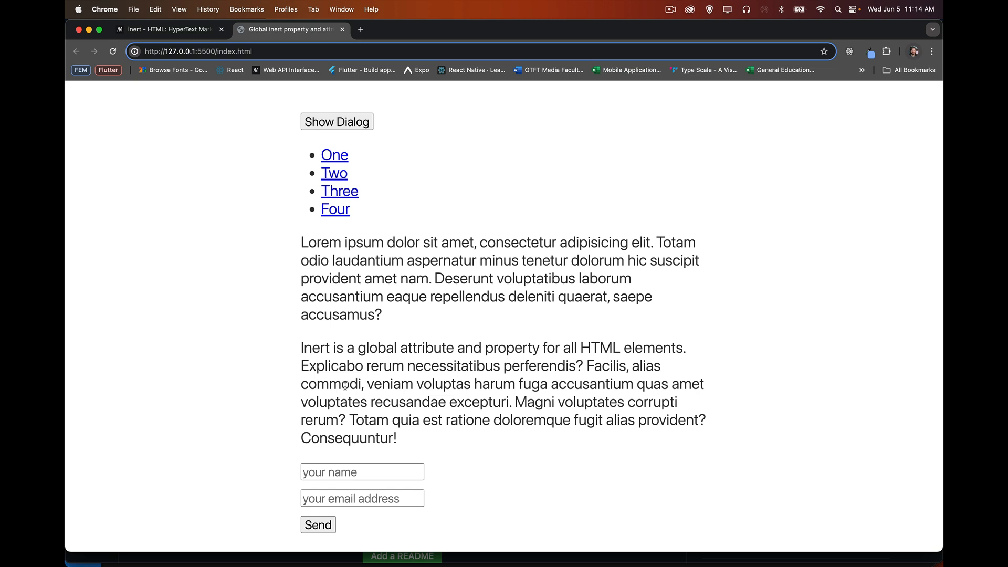
mouse_move(503, 172)
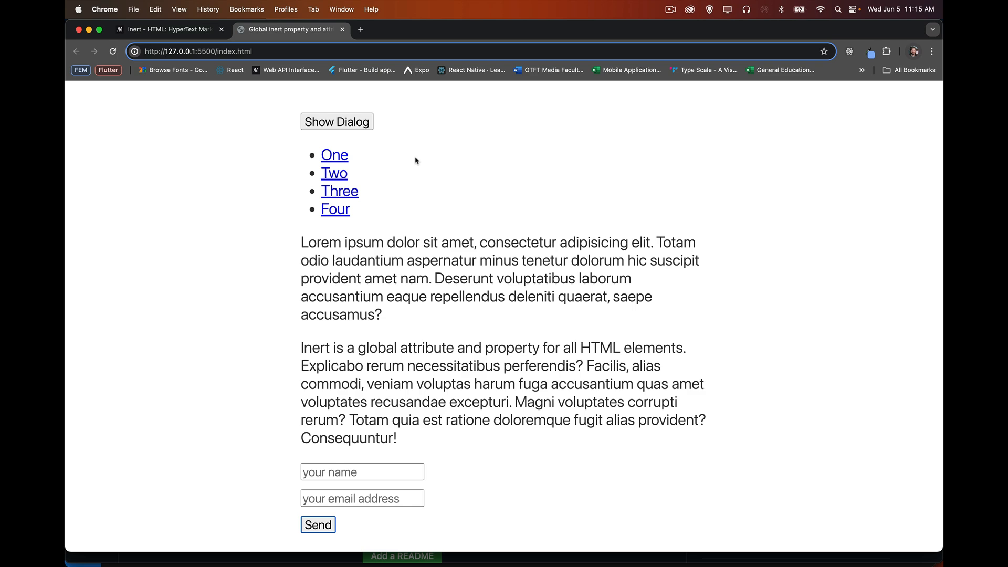
Review index.html's main section: tabindex links, paragraphs, form and the inert drawer.
click(335, 209)
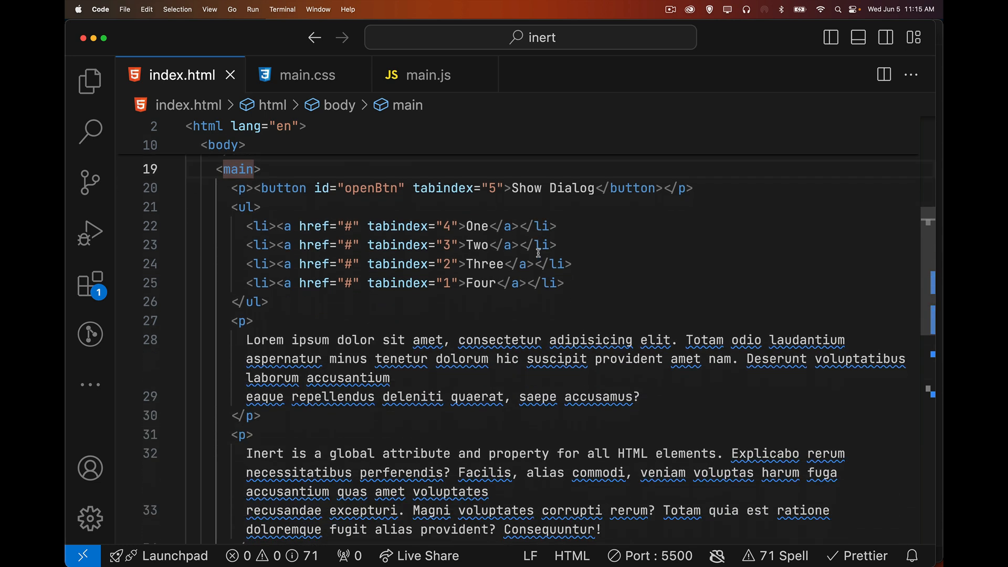
scroll(down, 3)
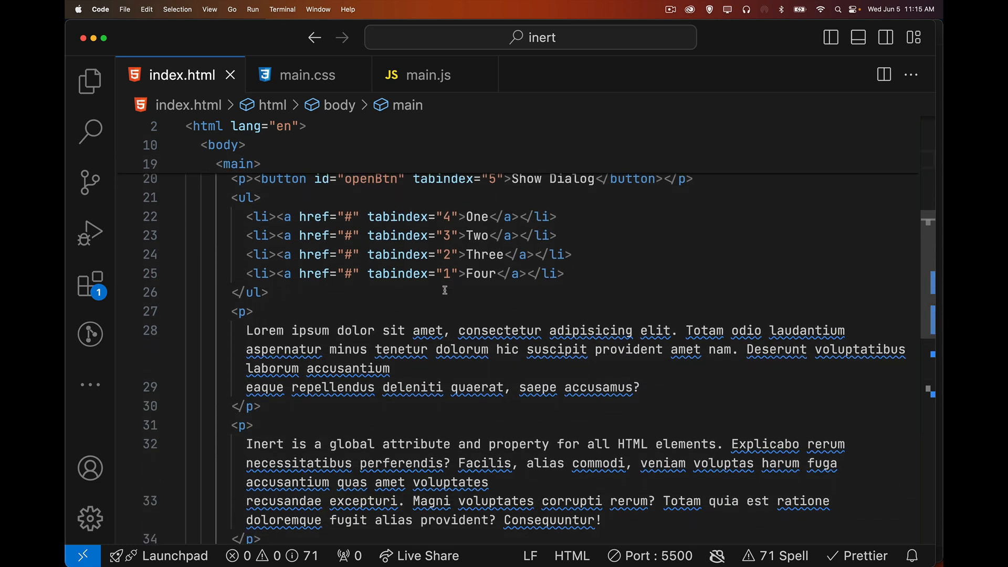
mouse_move(422, 215)
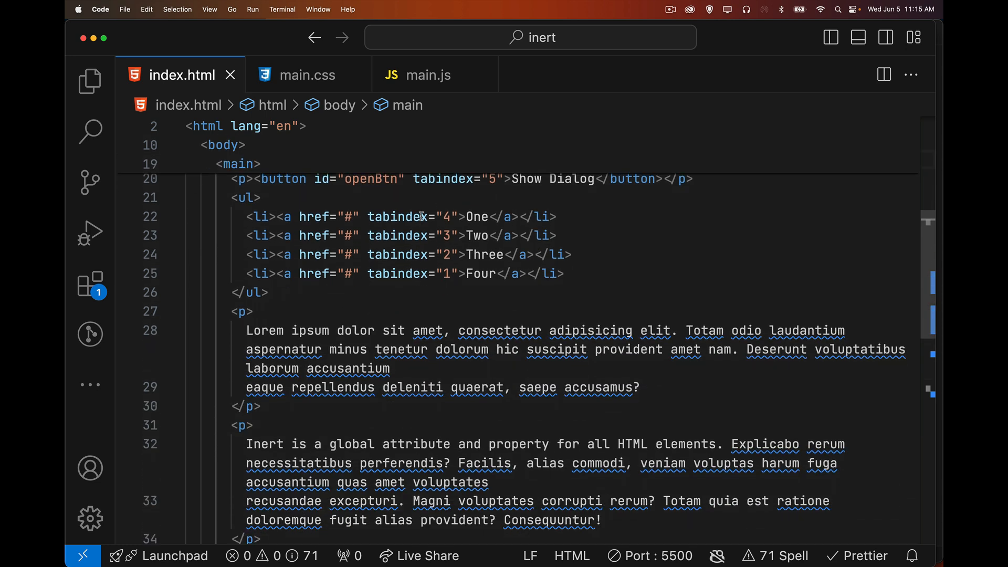
mouse_move(476, 205)
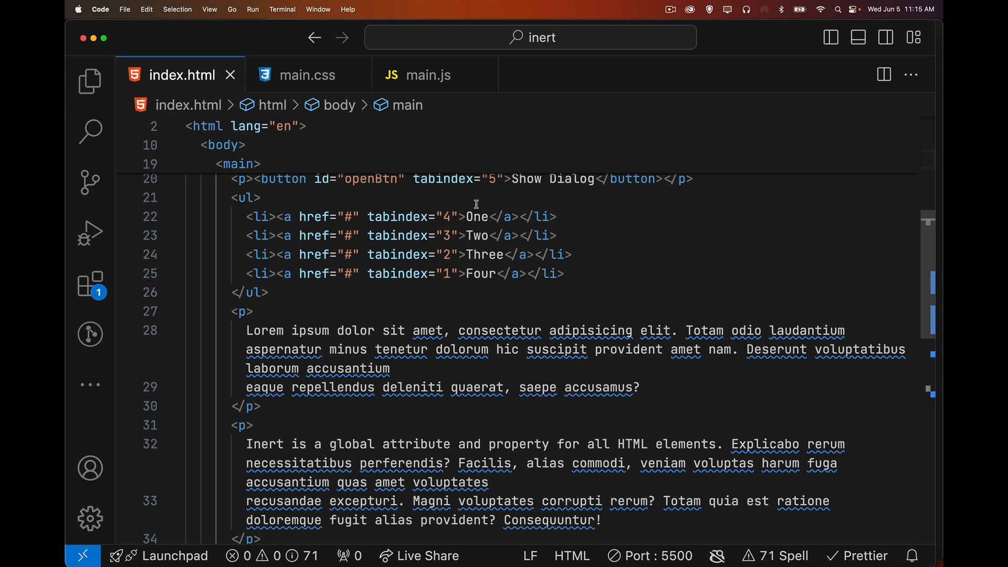
scroll(down, 3)
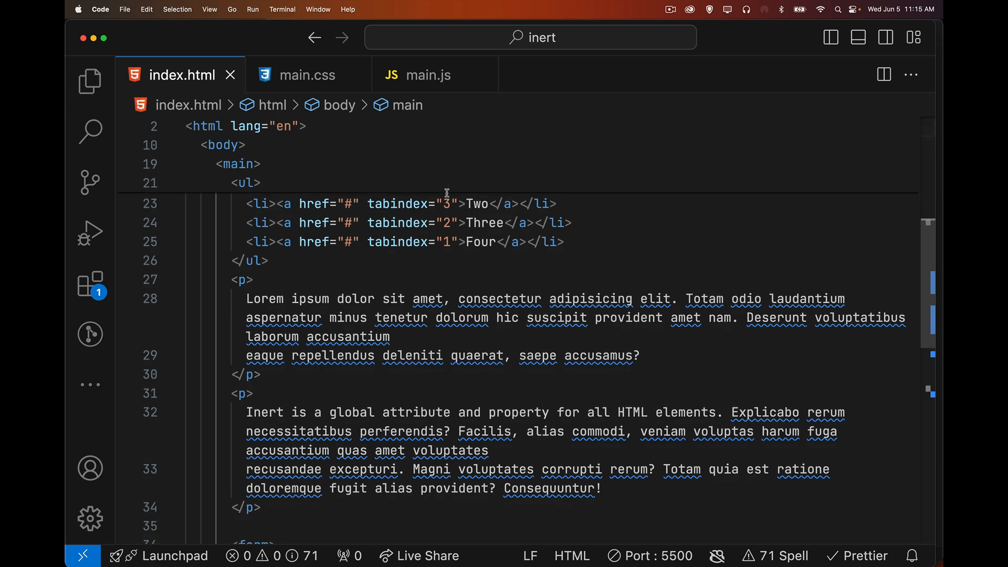
scroll(down, 3)
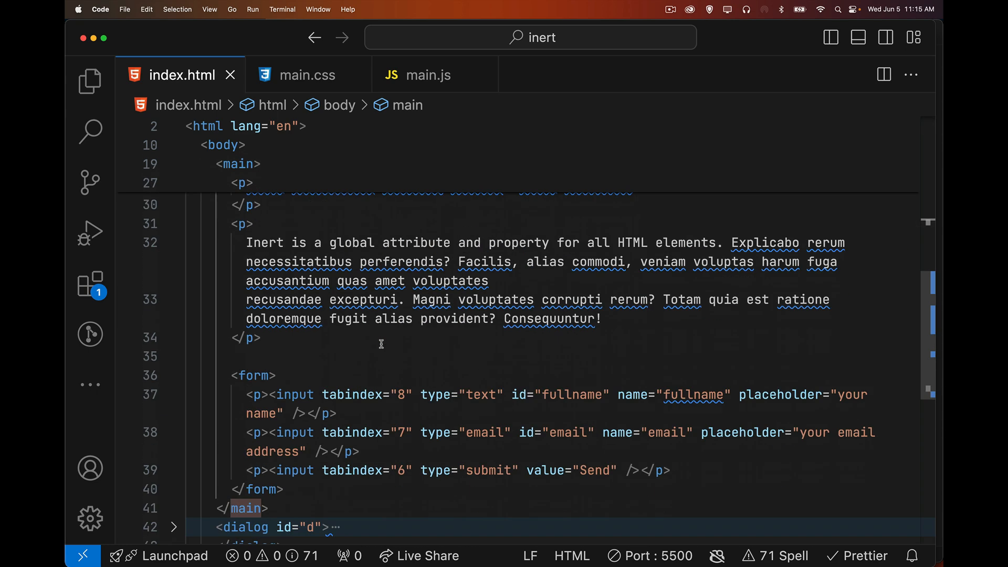
scroll(down, 3)
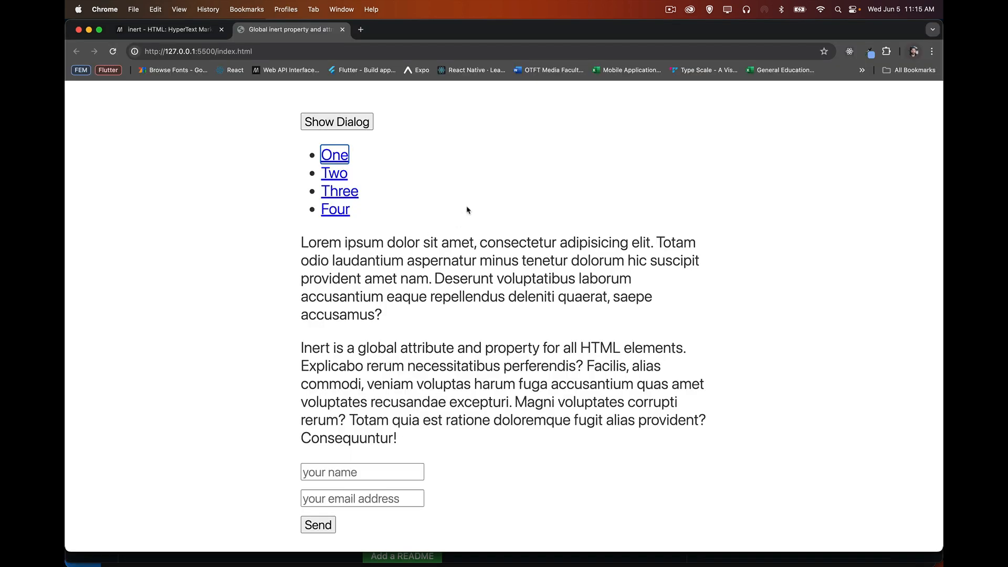
mouse_move(357, 162)
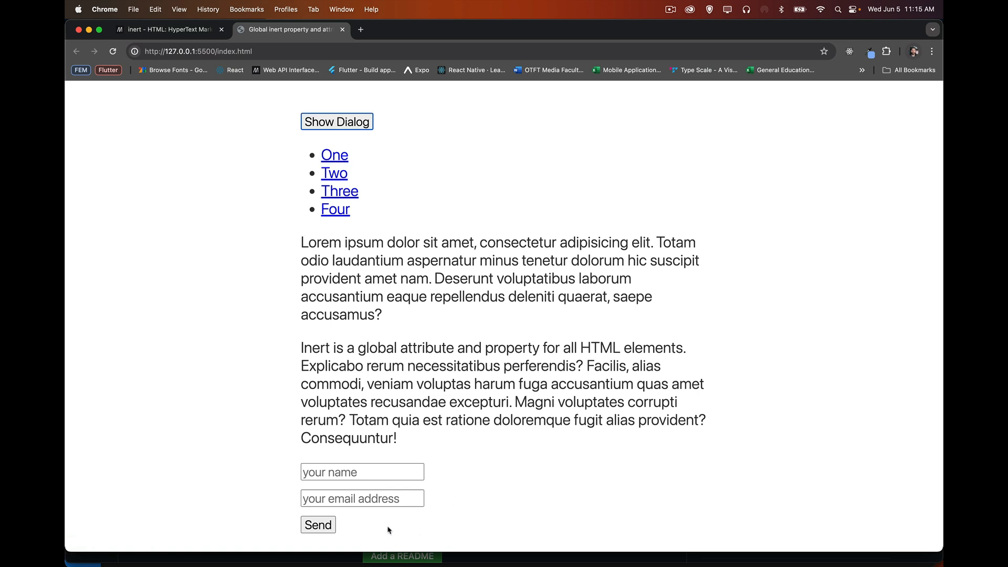
click(361, 472)
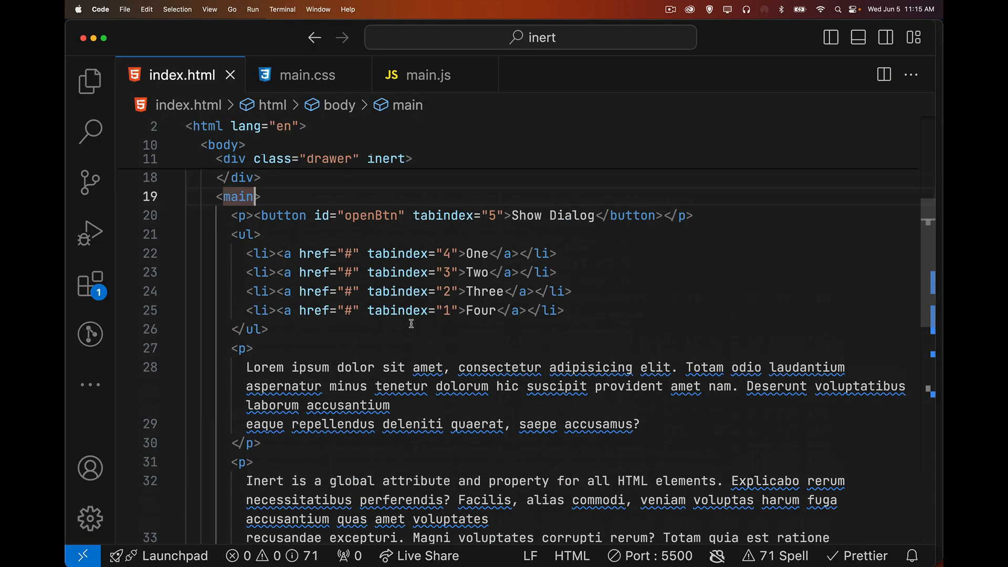
Add an inert attribute after tabindex="4" on the One link.
click(471, 253)
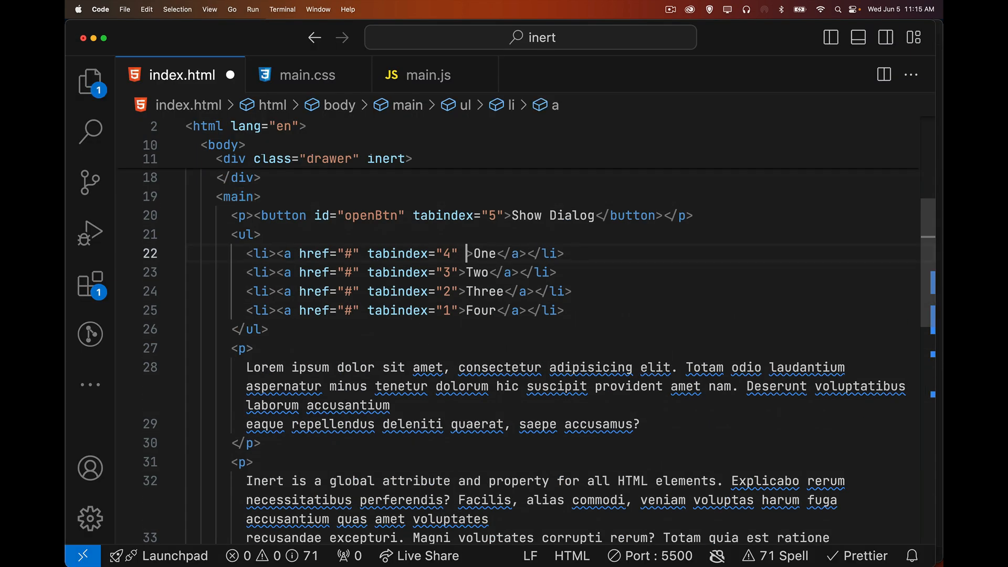
text(inert)
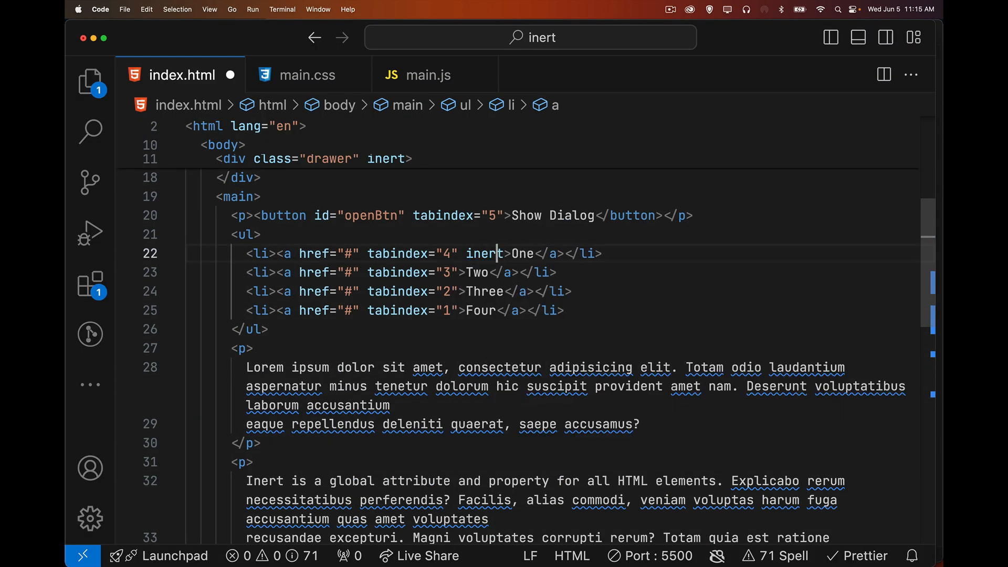
text(in)
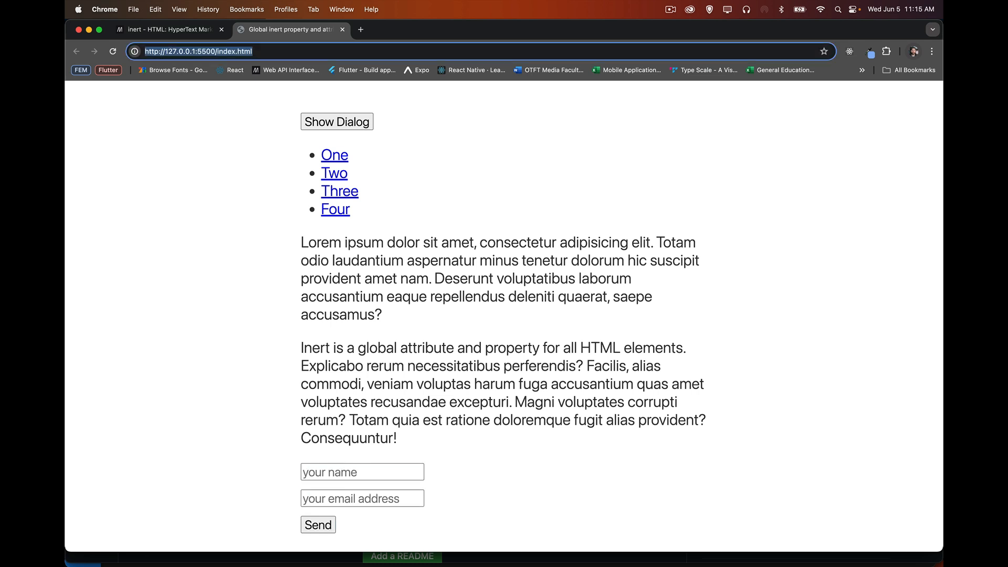
mouse_move(447, 183)
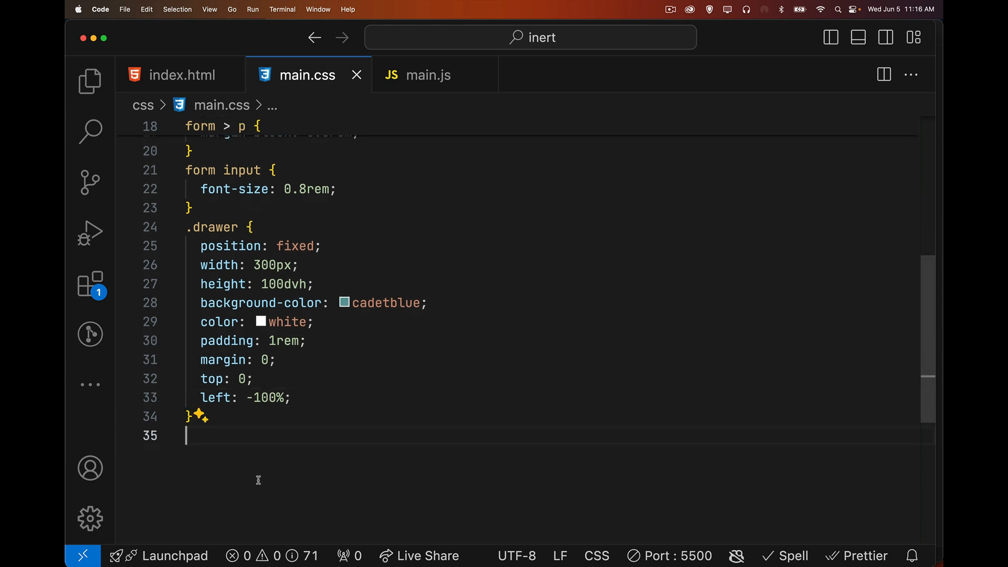
Start an [inert], [inert] * rule in main.css with opacity 0.2.
text([inert],)
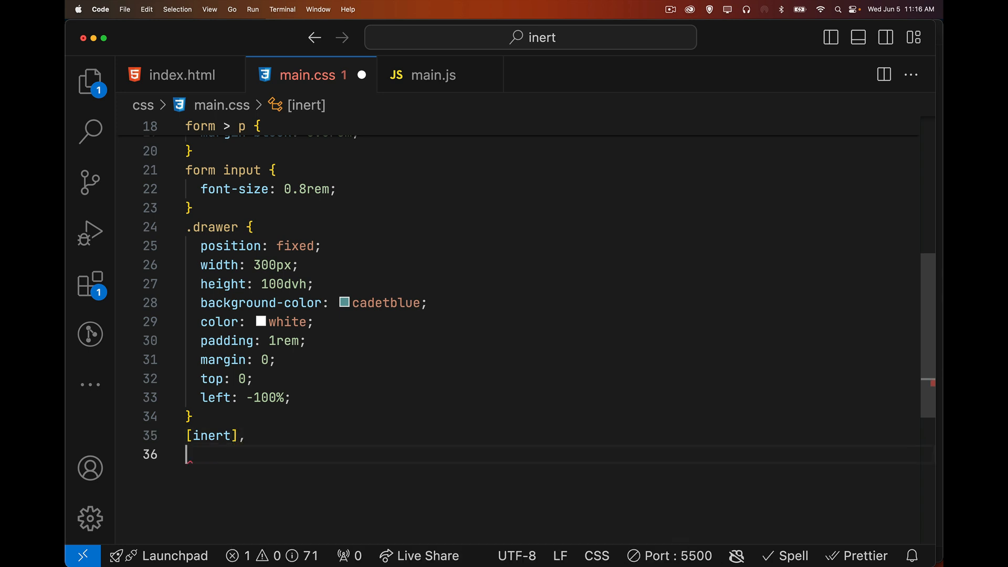
text([inert] *)
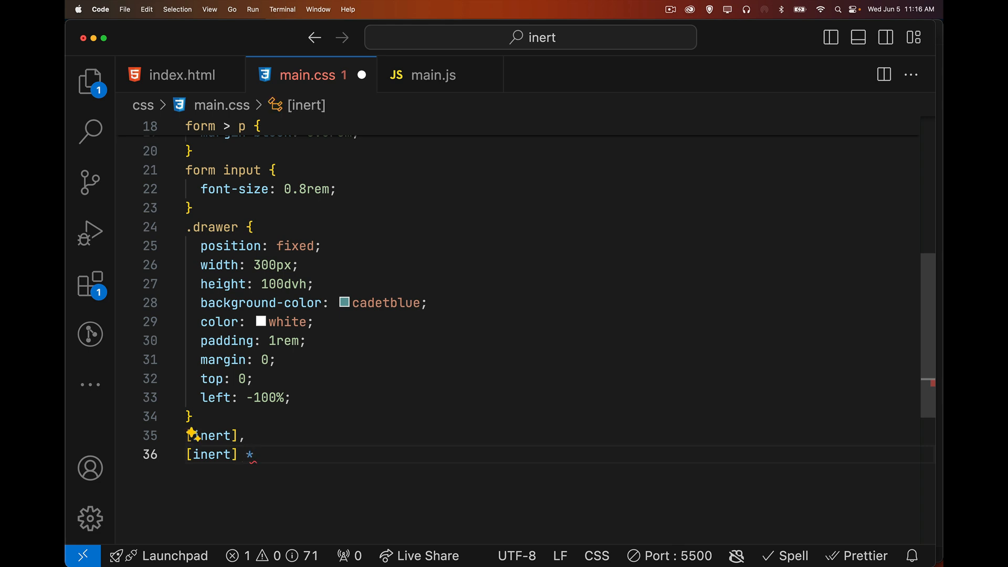
text({)
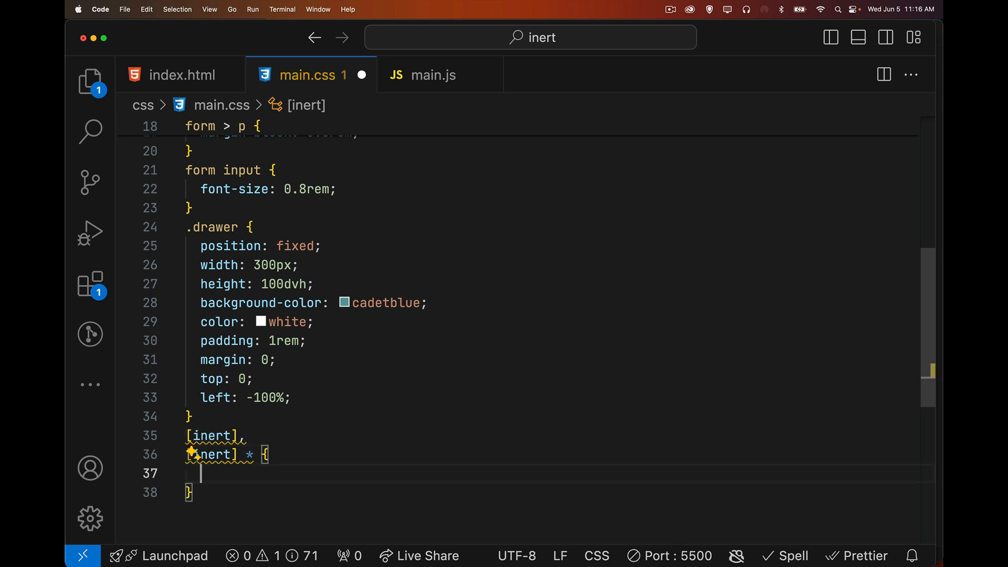
mouse_move(276, 434)
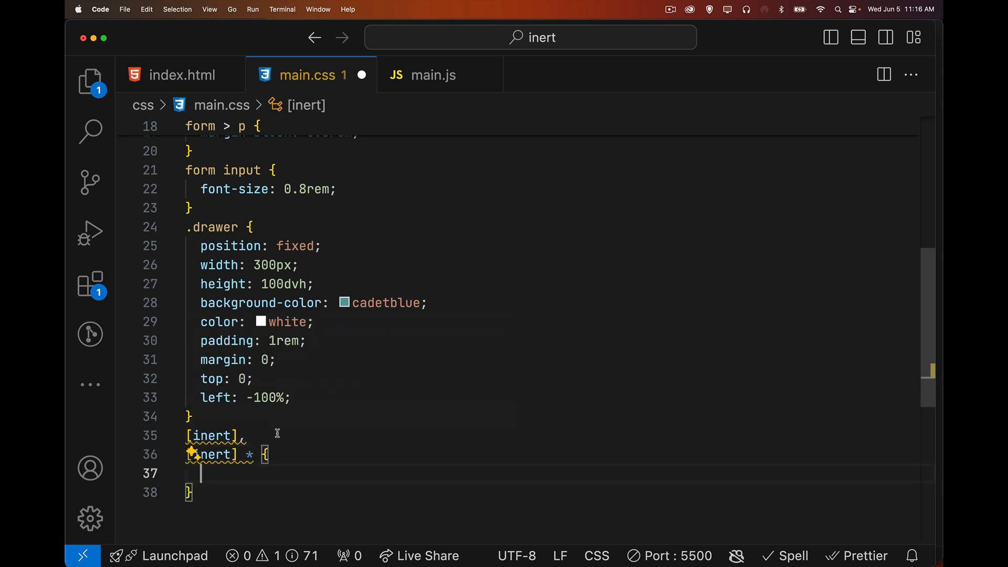
mouse_move(296, 459)
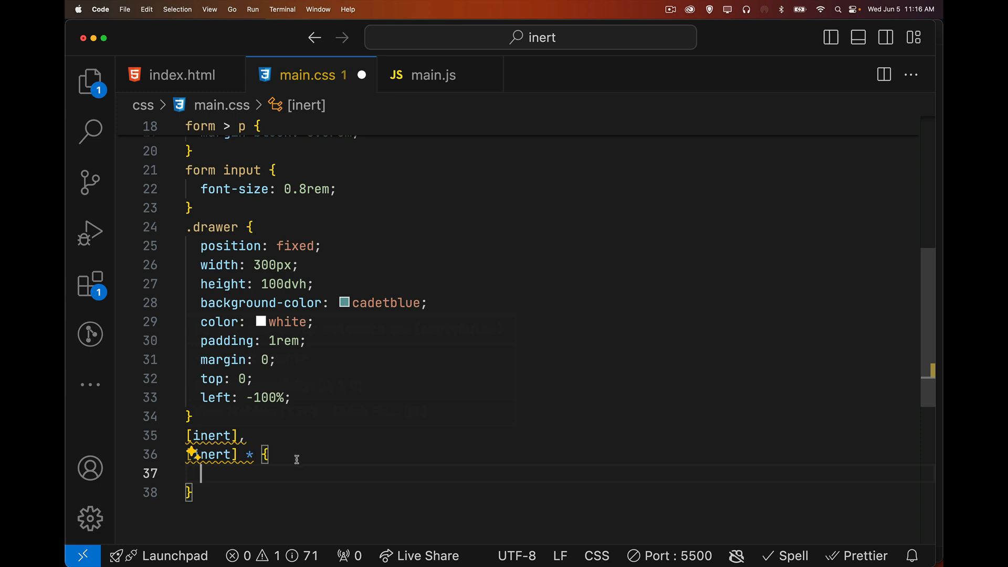
mouse_move(279, 491)
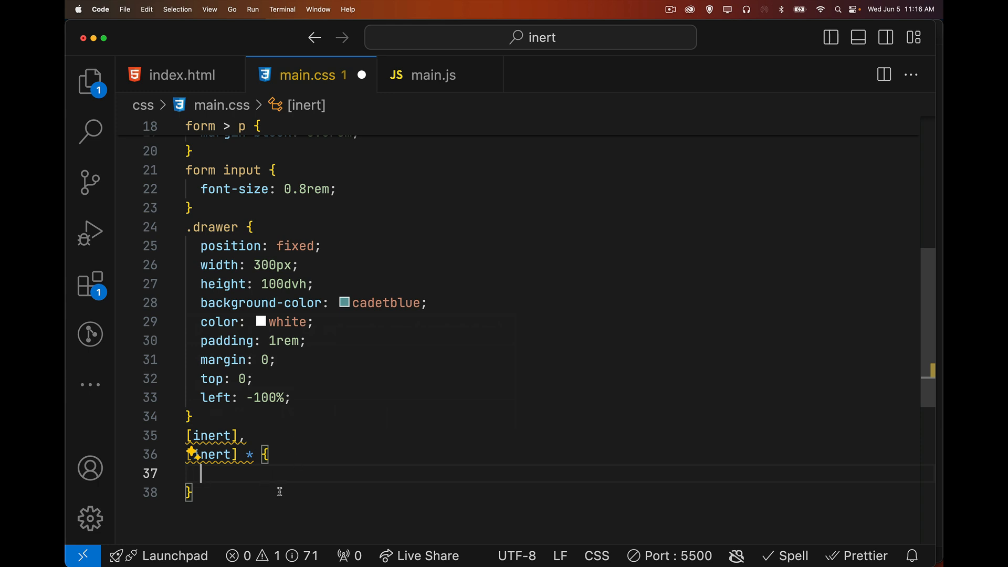
text(opacity: 0.)
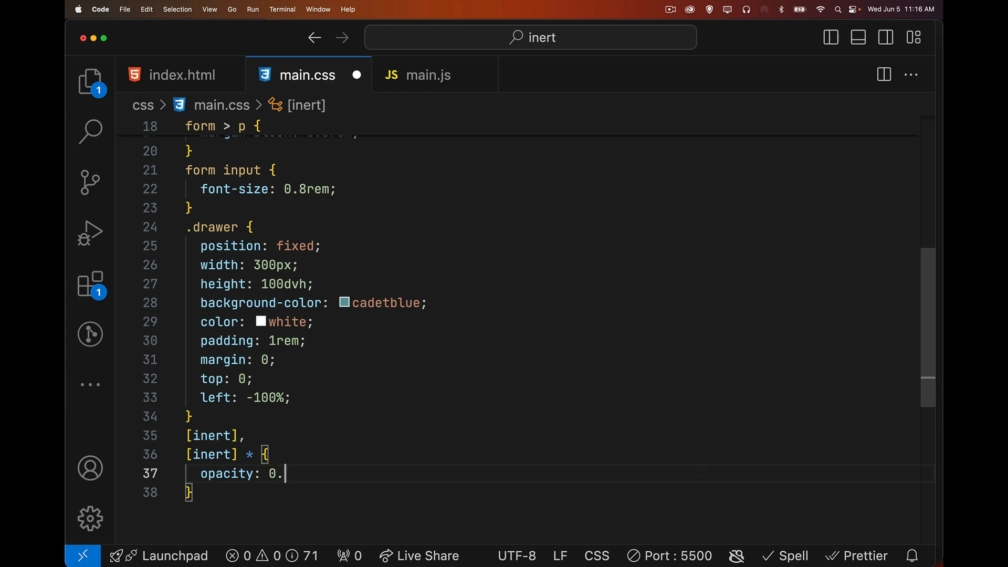
text(5;)
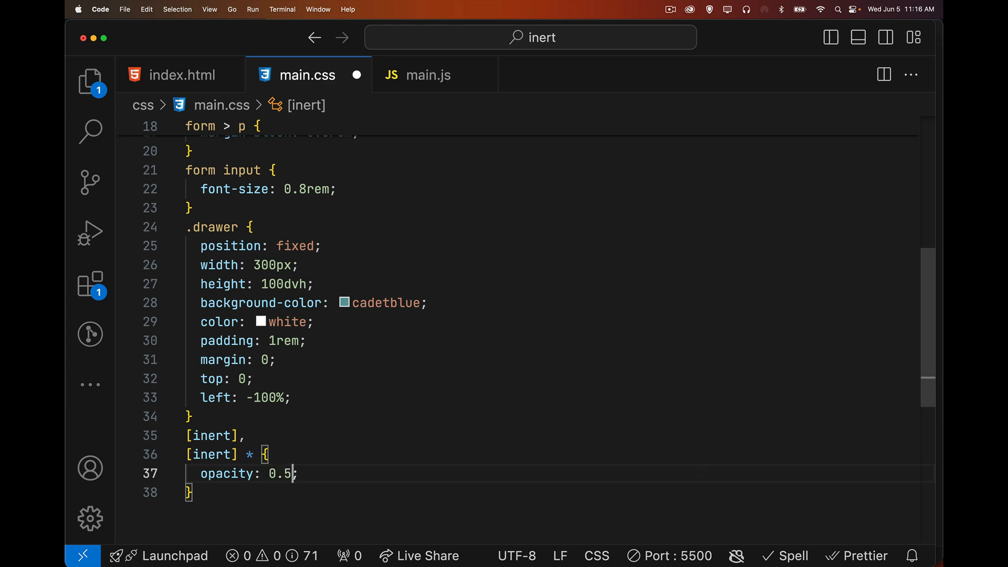
text(0.2;)
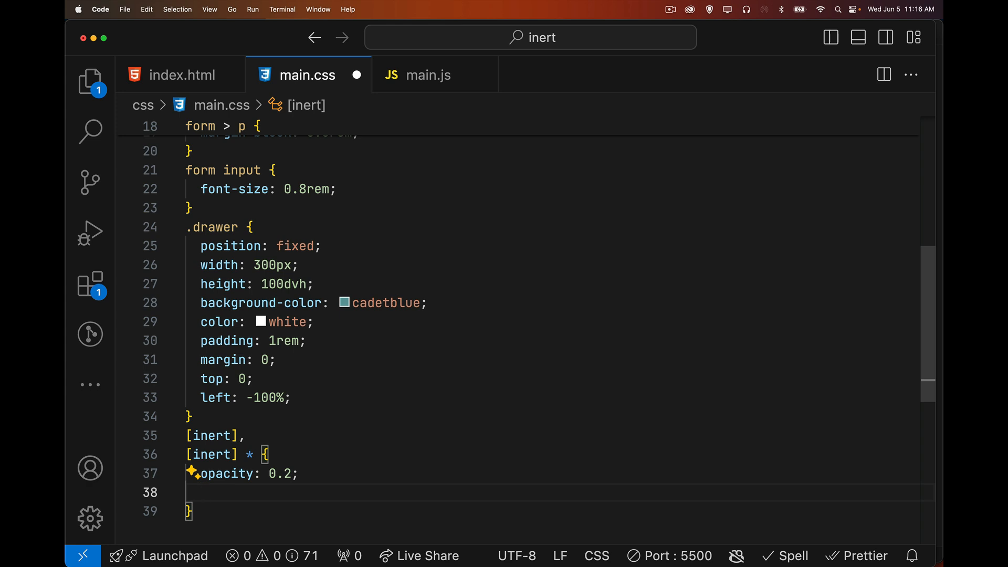
Add cursor: default, pointer-events: none and user-select: none to the inert rule.
text(cursor: default)
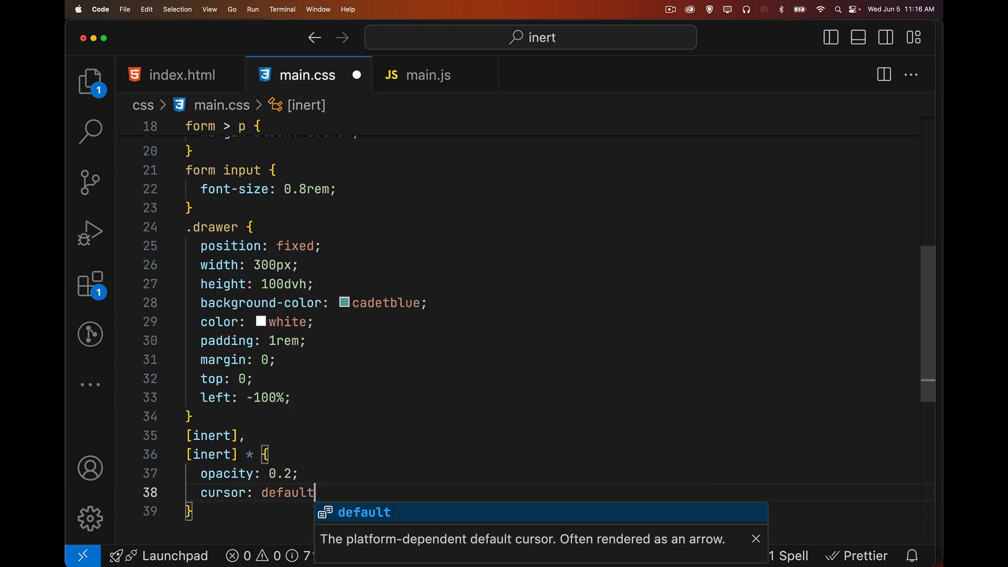
key(Enter)
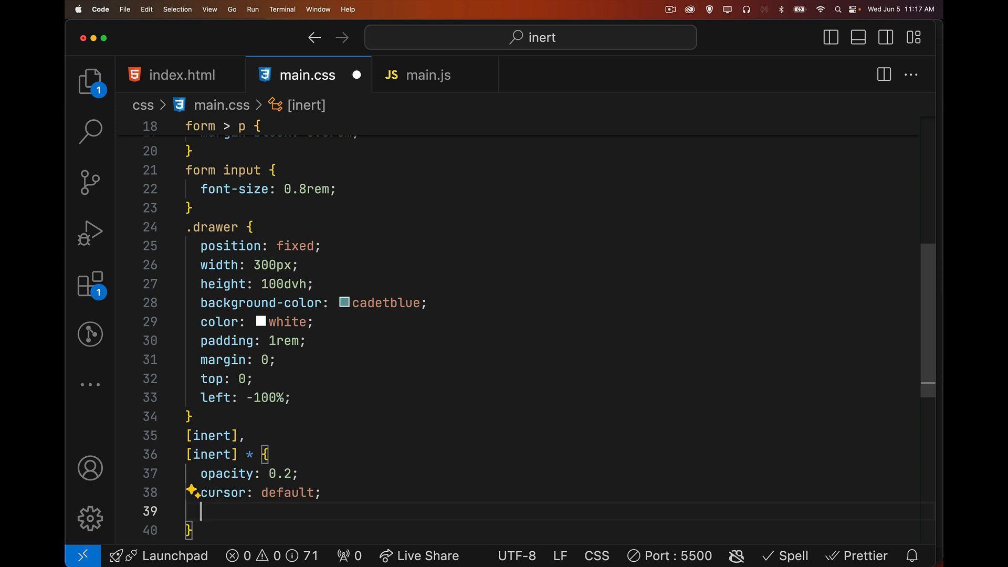
text(pointer-events: none;)
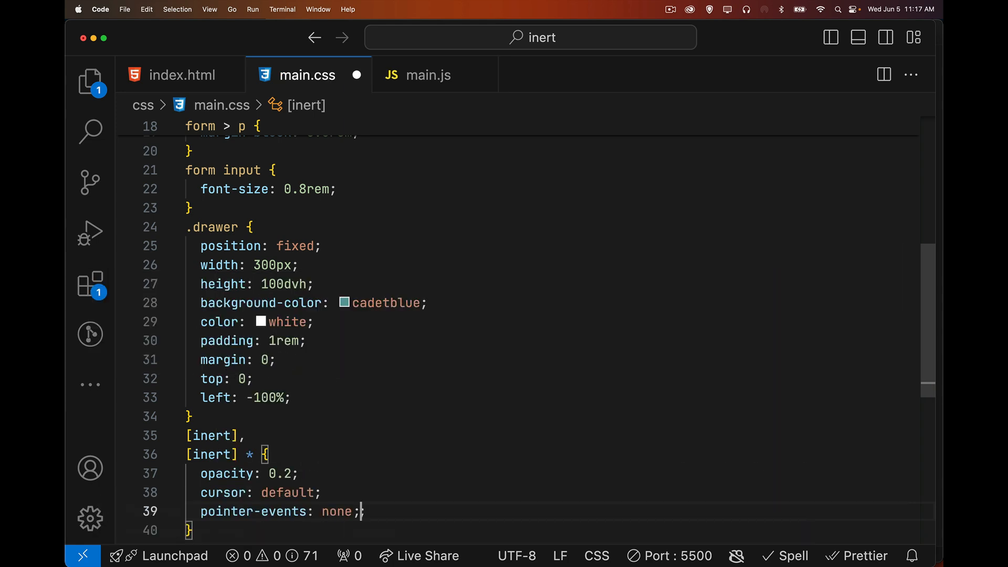
text(use)
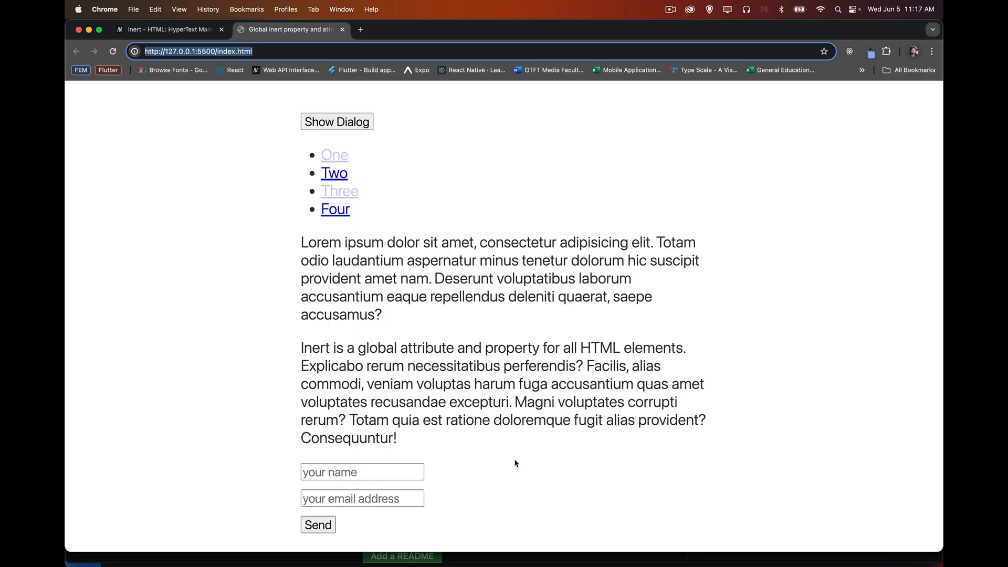
mouse_move(354, 203)
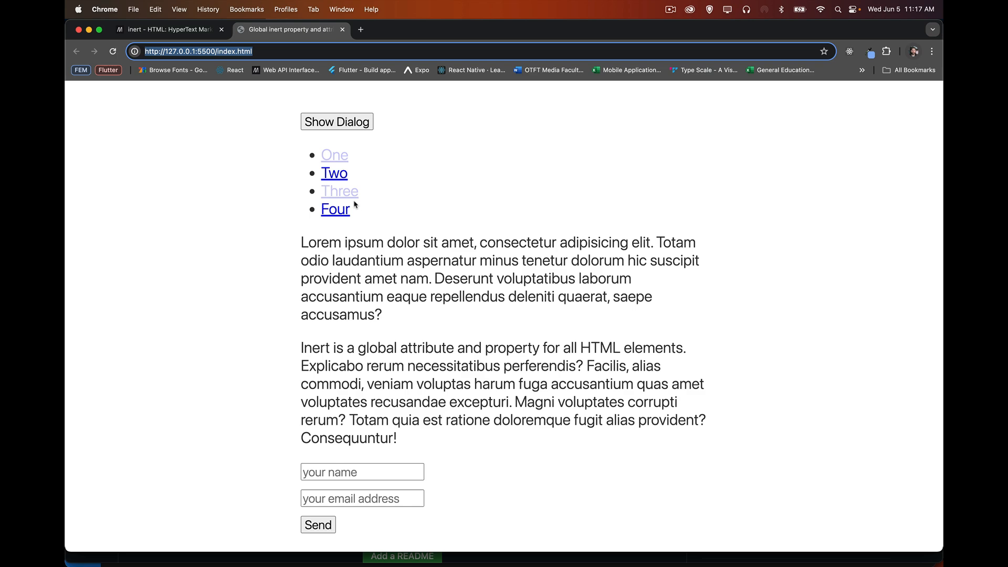
mouse_move(406, 207)
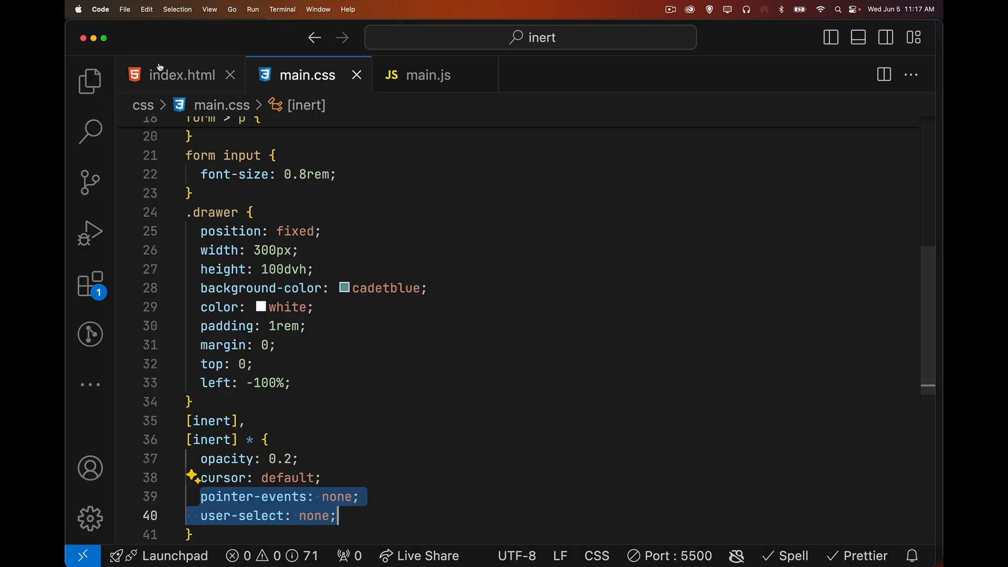
Remove the inert attributes from links One and Three in index.html.
click(183, 75)
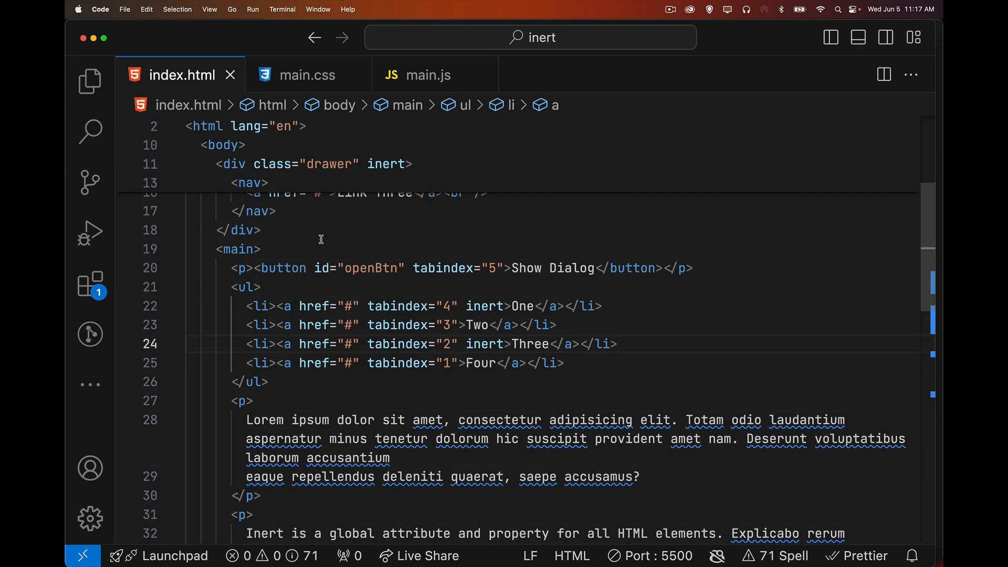
text(inert)
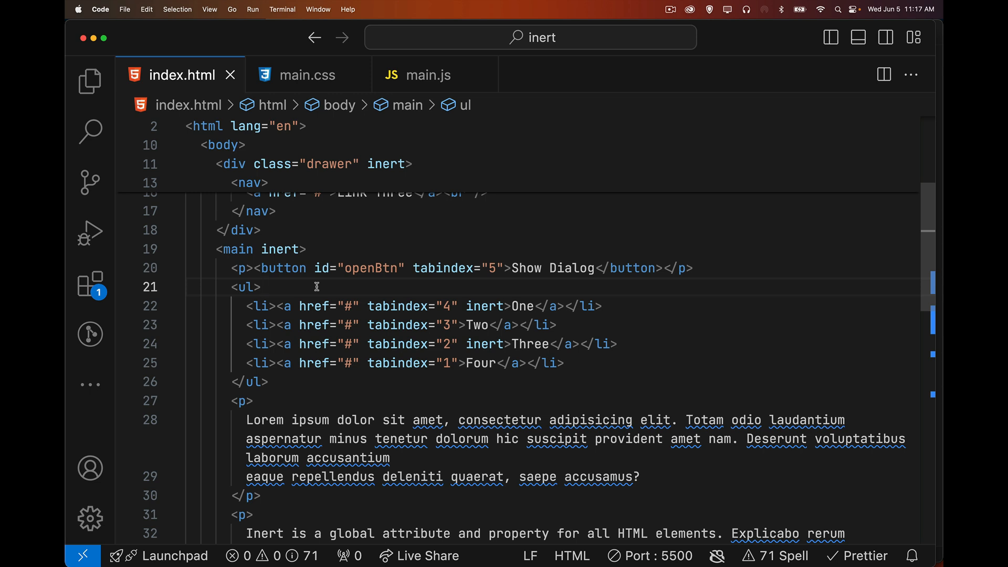
mouse_move(288, 239)
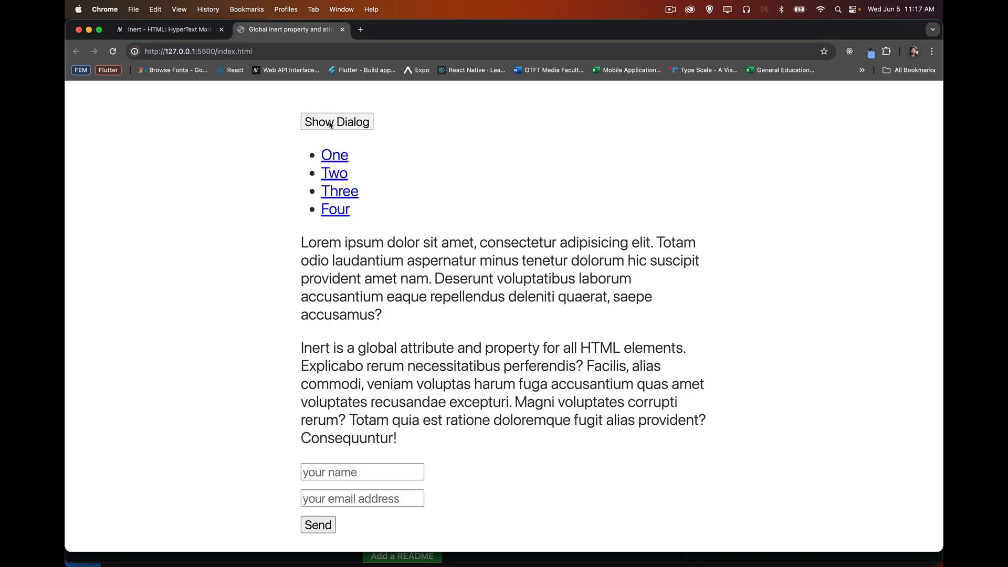
Show the modal dialog with none of the four links faded behind it.
click(336, 121)
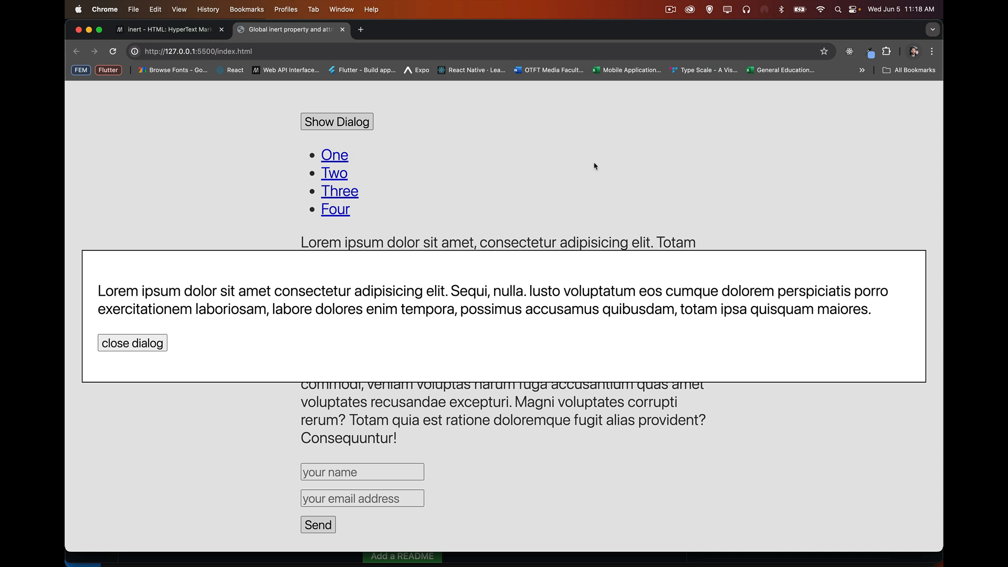
mouse_move(448, 163)
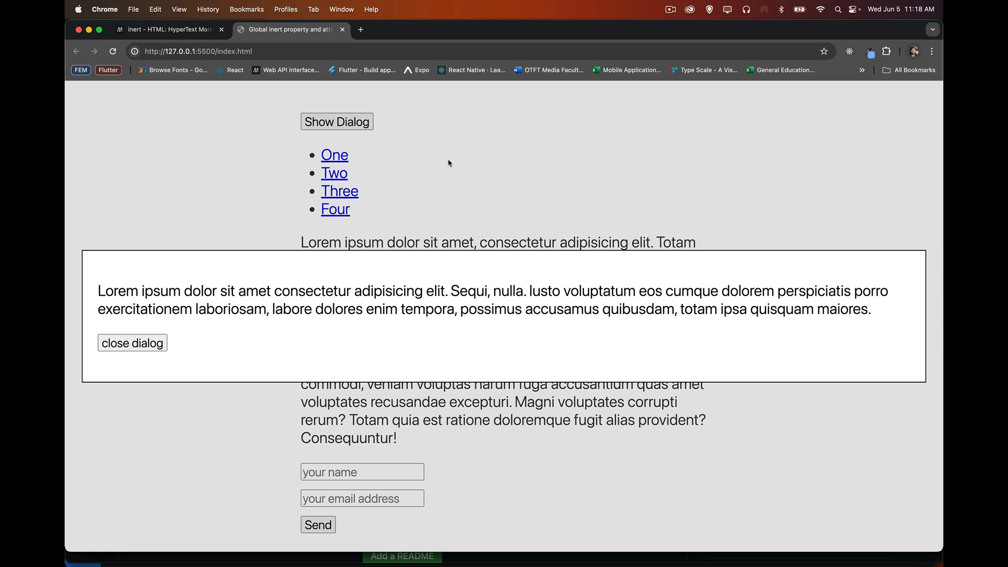
mouse_move(472, 141)
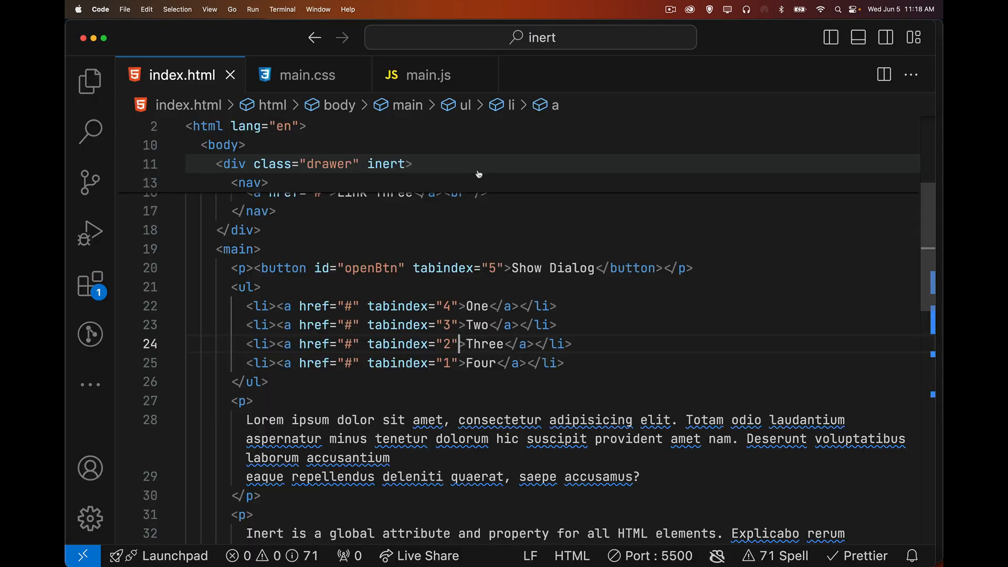
Add document.querySelector('main').setAttribute('inert', 'inert') to the openBtn handler in main.js.
click(429, 75)
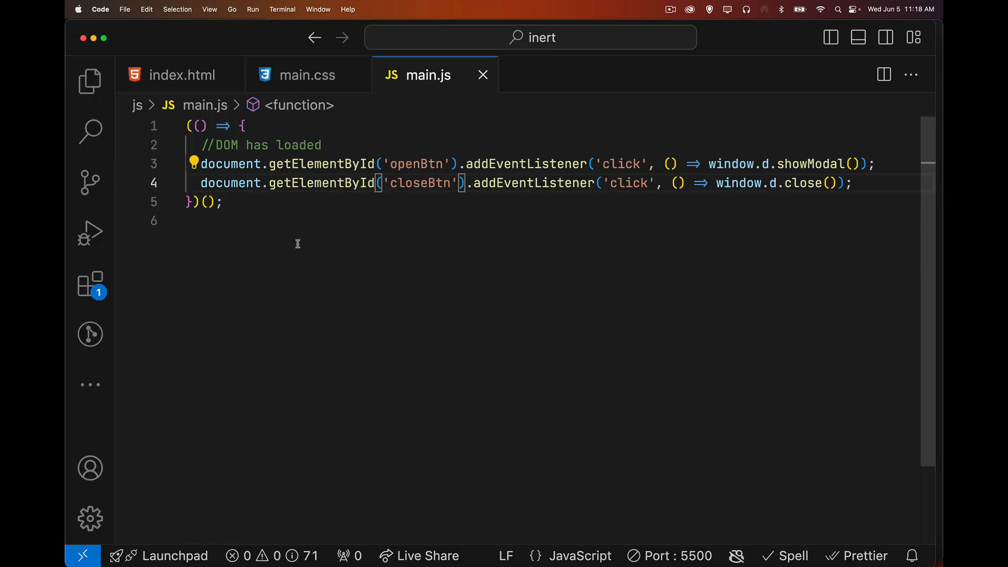
mouse_move(187, 166)
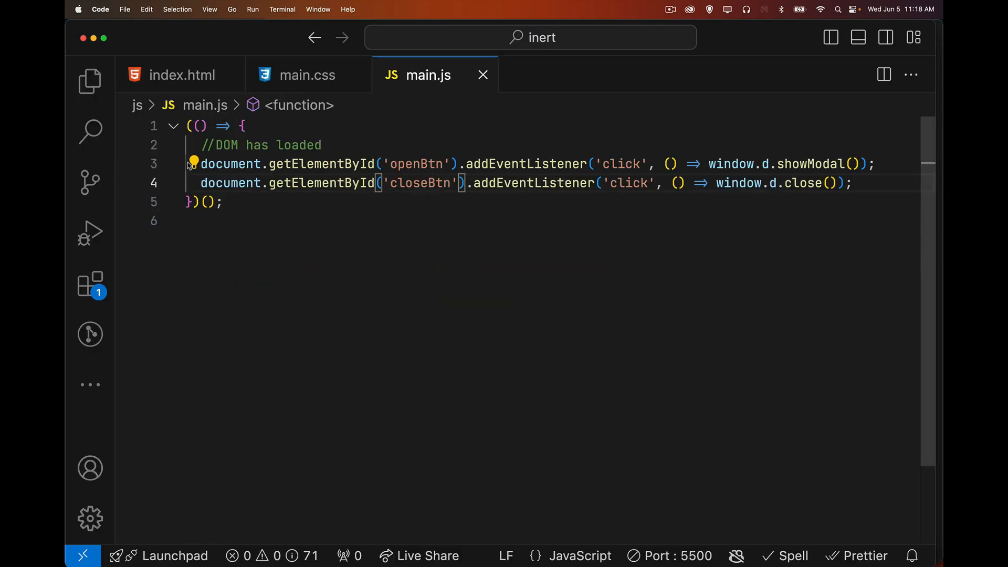
mouse_move(833, 164)
text({)
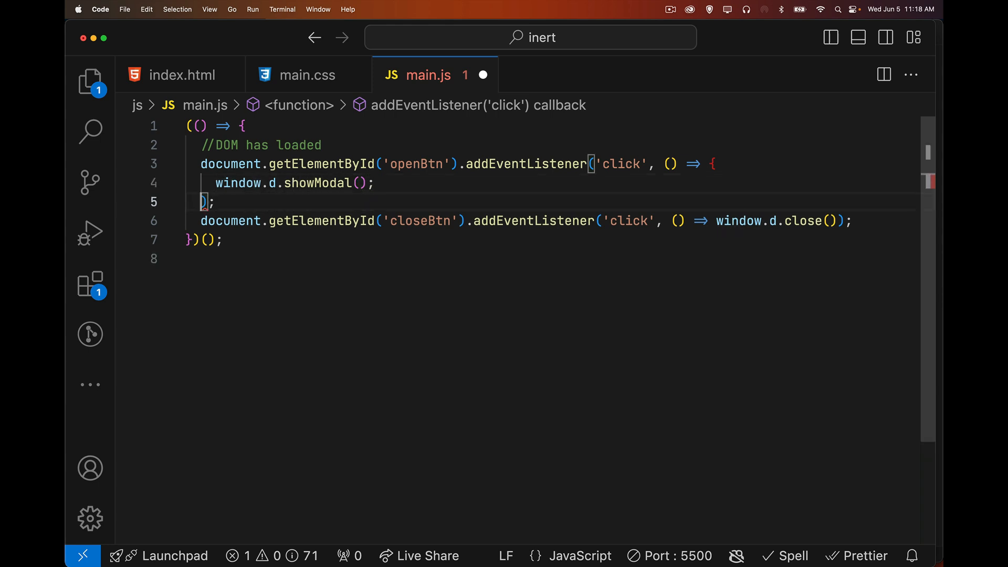
key(Enter)
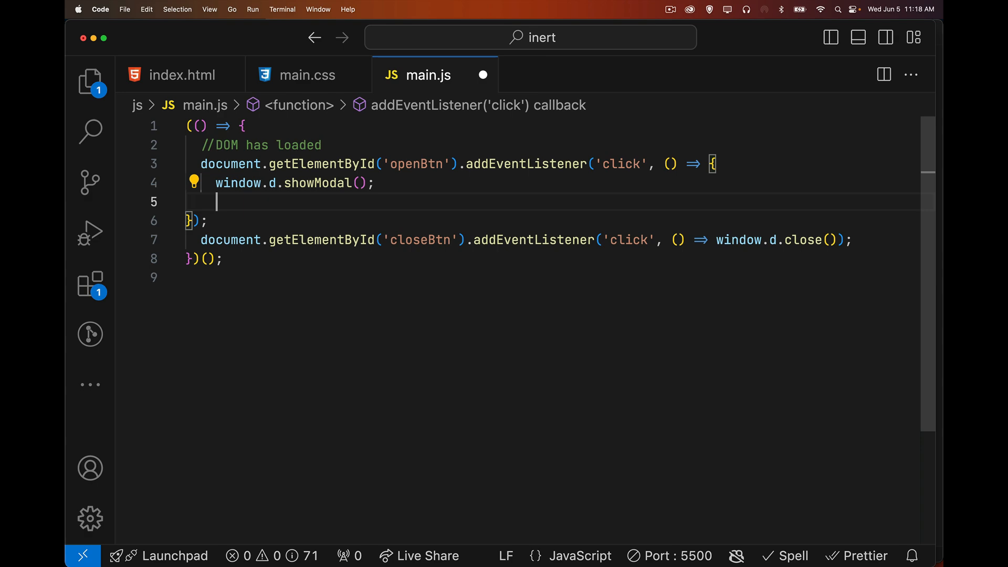
text(docu)
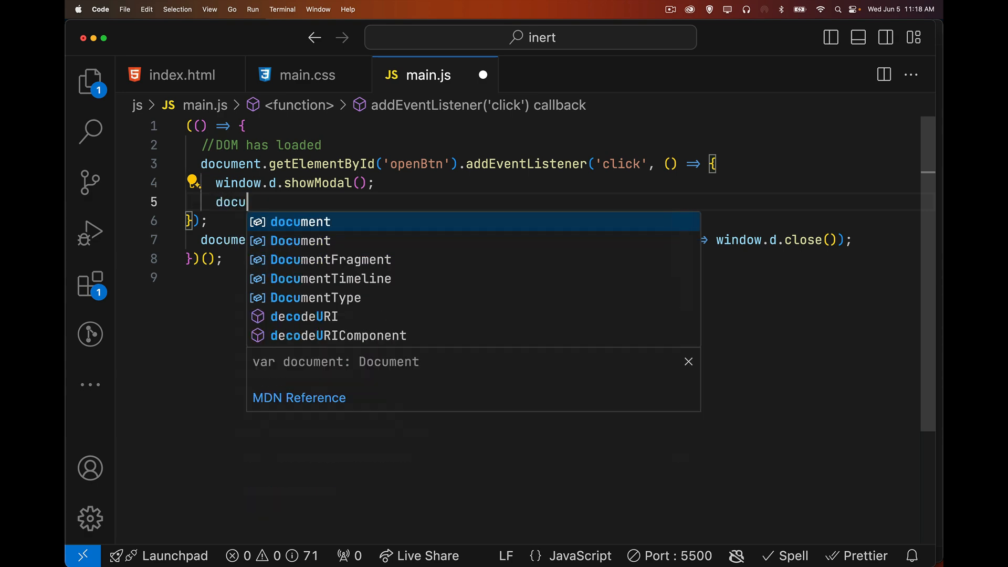
text(ment.)
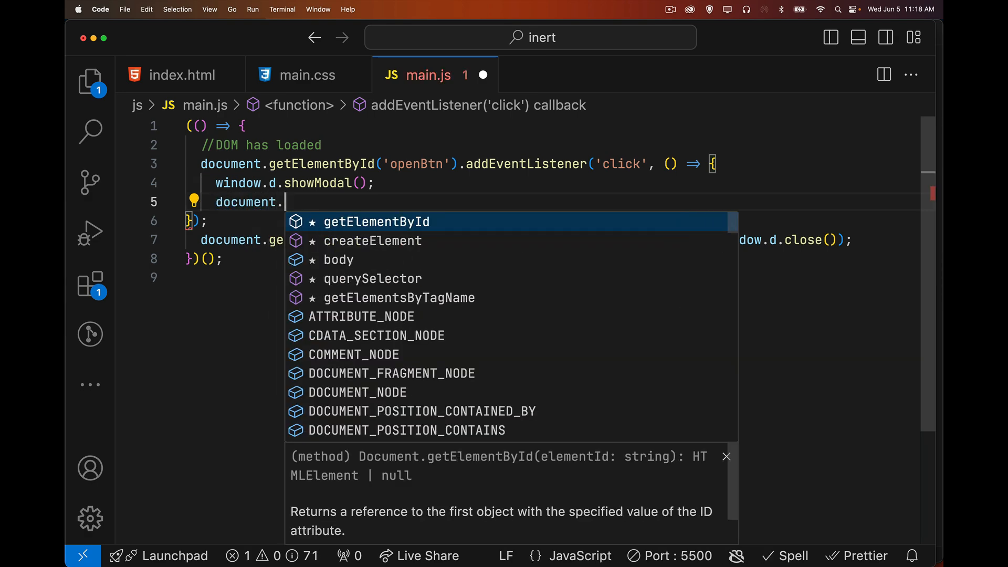
text(querySelector('main').)
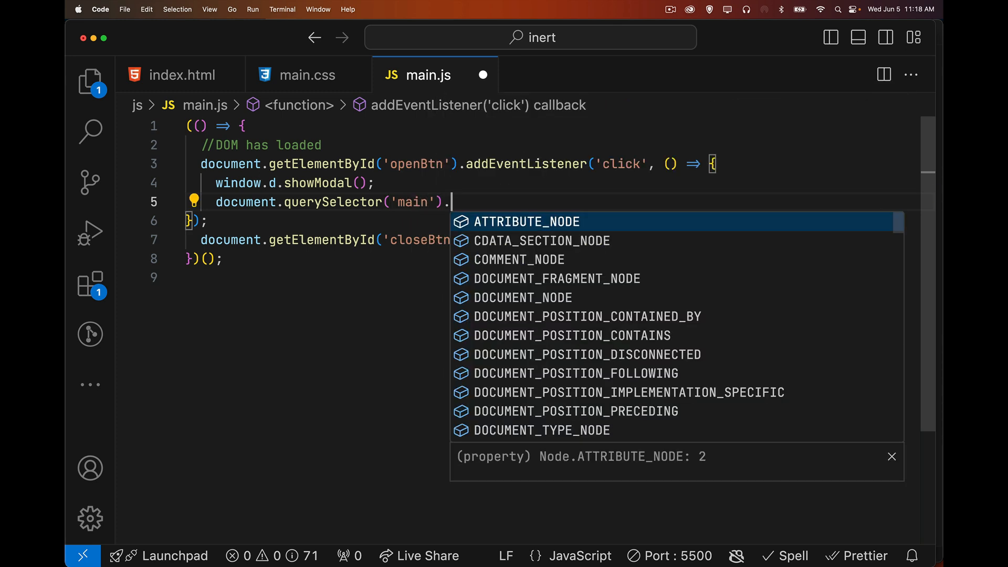
text(setAttribute('')
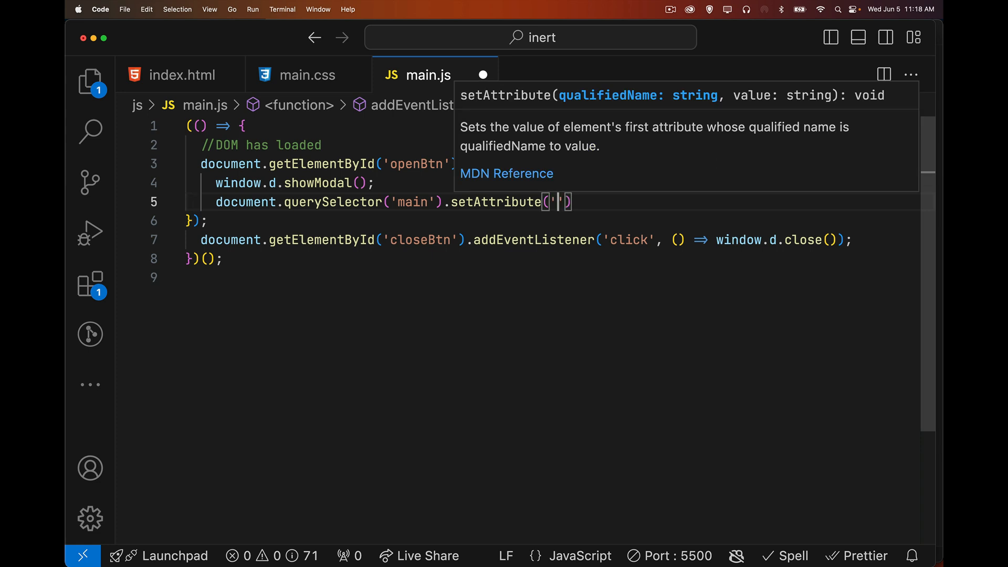
text(inert)
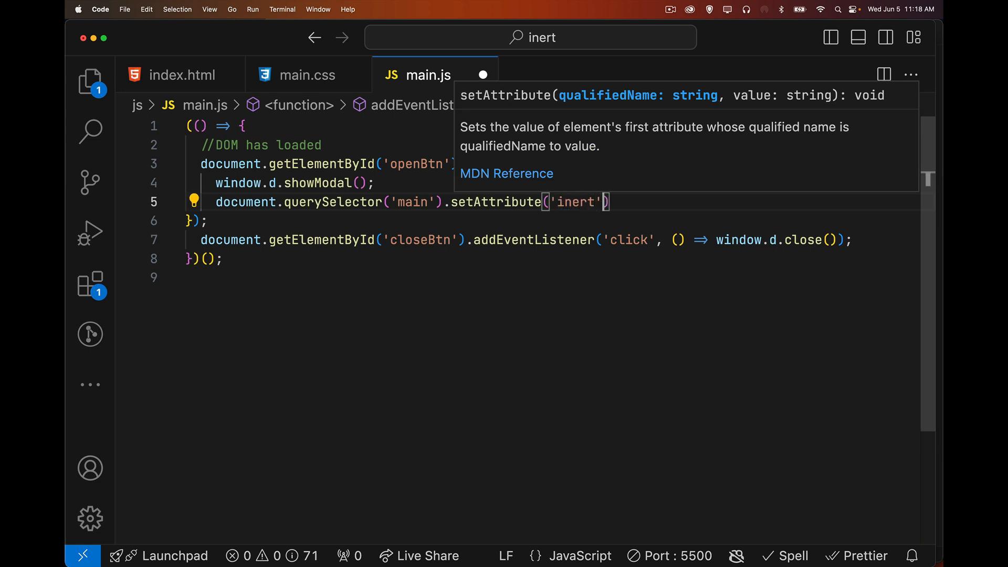
text(, 'inert')
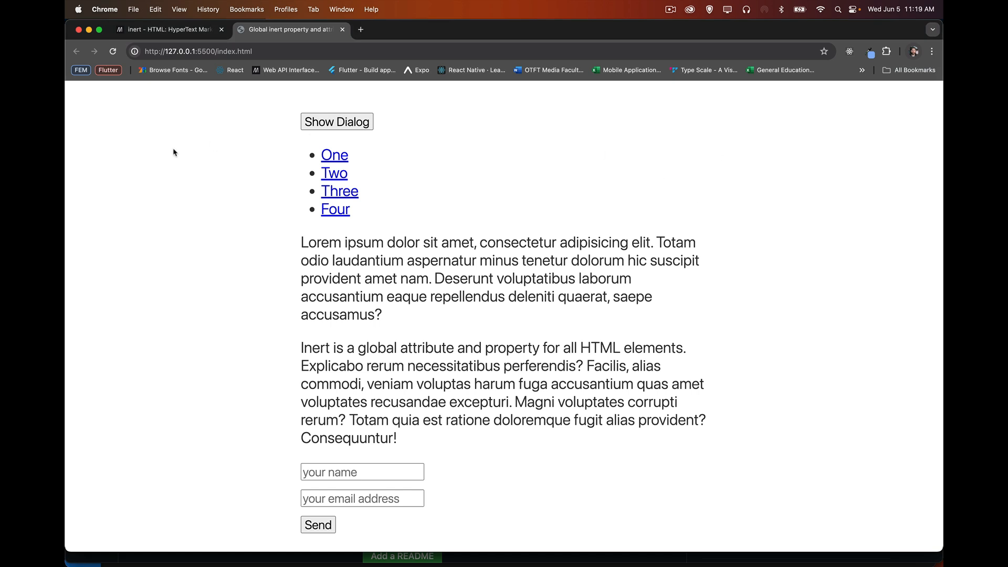
Show the dialog again to confirm the main content fades behind it.
click(336, 122)
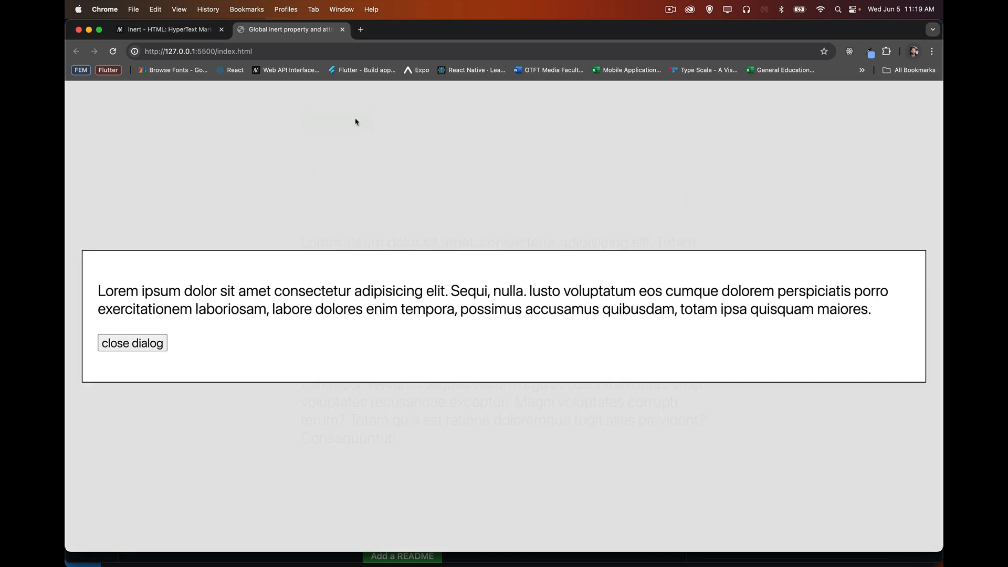
mouse_move(450, 235)
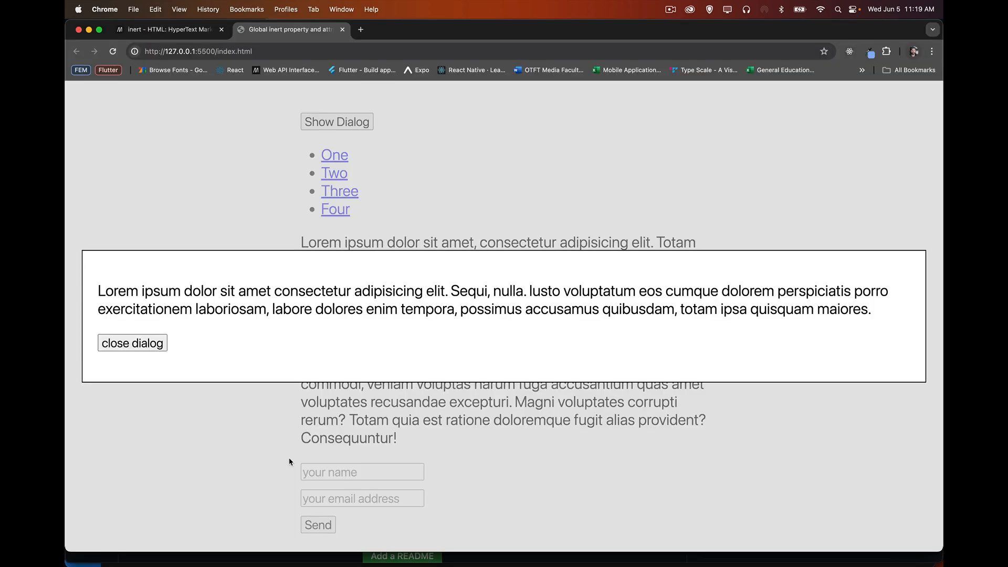
mouse_move(408, 199)
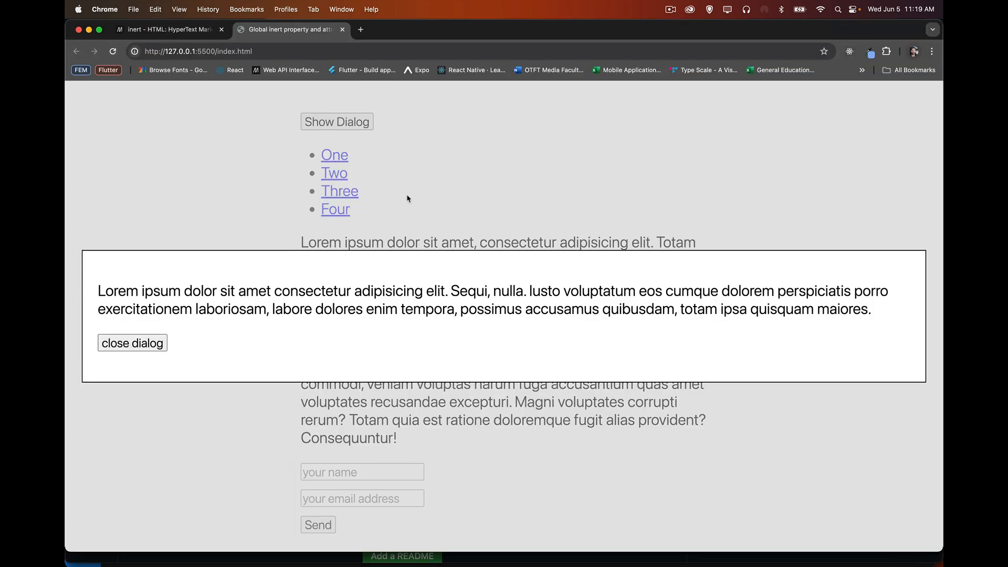